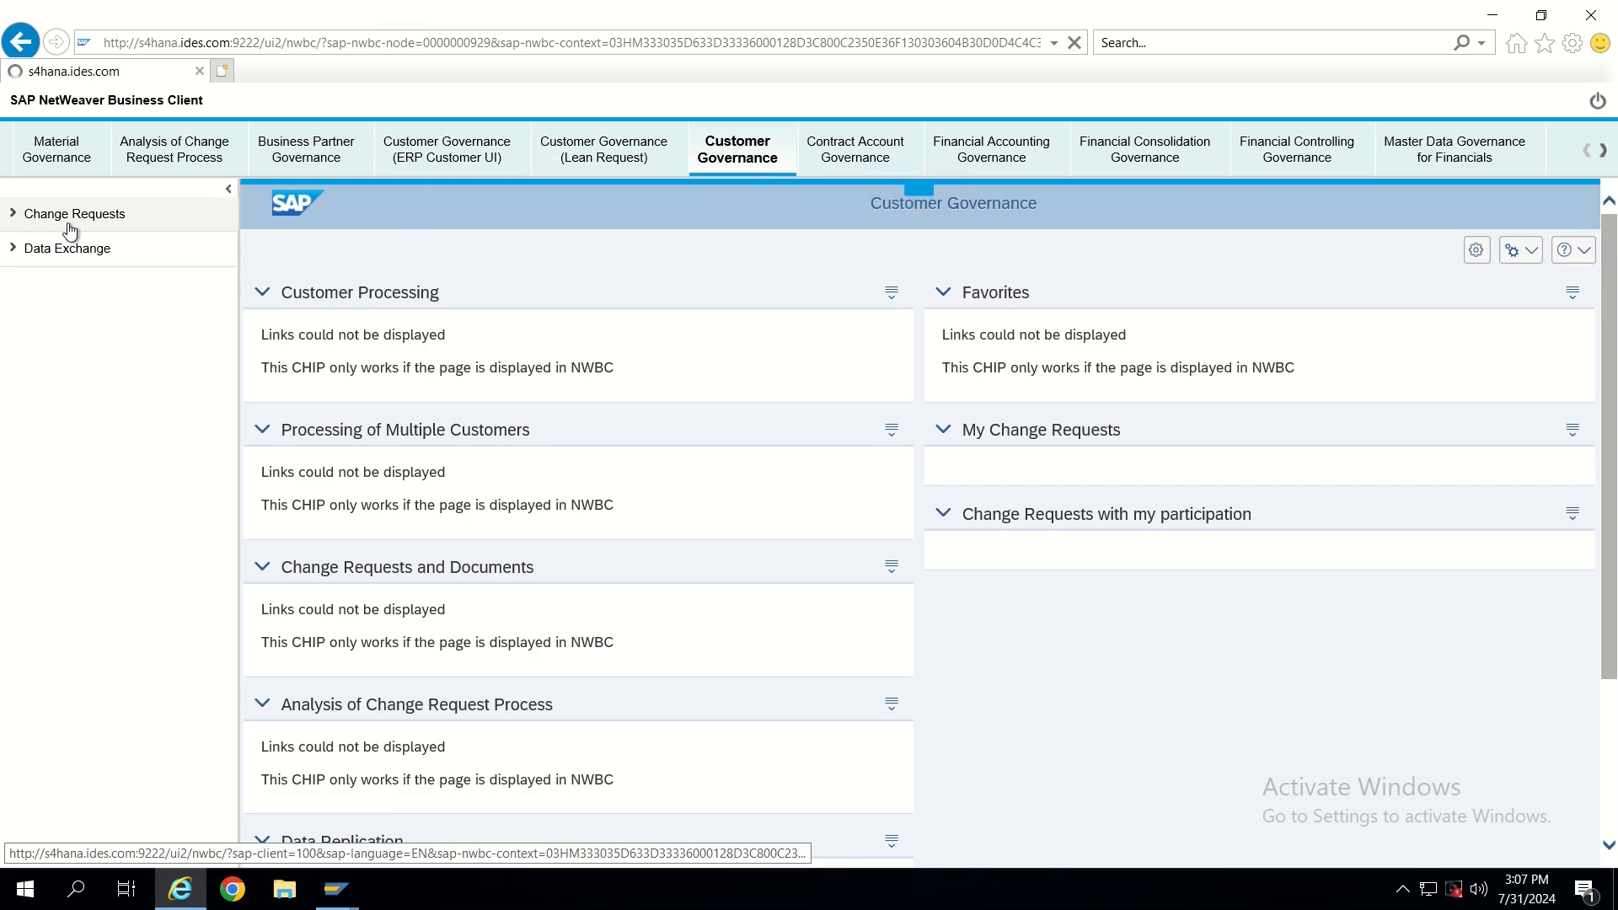
# Expand Change Requests and Customer Maintenance, then open the Search Customer page
pyautogui.click(73, 213)
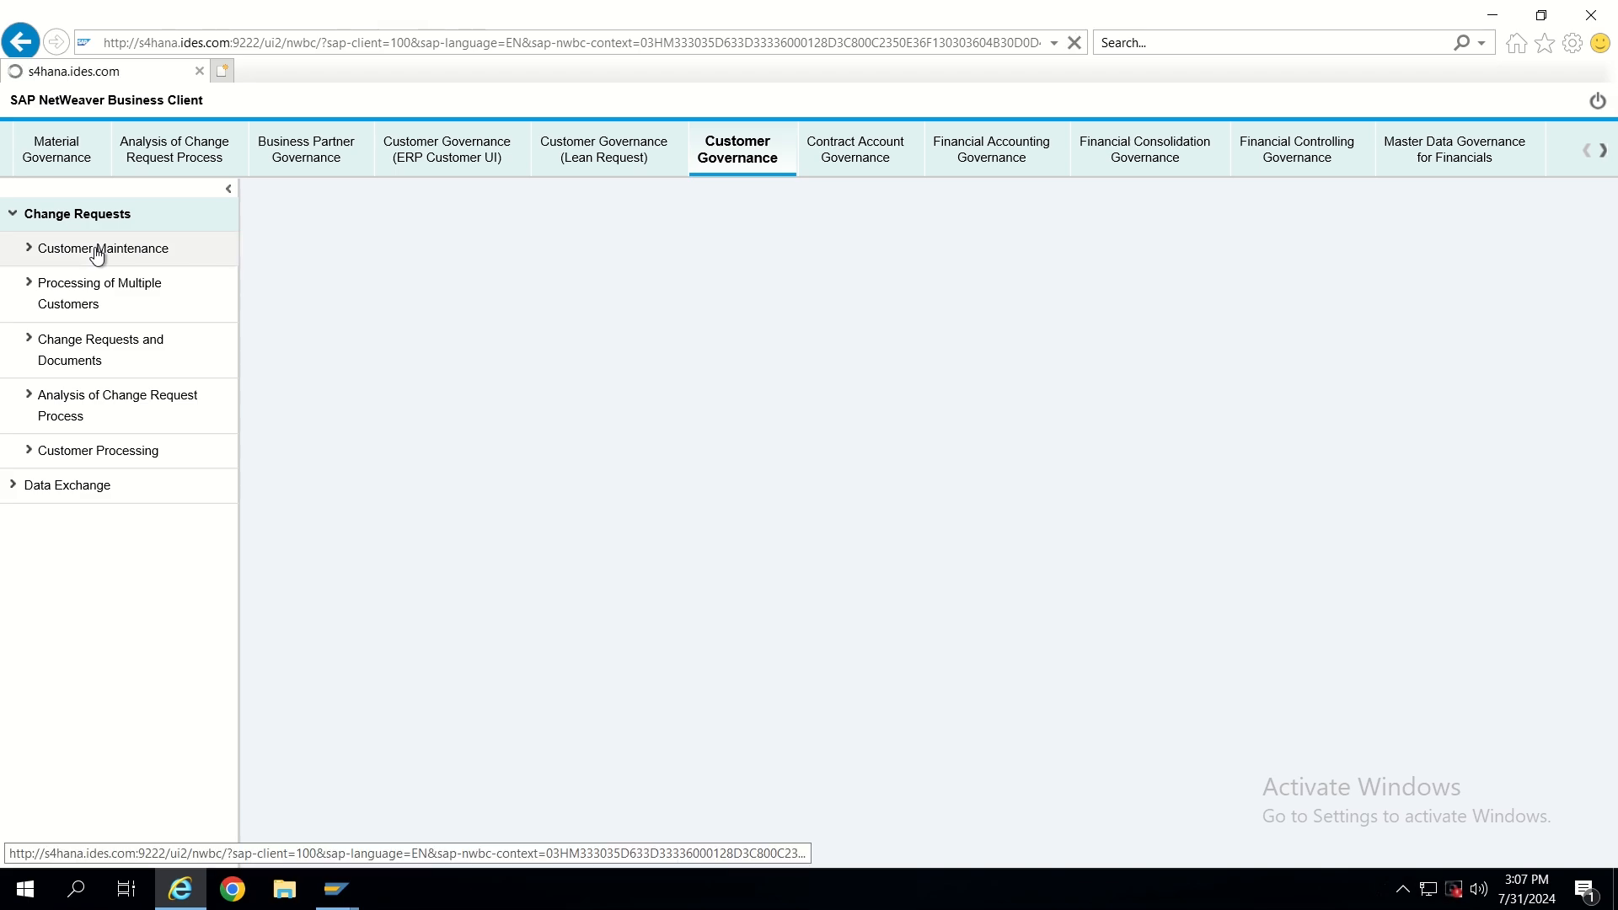
pyautogui.click(102, 248)
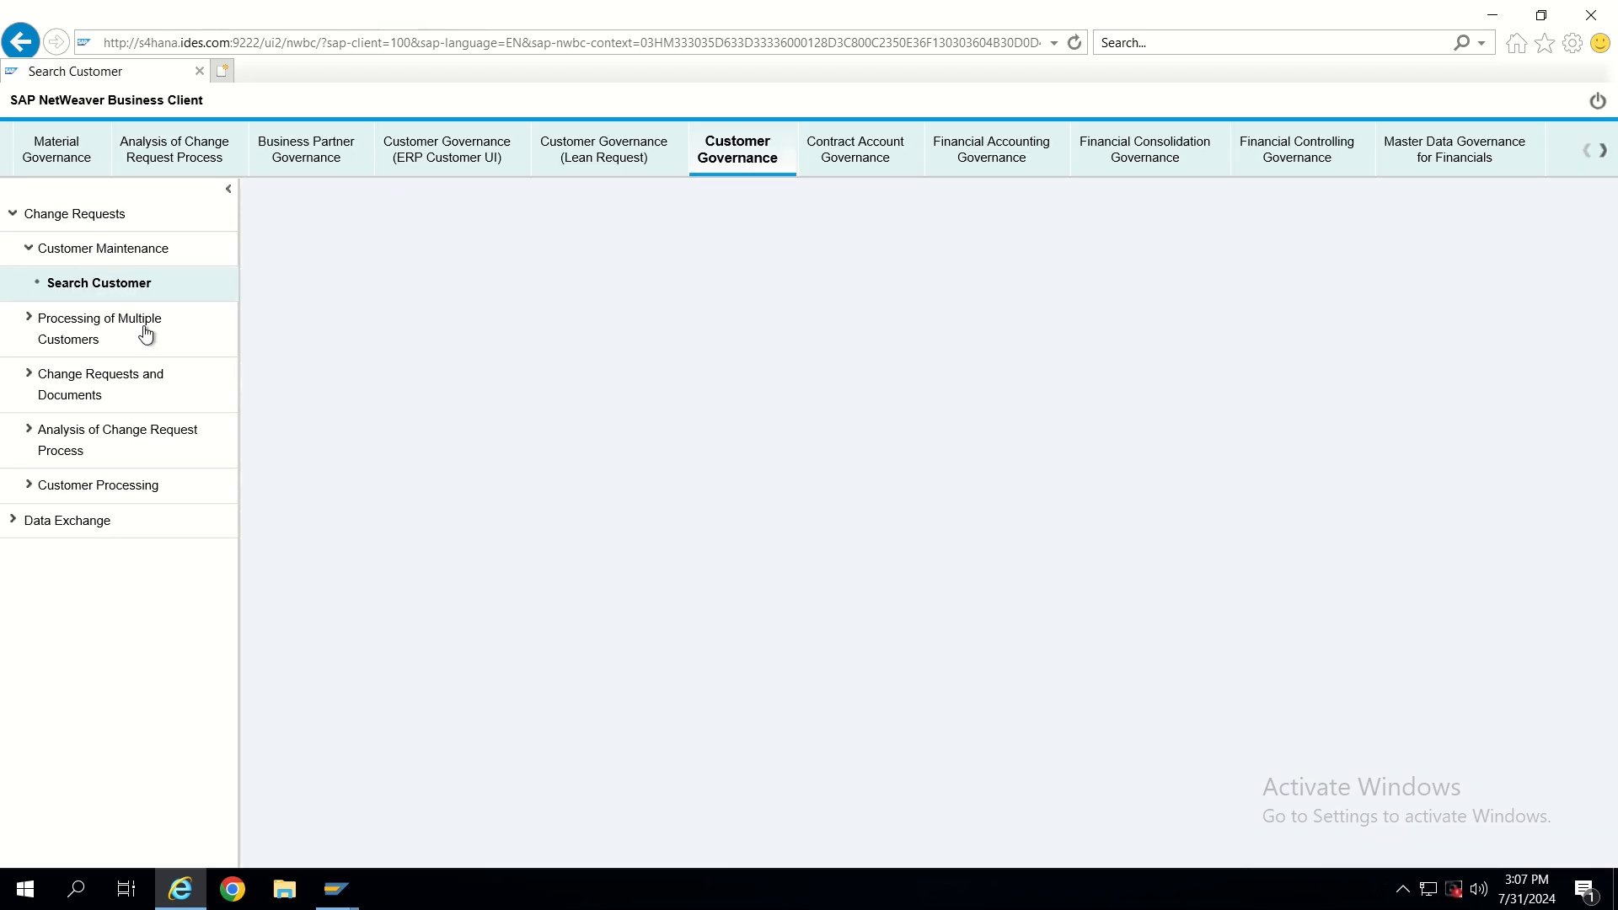
pyautogui.click(100, 328)
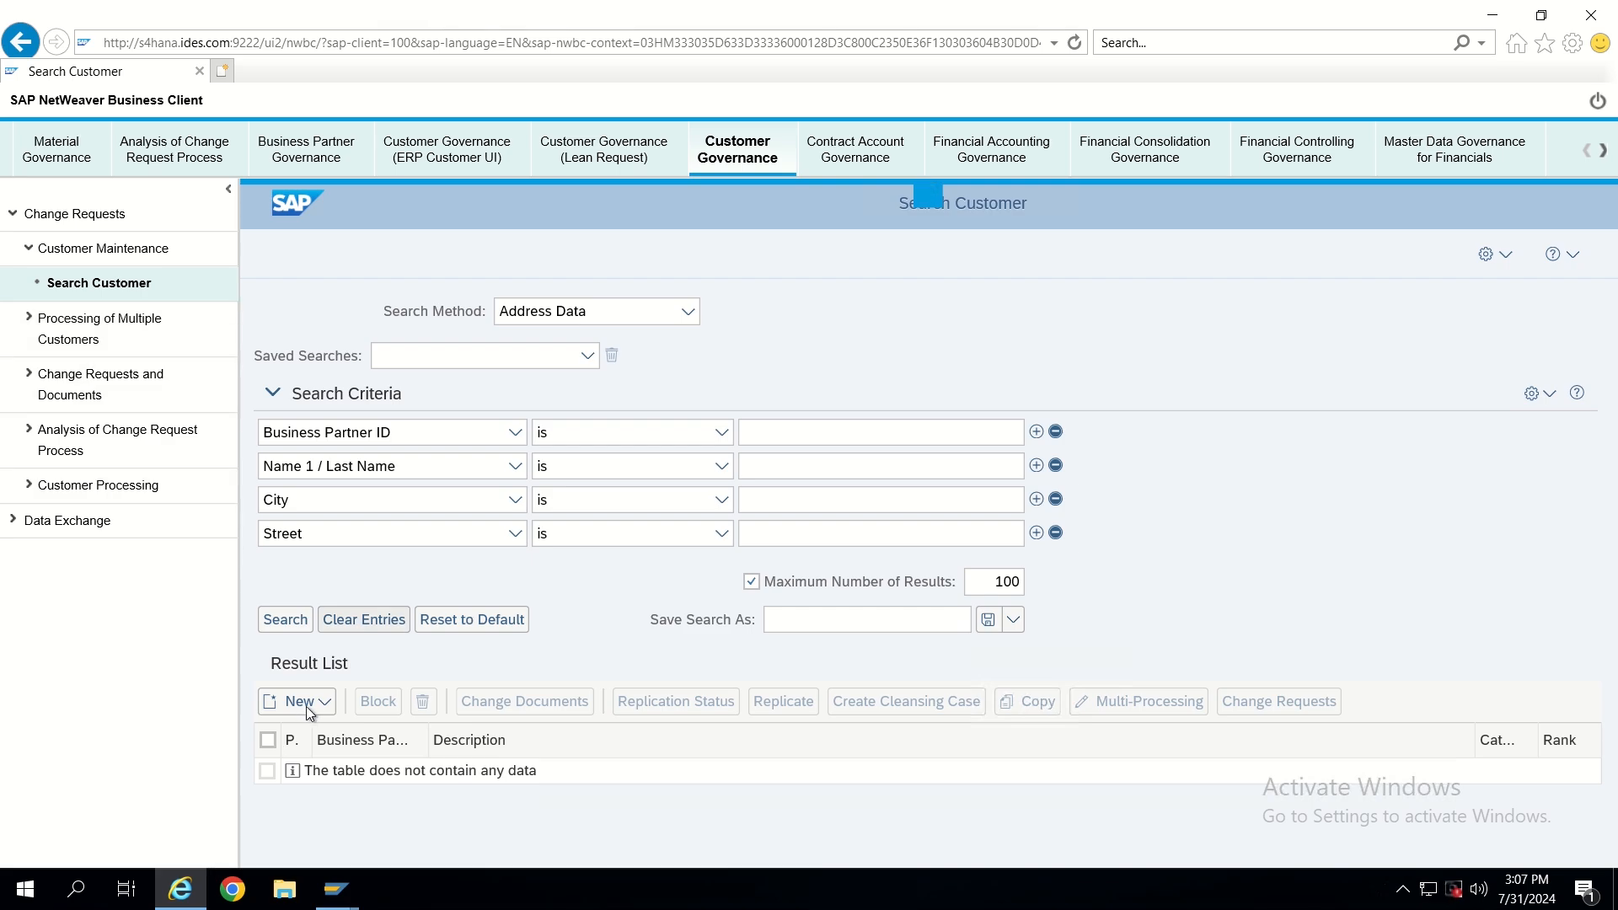
pyautogui.click(327, 700)
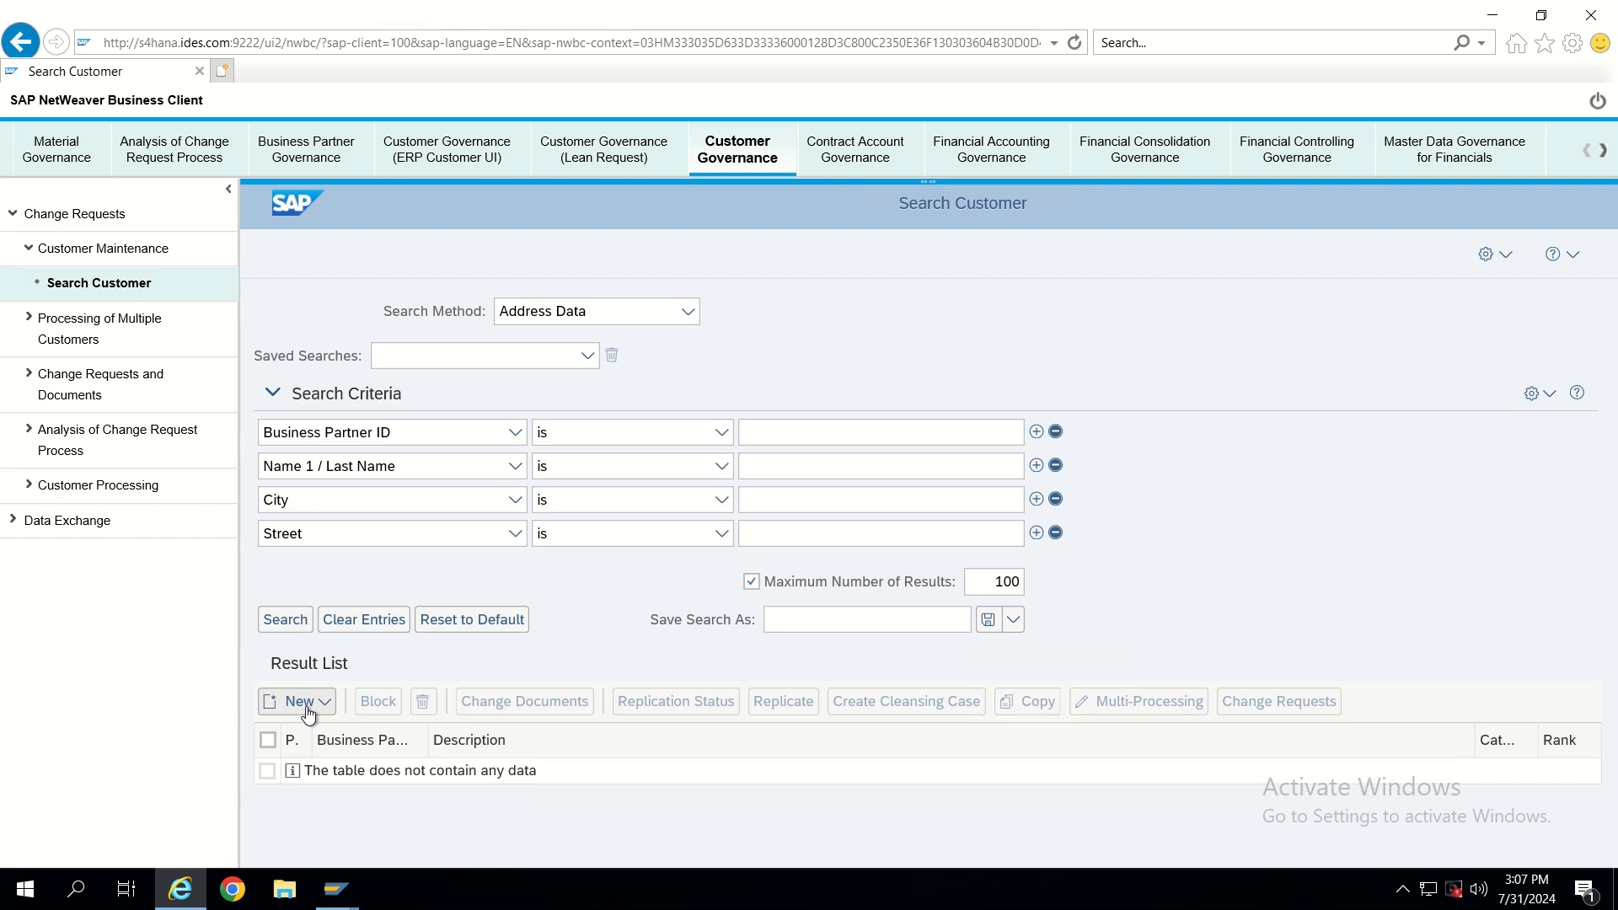
pyautogui.moveTo(309, 714)
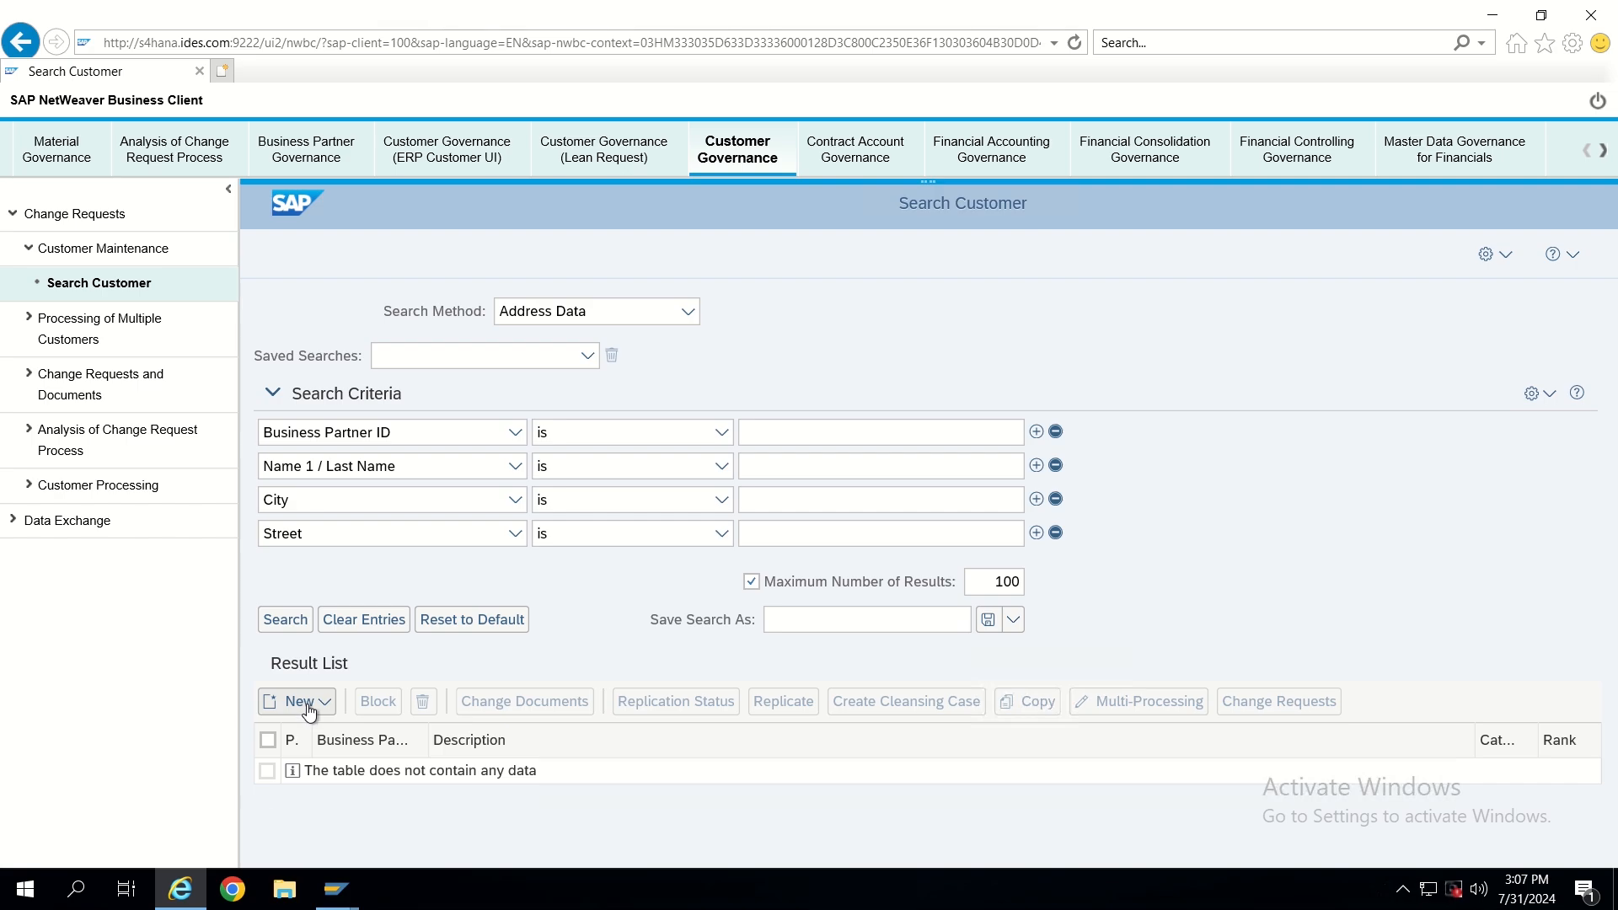
# Create a new organization customer and enter TEST as its Name 1
pyautogui.click(295, 700)
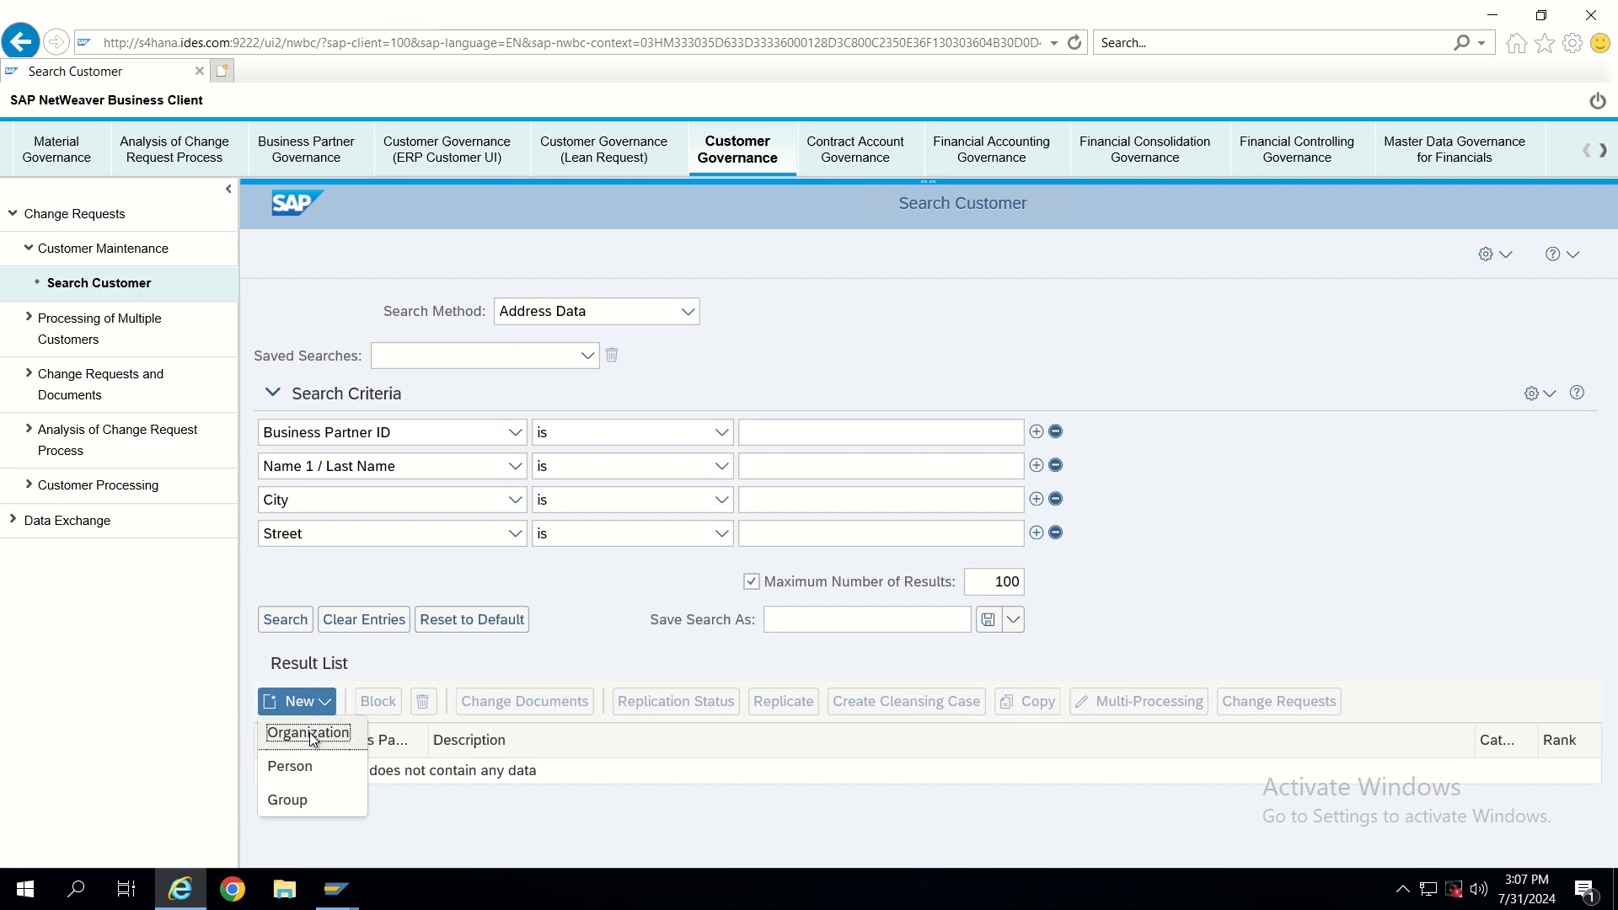
pyautogui.click(308, 732)
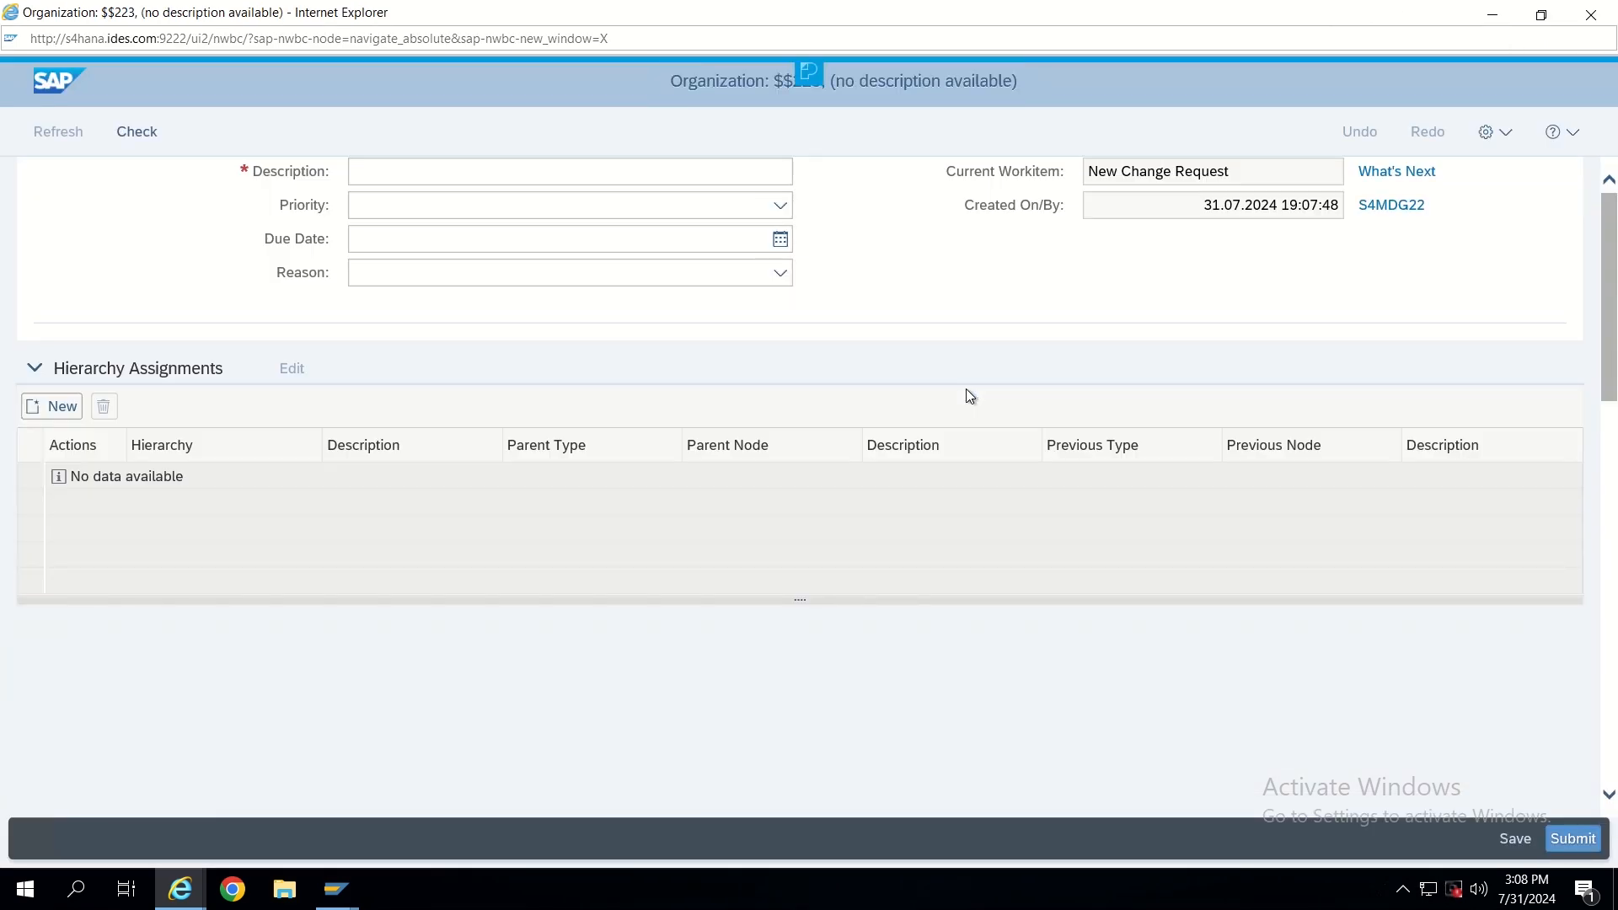
pyautogui.scroll(-3)
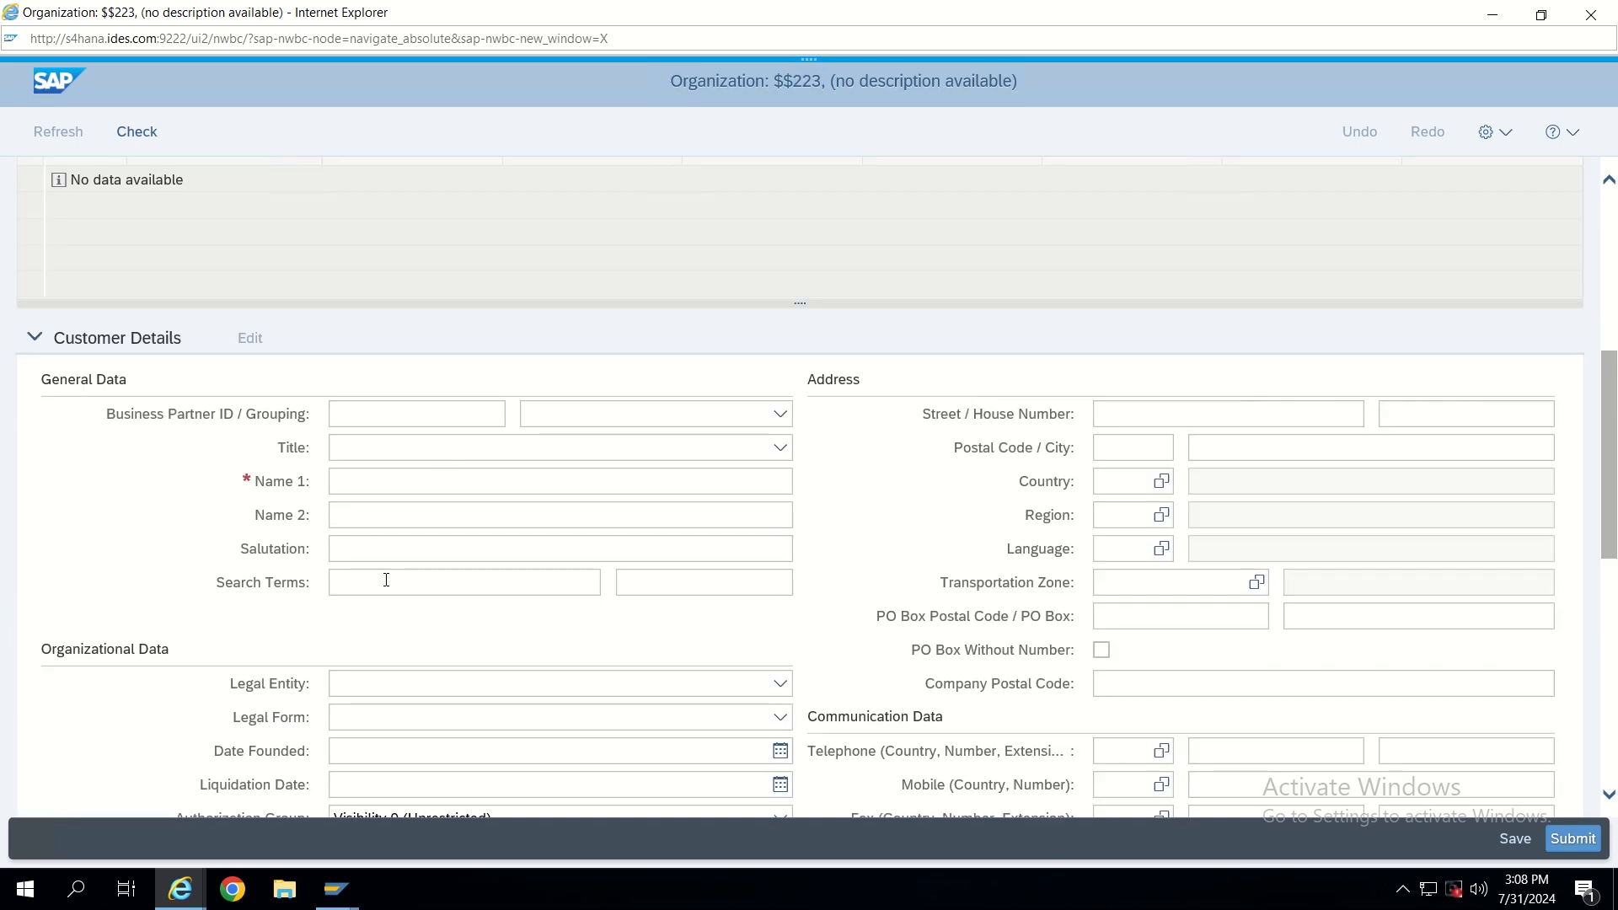
pyautogui.click(560, 481)
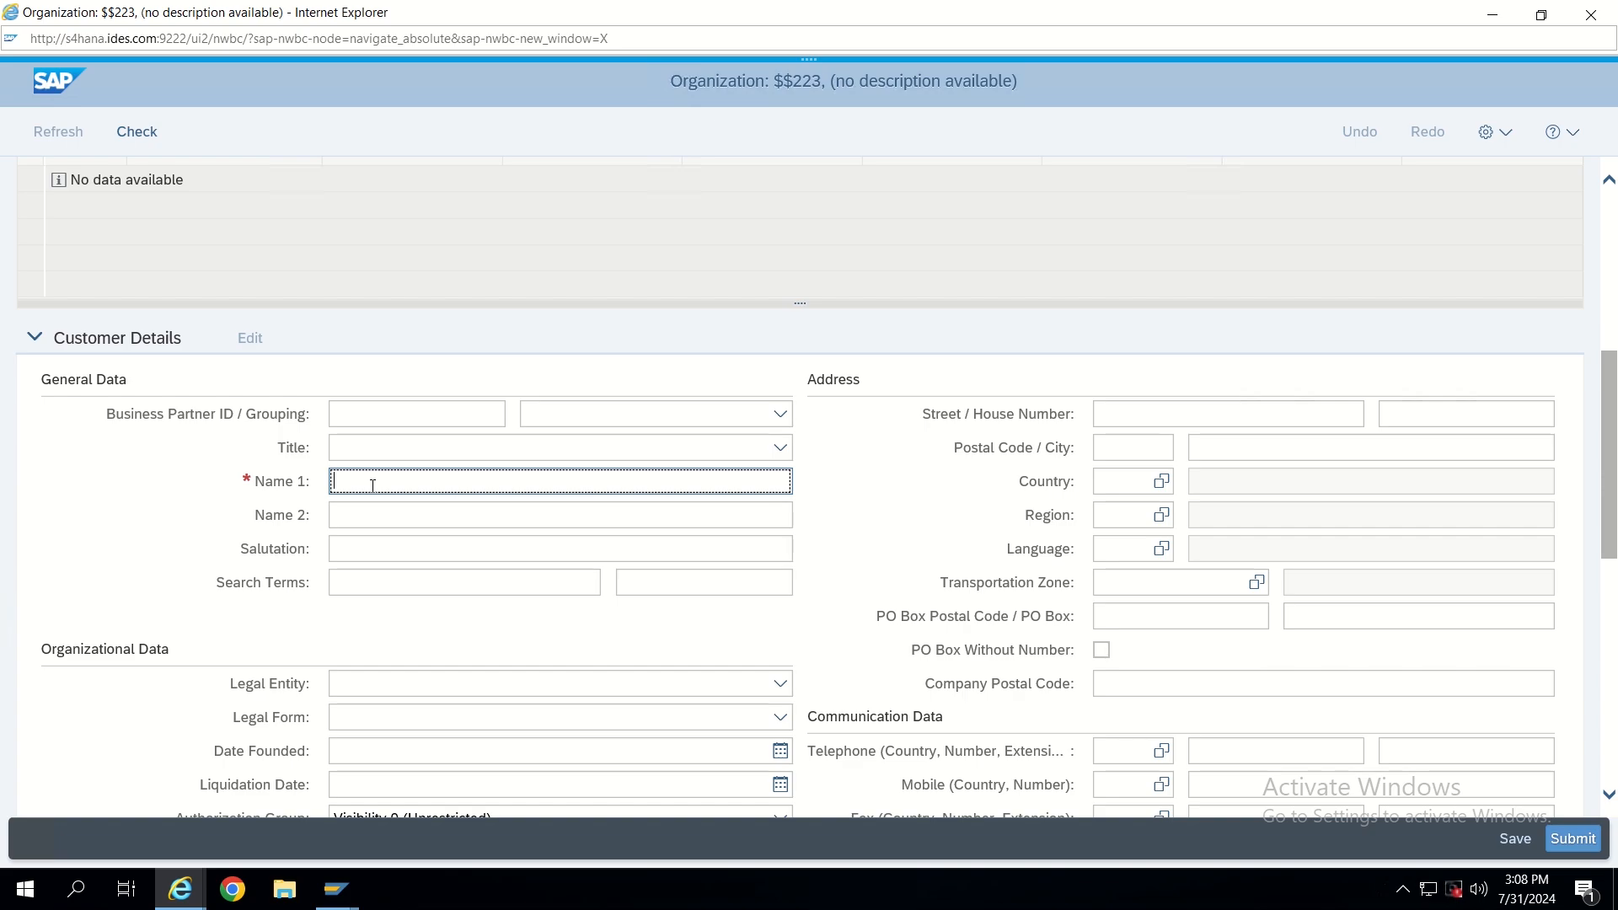
pyautogui.write('TEST')
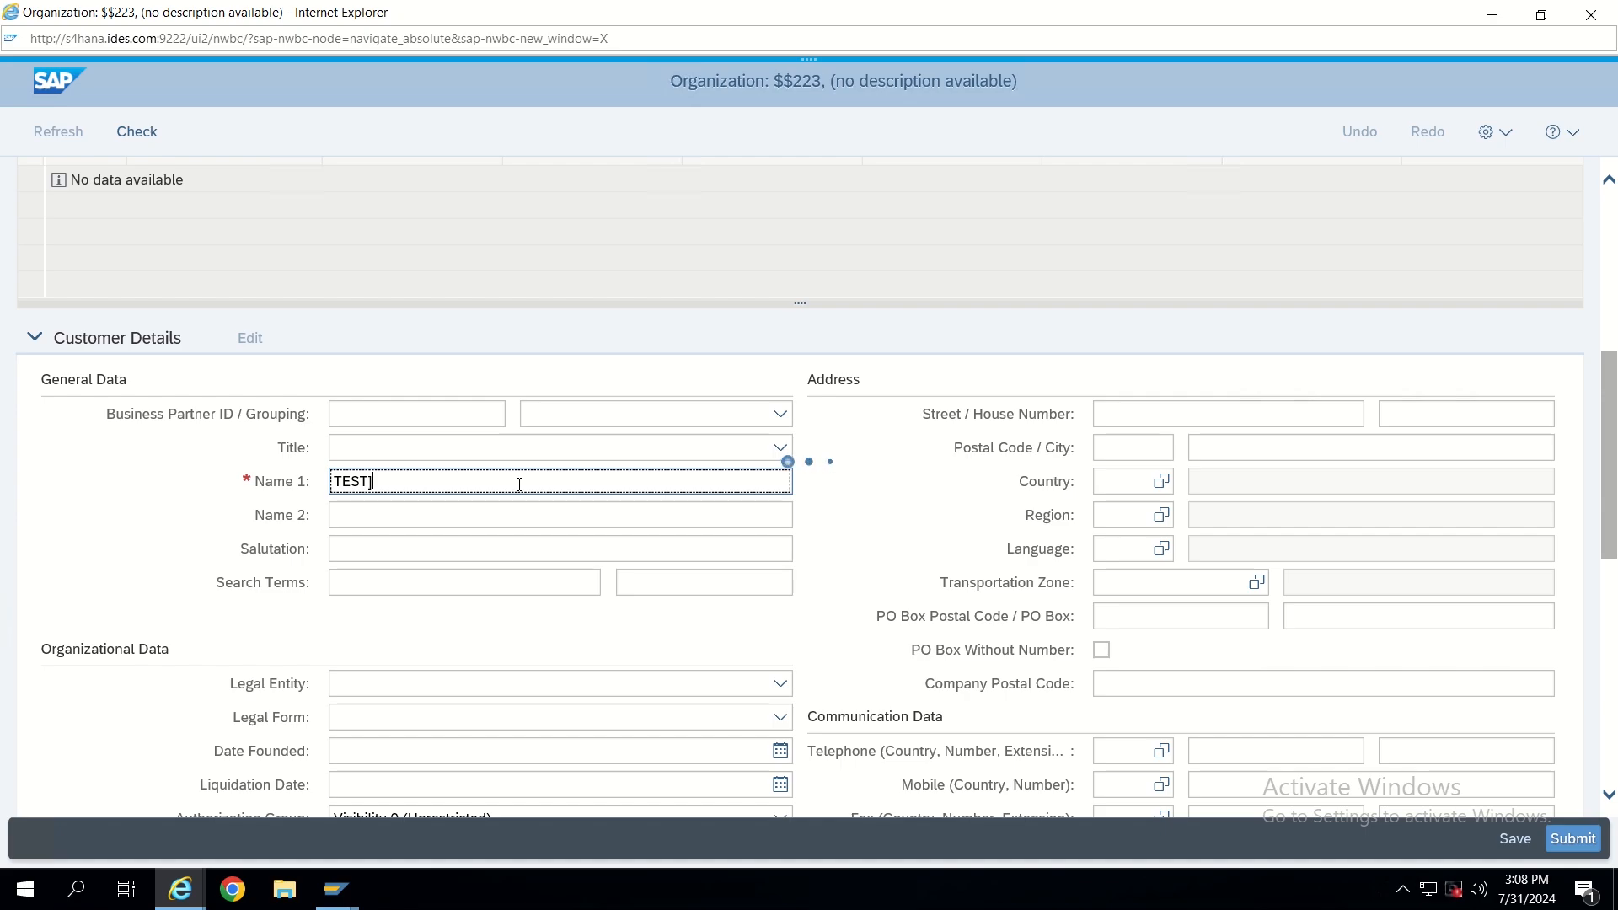
# Commit Name 1 TEST so it is flagged as an unsaved change
pyautogui.click(135, 131)
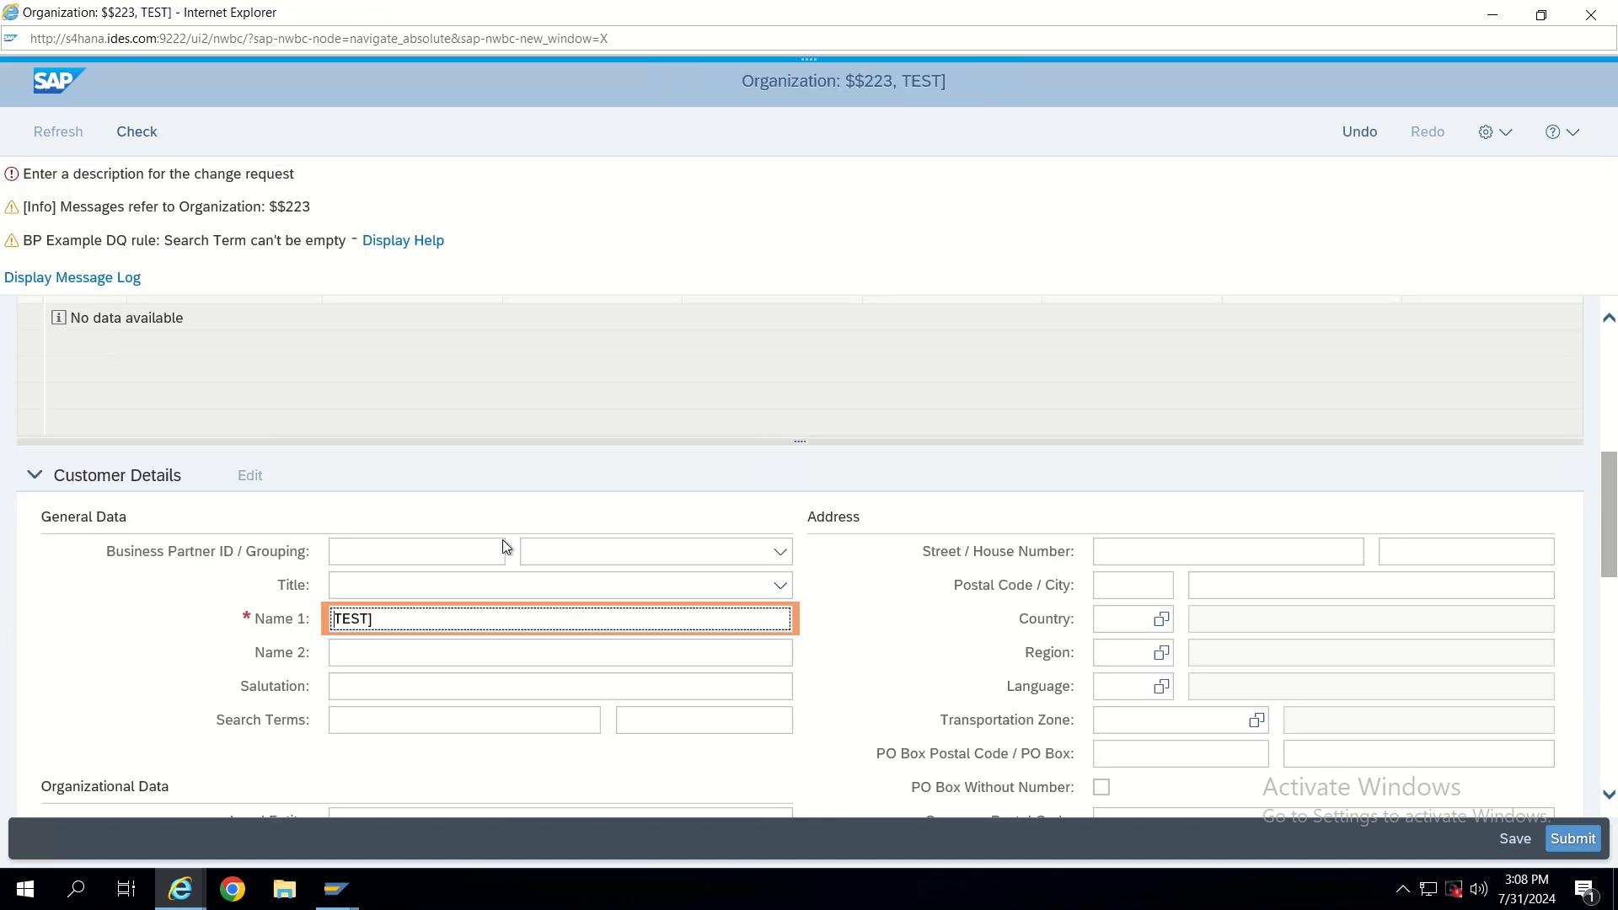
pyautogui.scroll(-3)
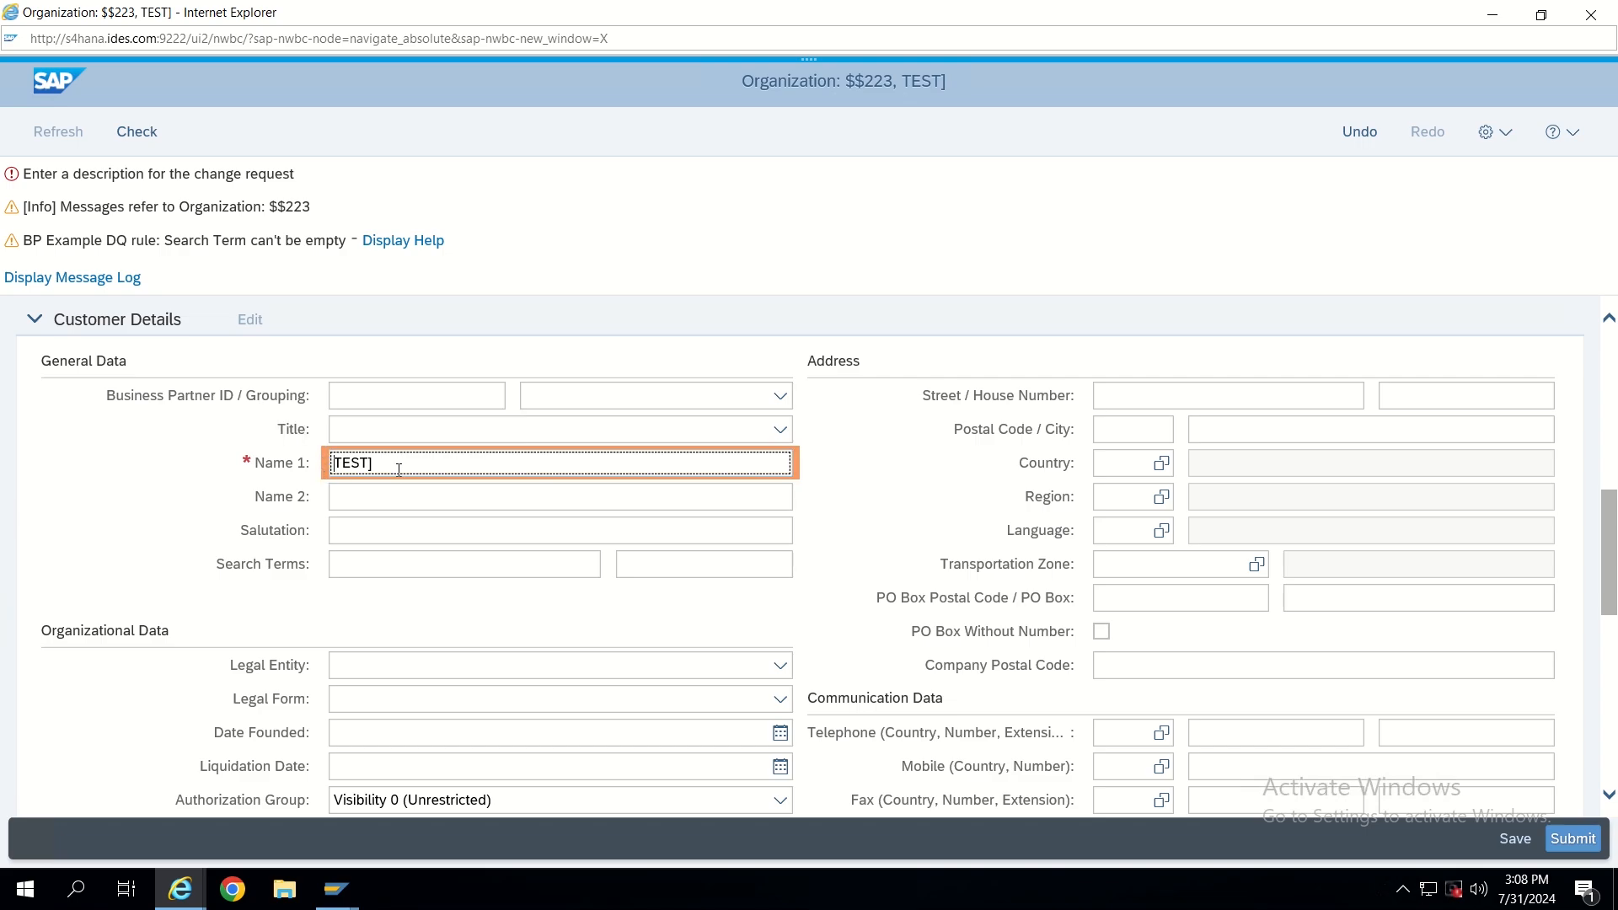
pyautogui.moveTo(798, 456)
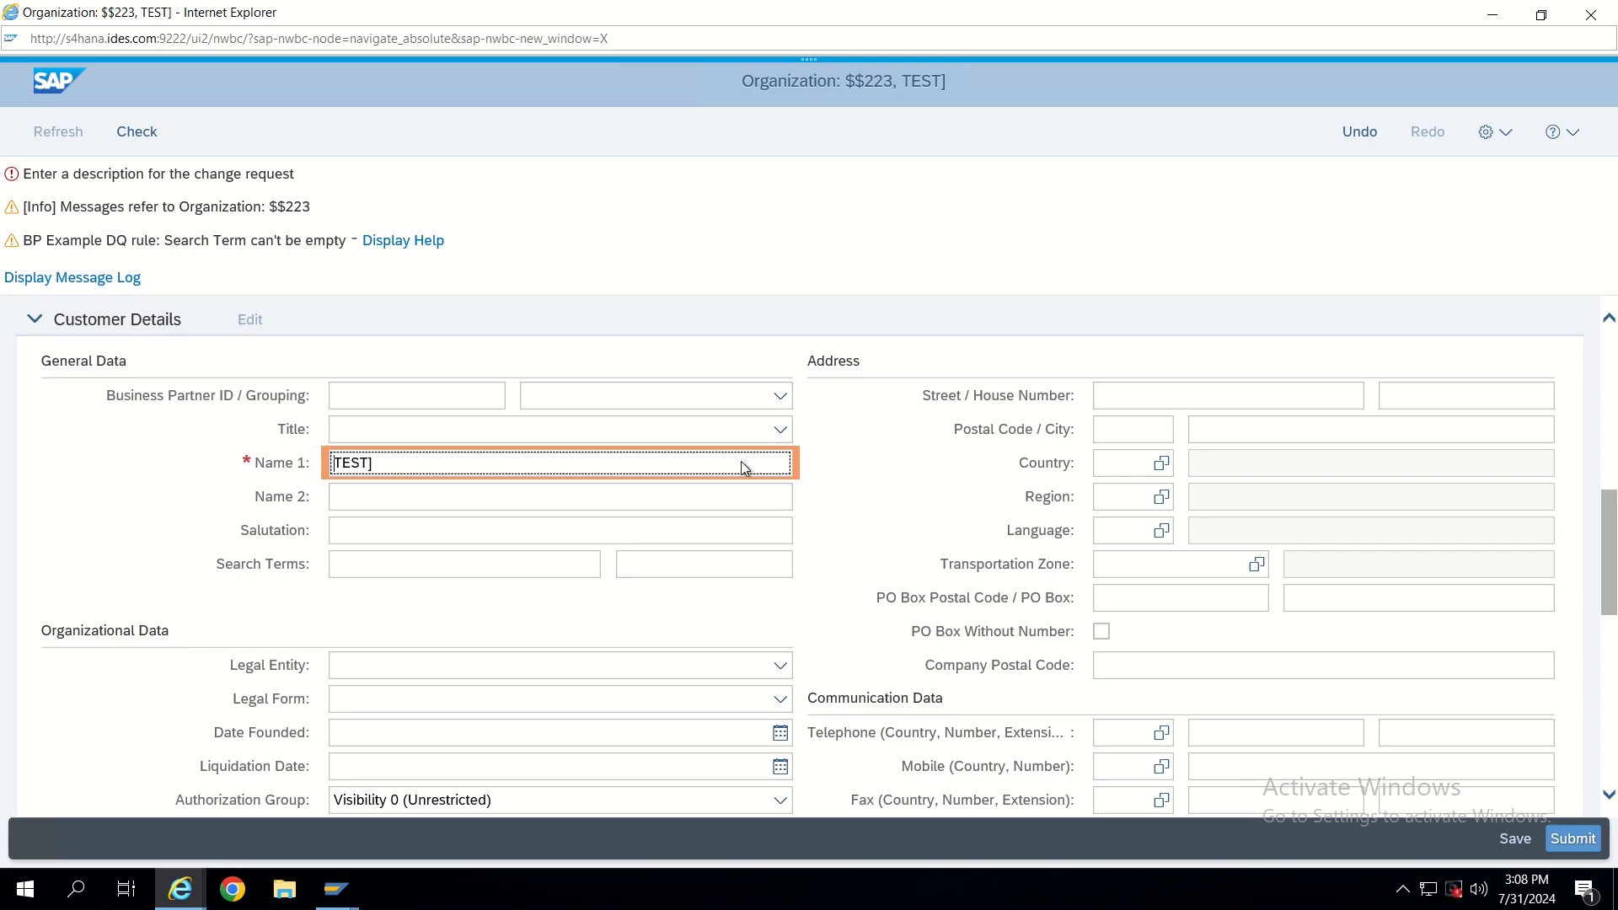
pyautogui.moveTo(797, 478)
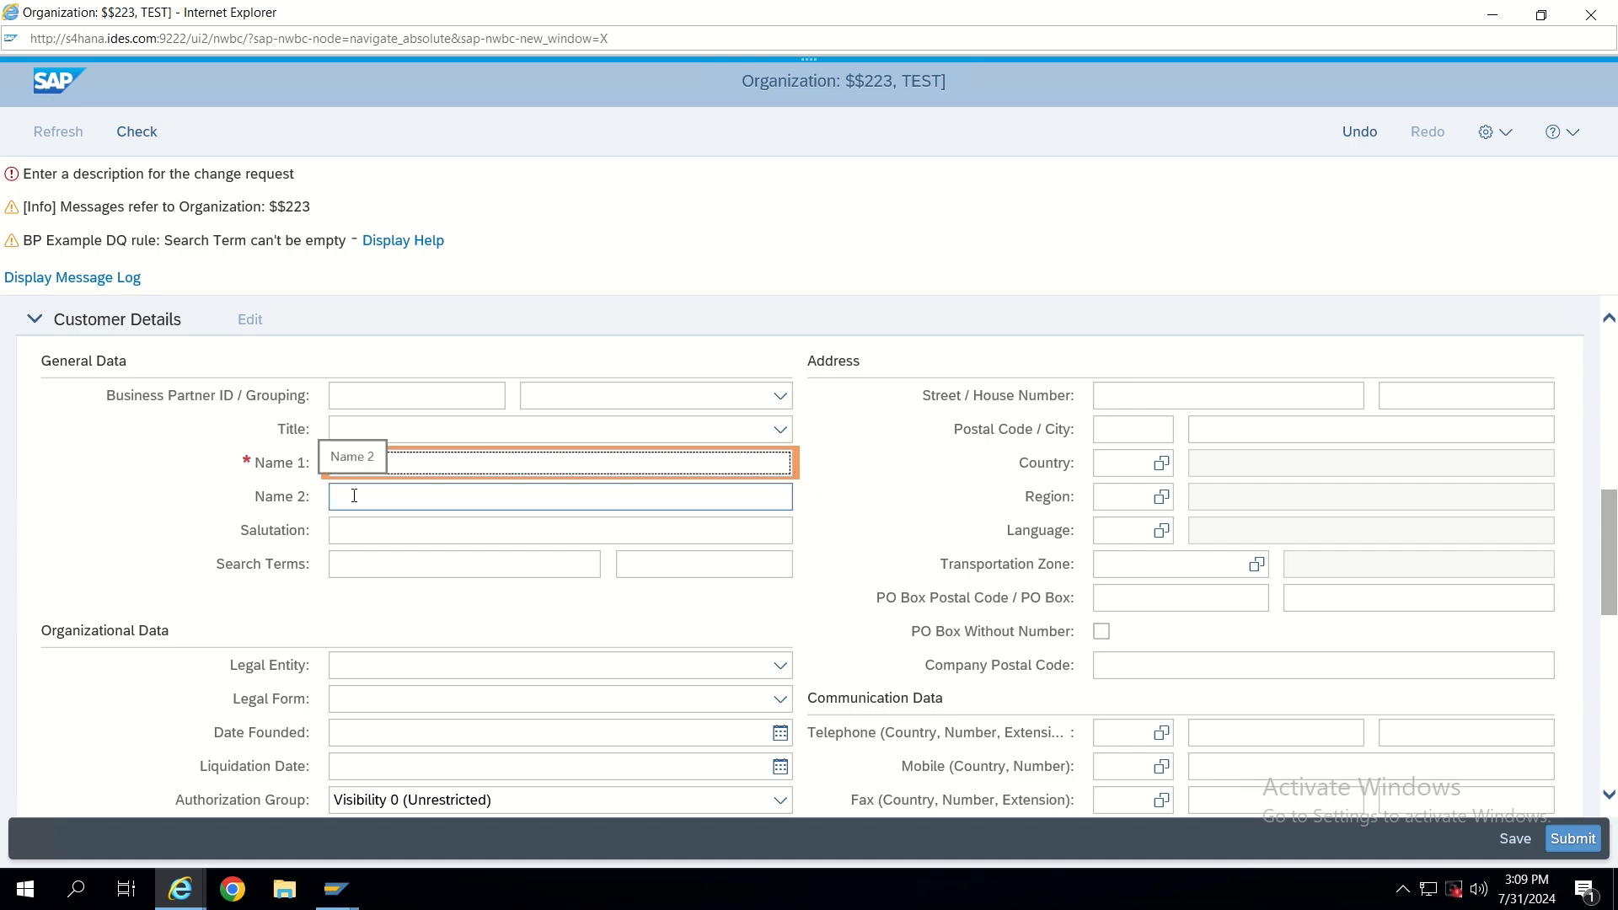
pyautogui.write('TEST]')
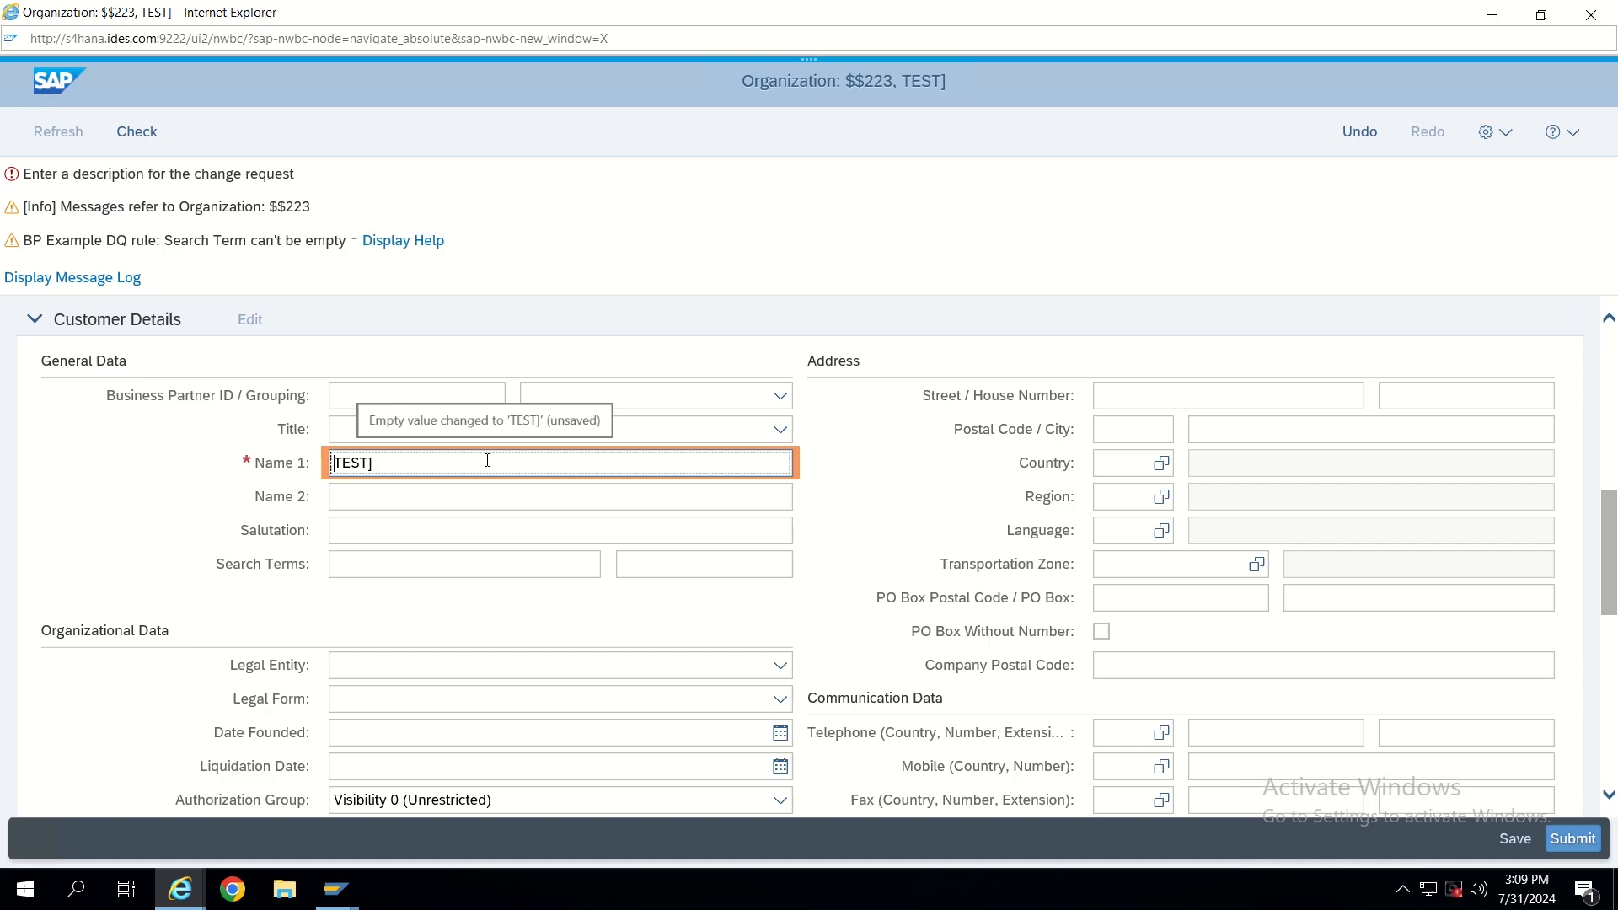
pyautogui.moveTo(172, 818)
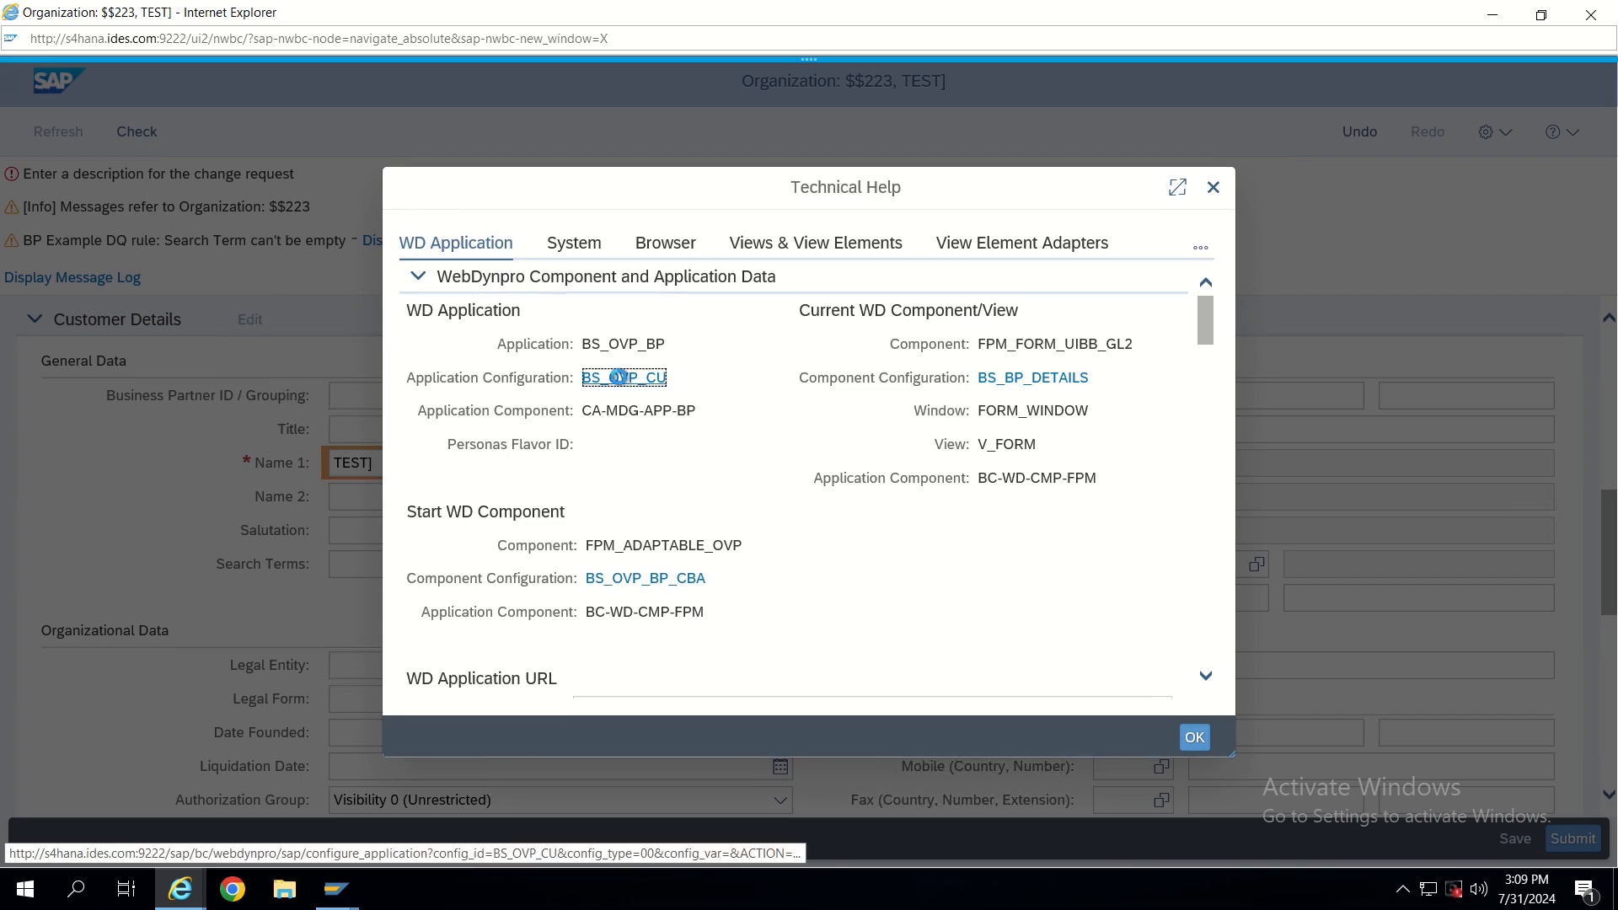
# Follow the BS_OVP_CU link next to Application Configuration in Technical Help
pyautogui.click(624, 377)
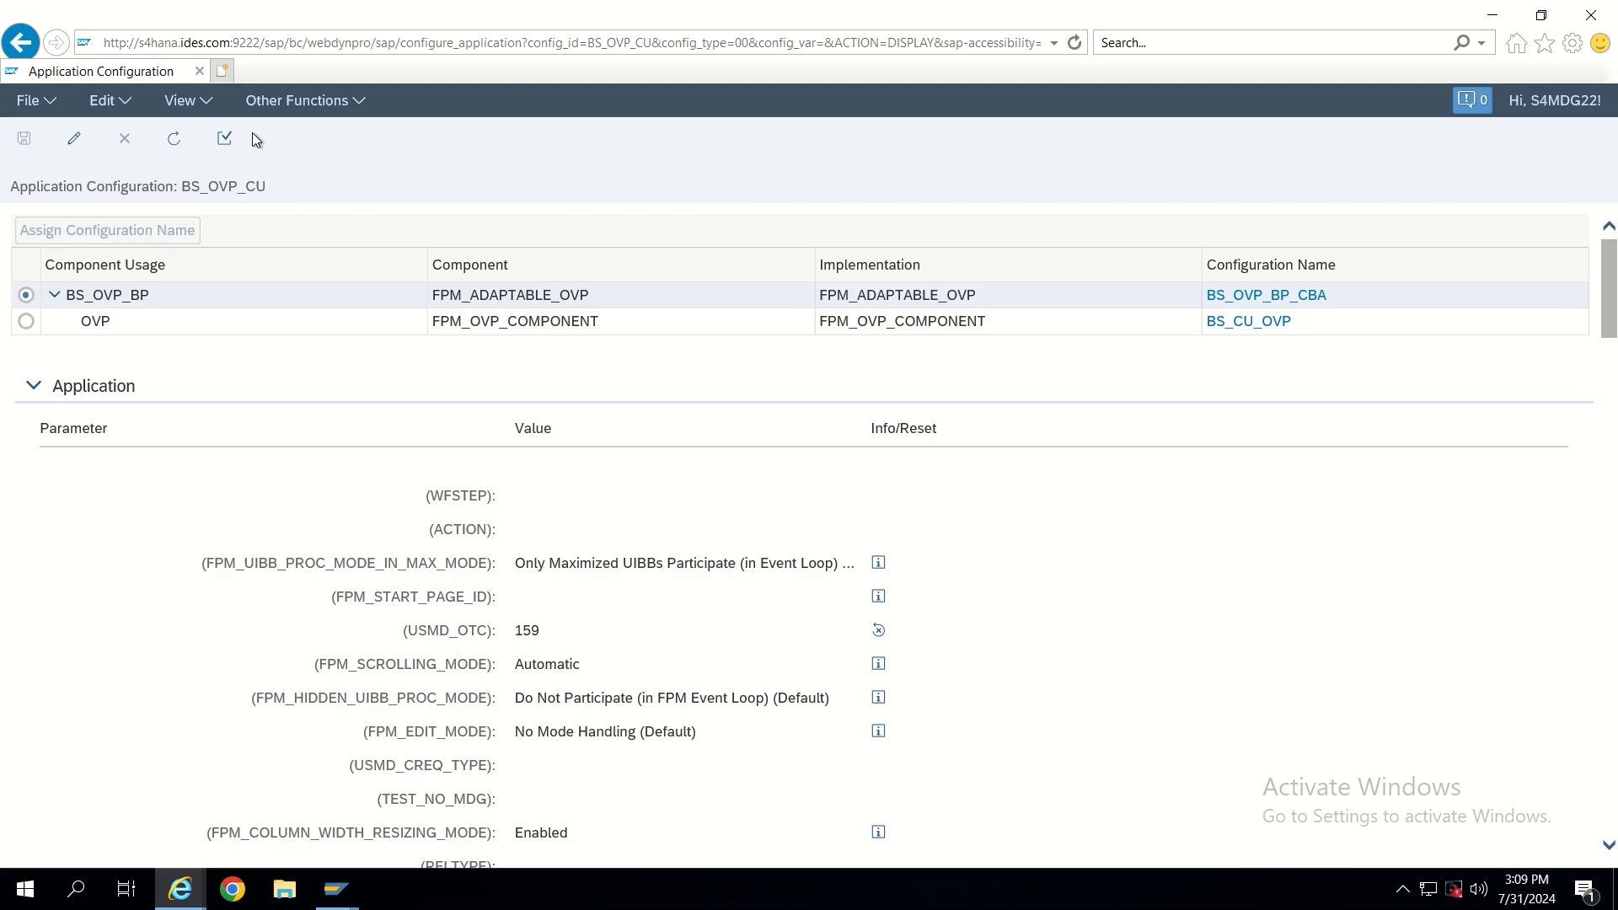
# Put BS_OVP_CU in edit mode and inspect empty MDG_HC_COLOR_UNSAVED and MDG_HC_COLOR_SAVED
pyautogui.click(73, 138)
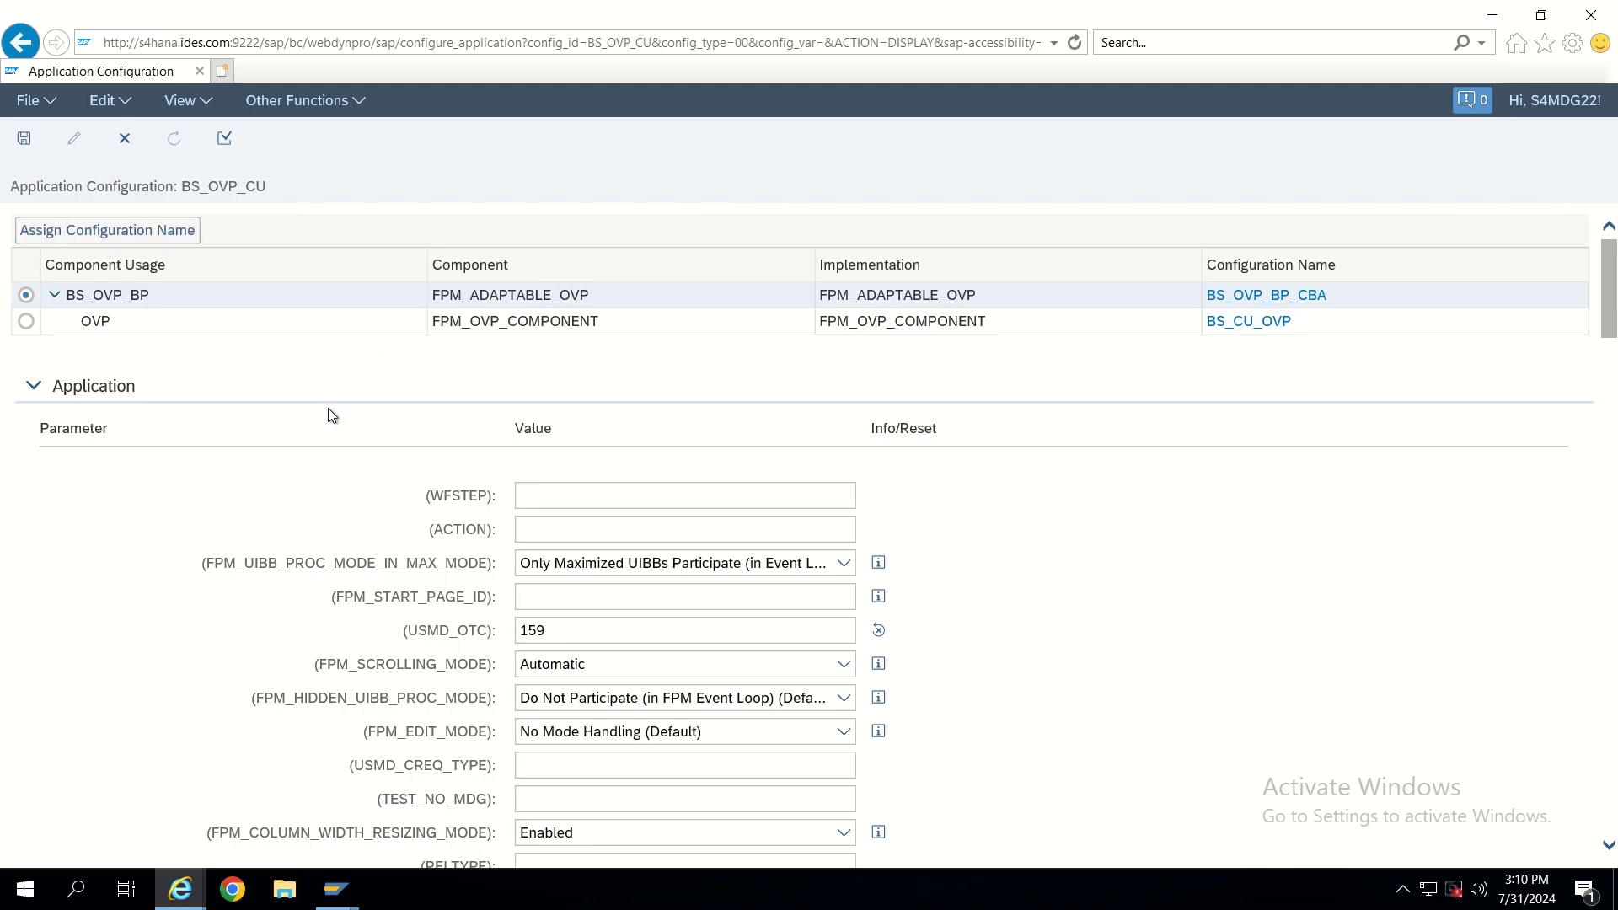
pyautogui.scroll(-3)
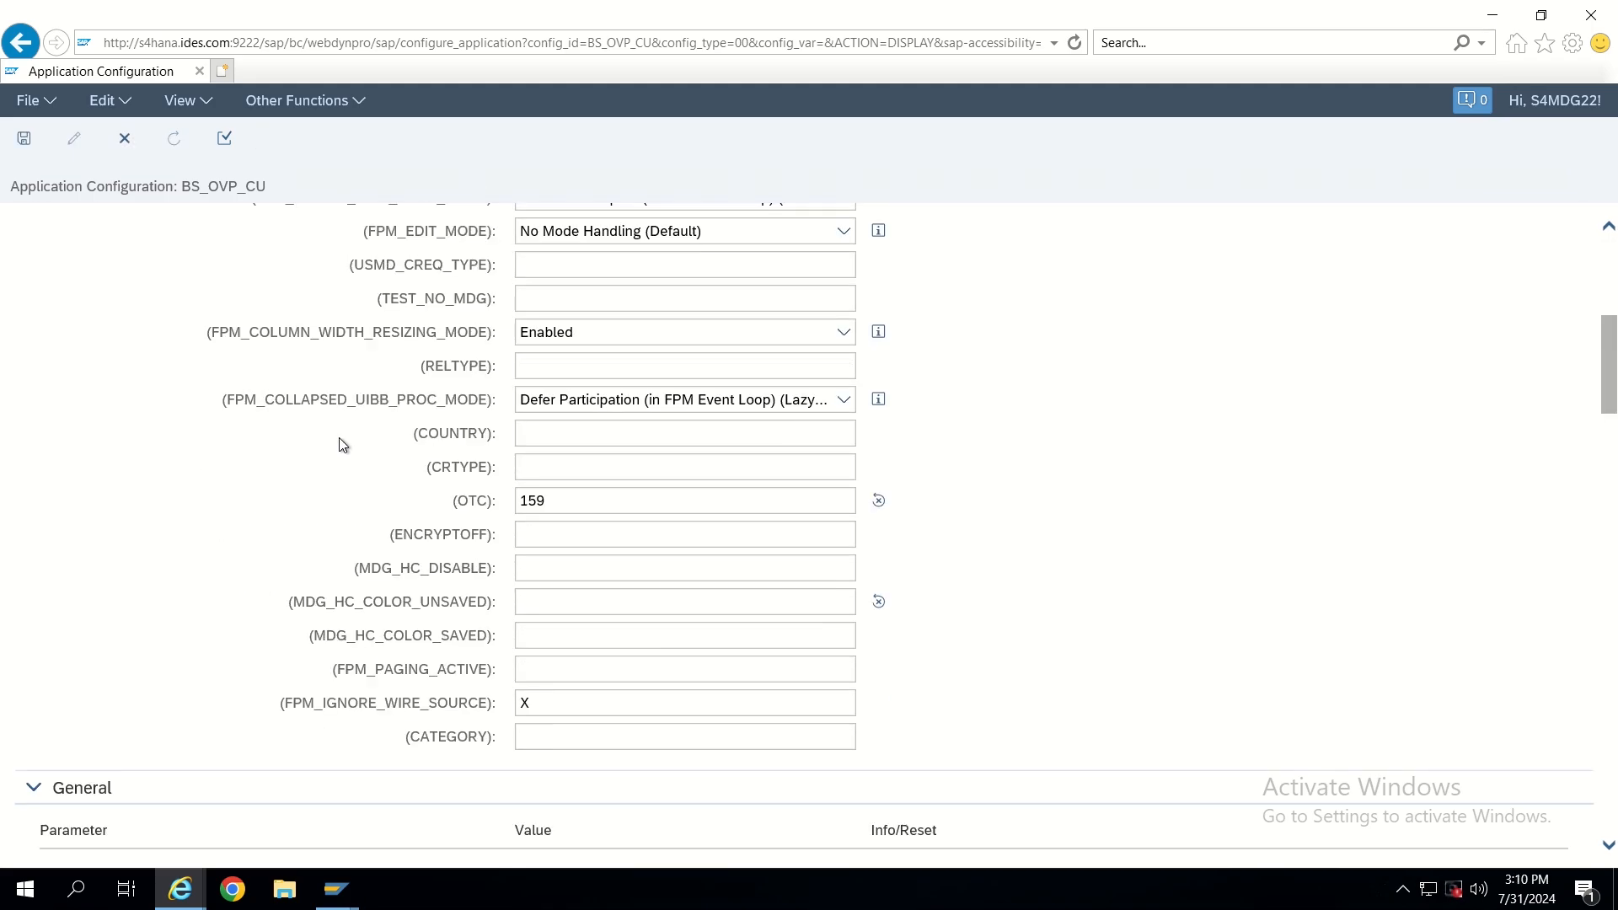
pyautogui.moveTo(350, 616)
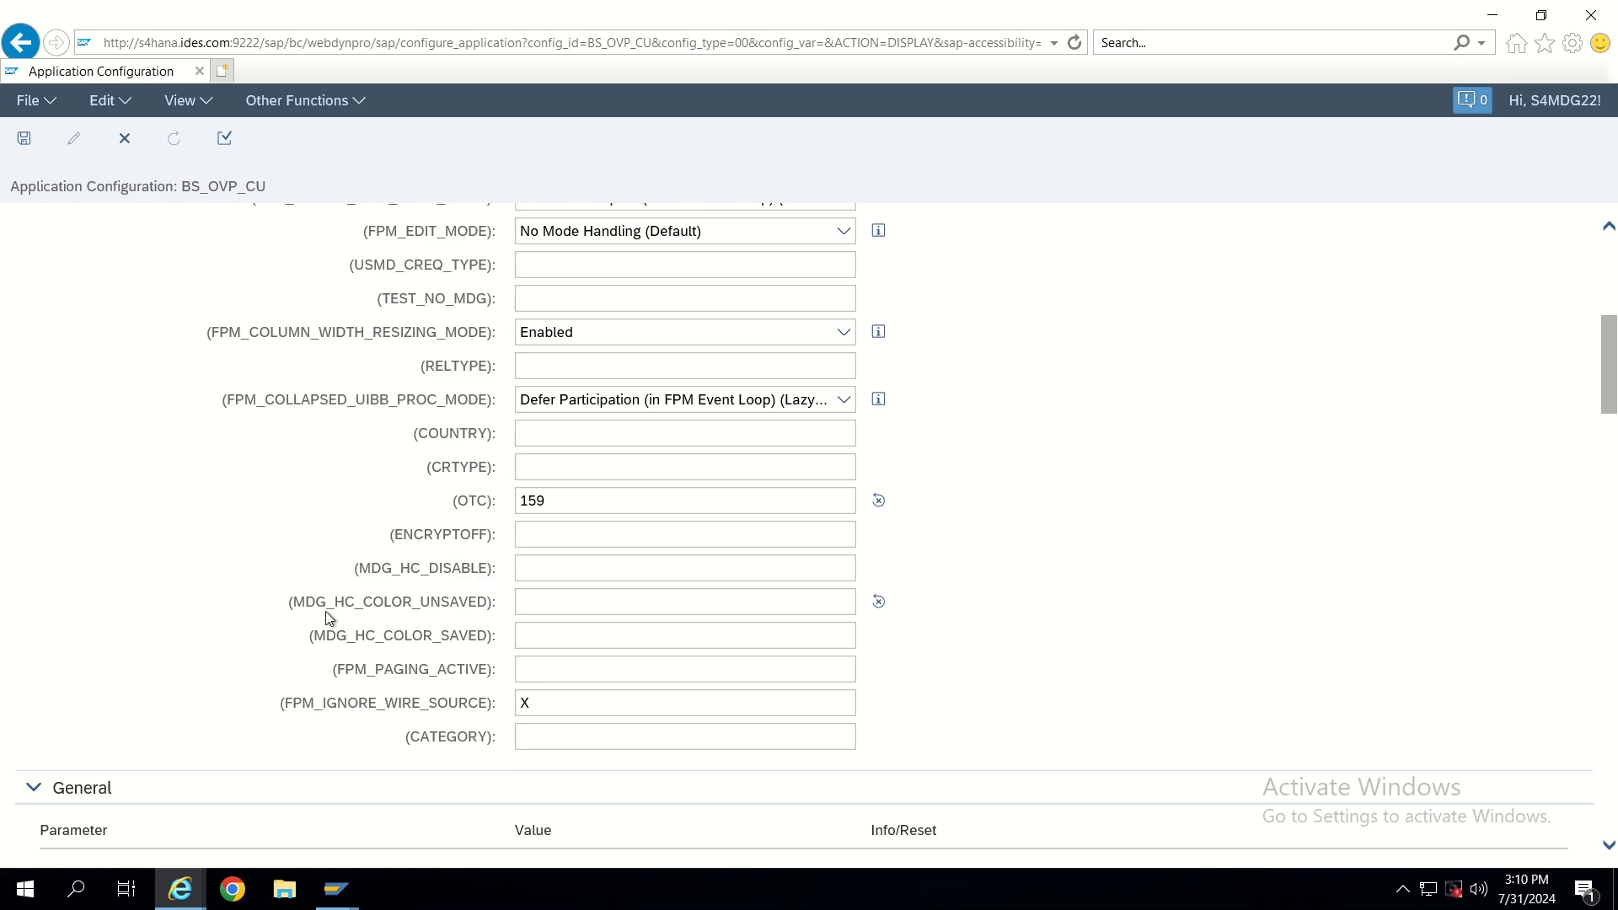
pyautogui.doubleClick(350, 602)
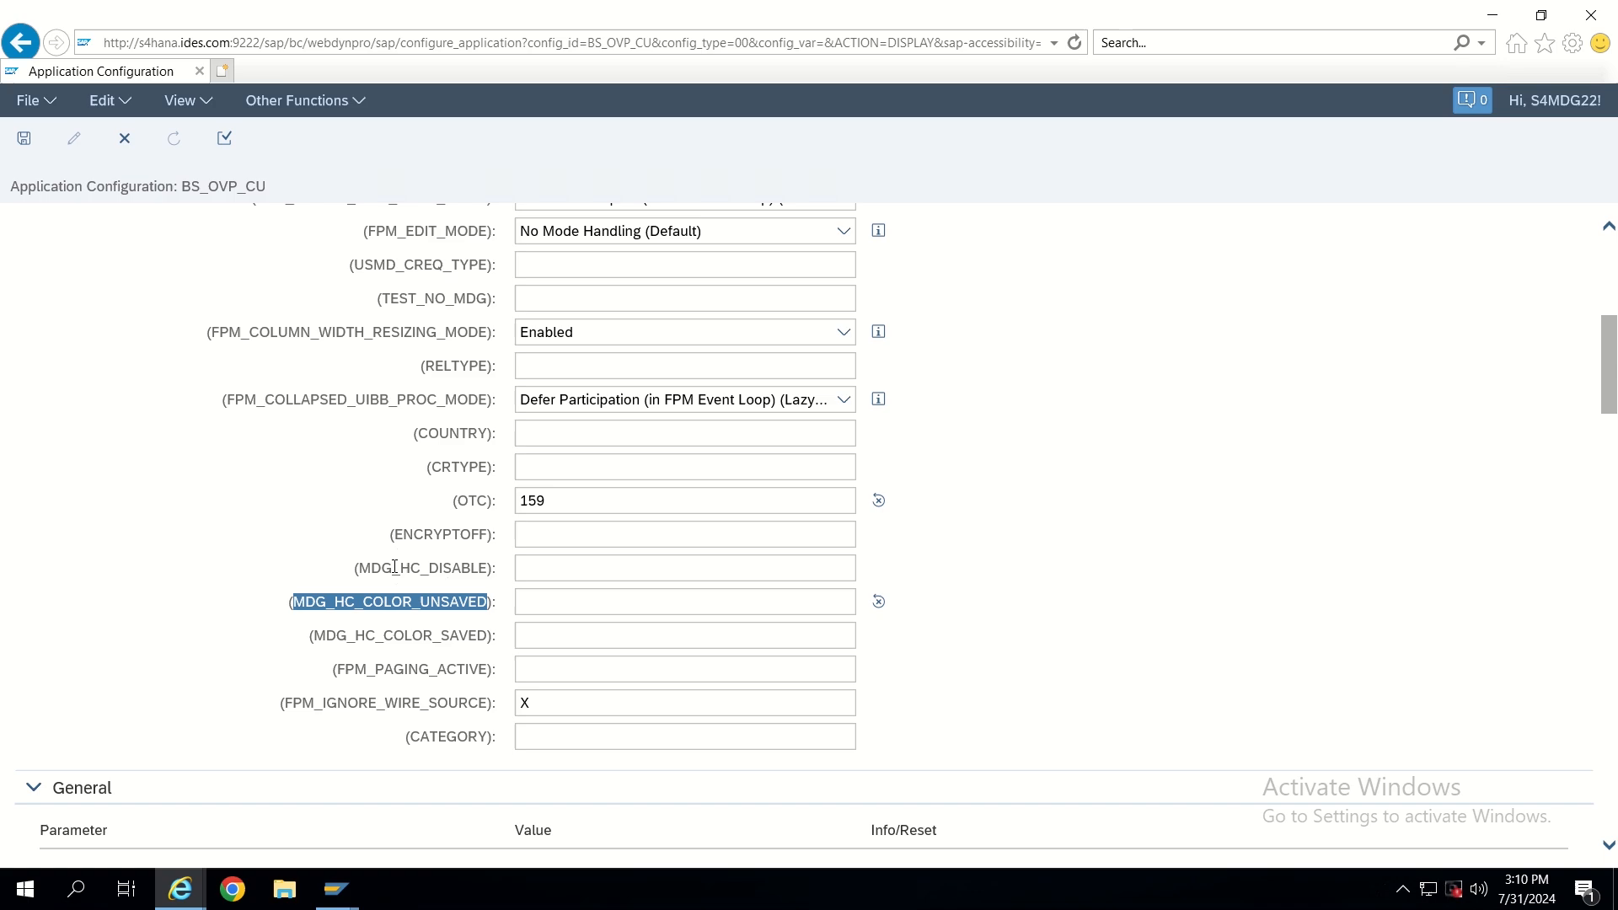
pyautogui.click(421, 567)
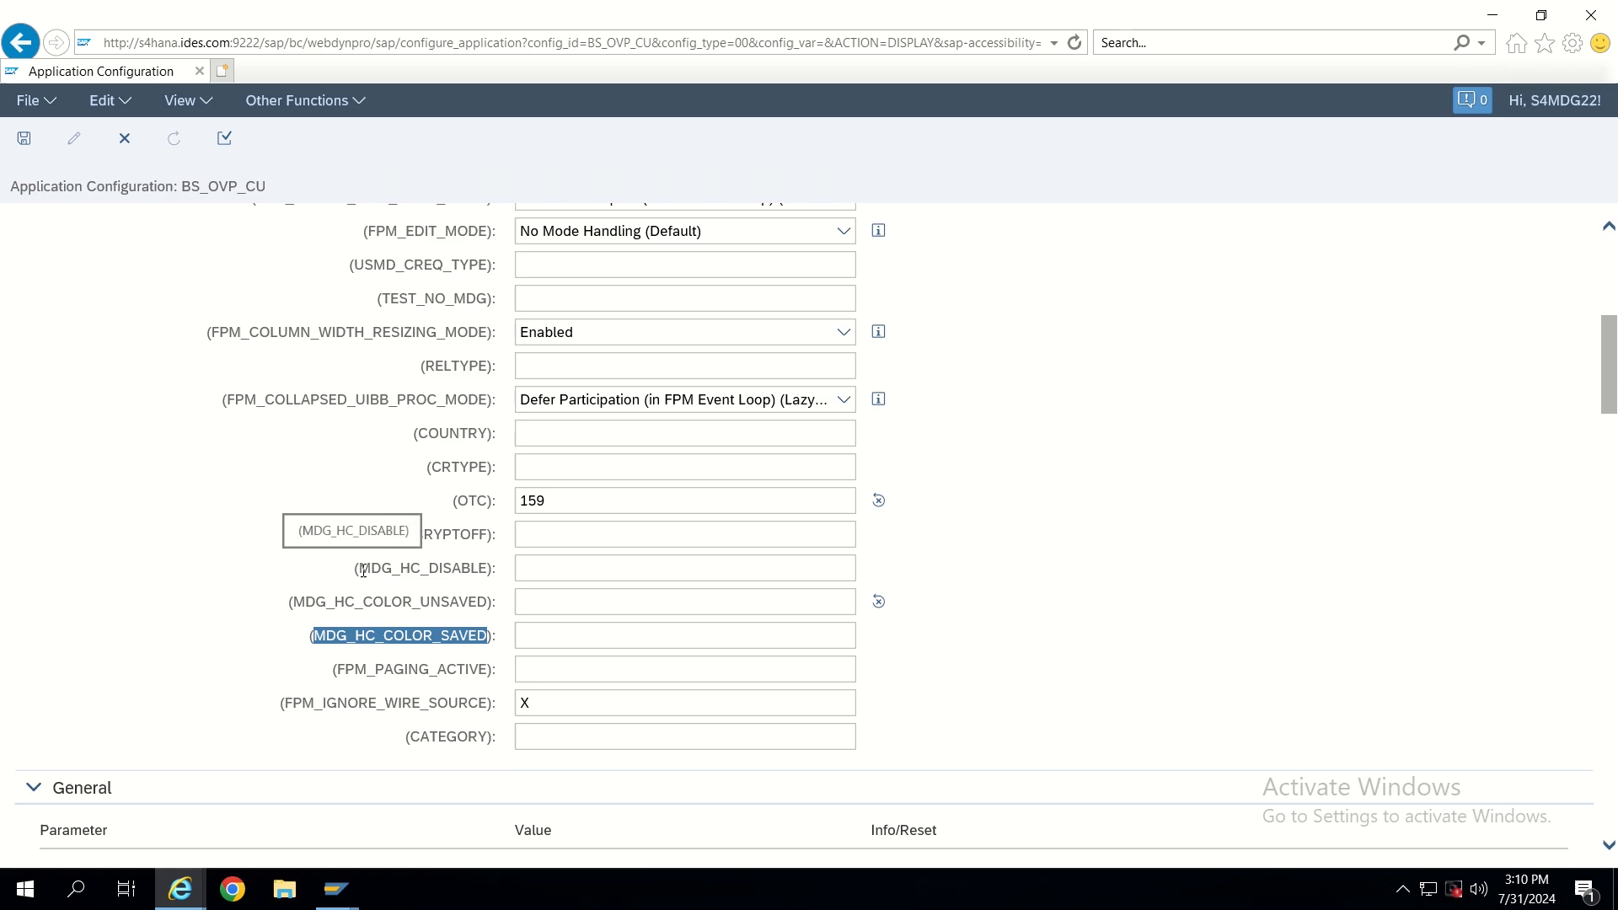
pyautogui.moveTo(384, 587)
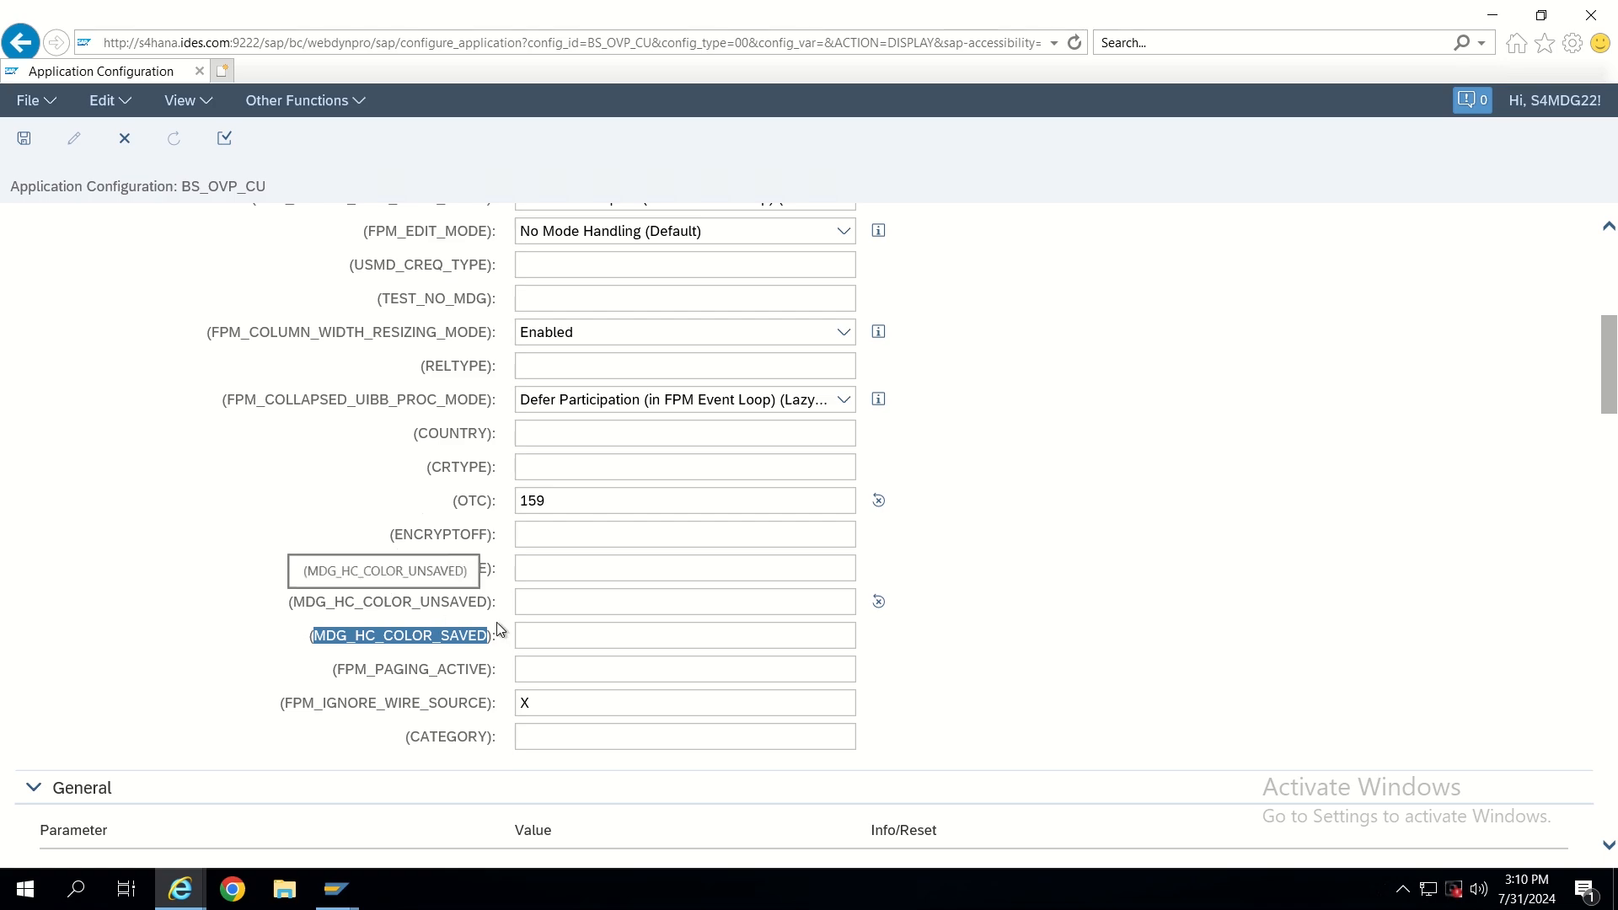
pyautogui.click(685, 635)
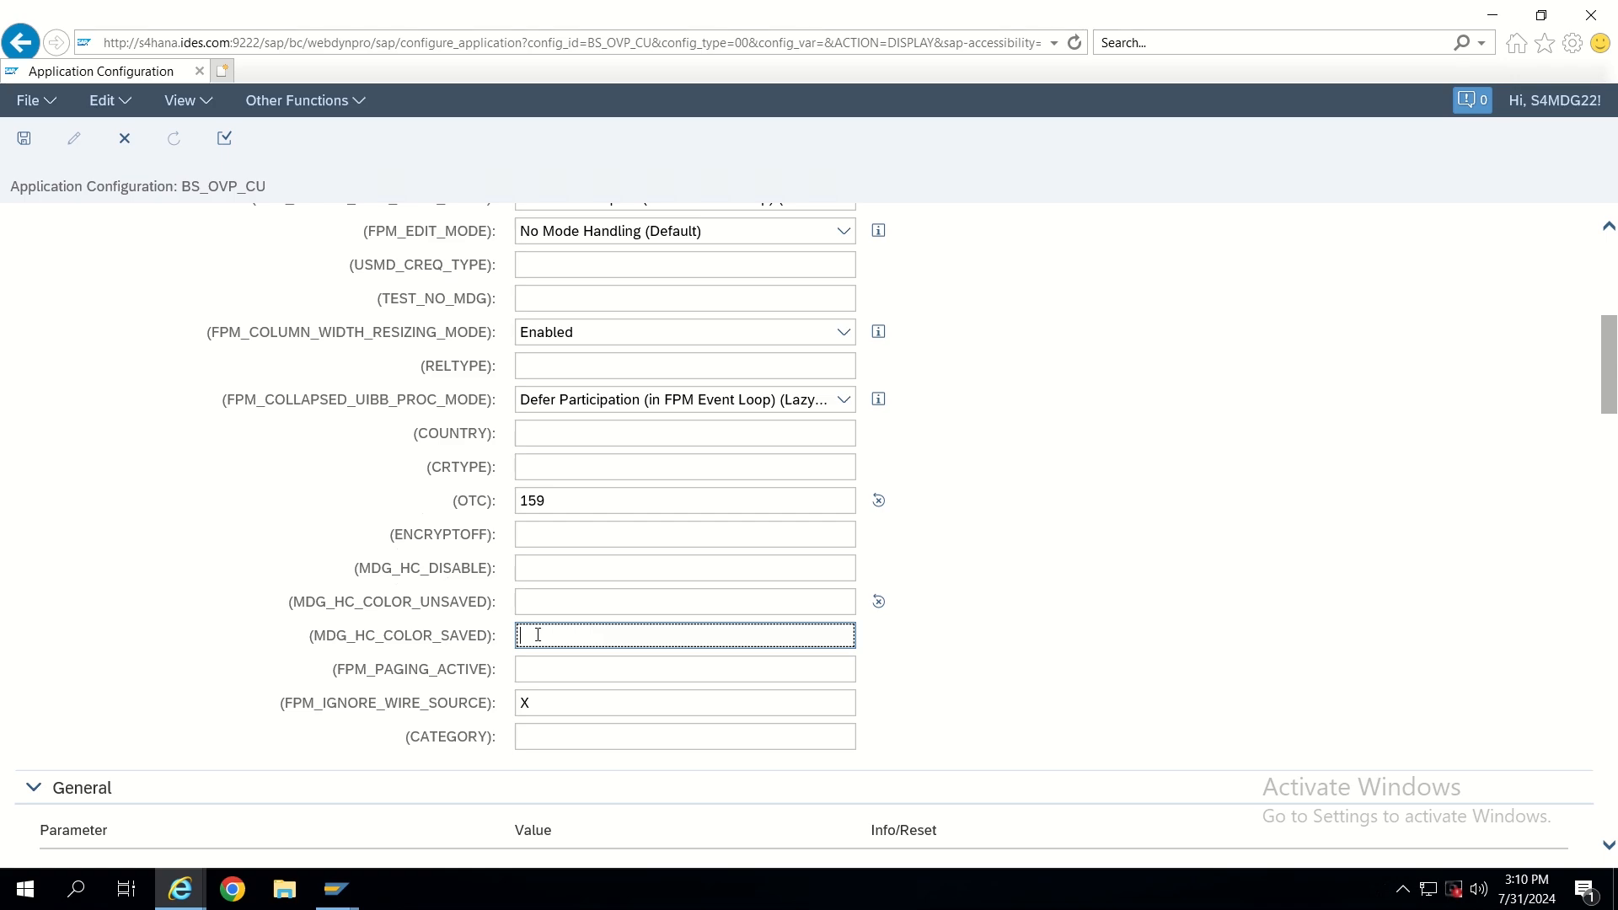
pyautogui.moveTo(845, 629)
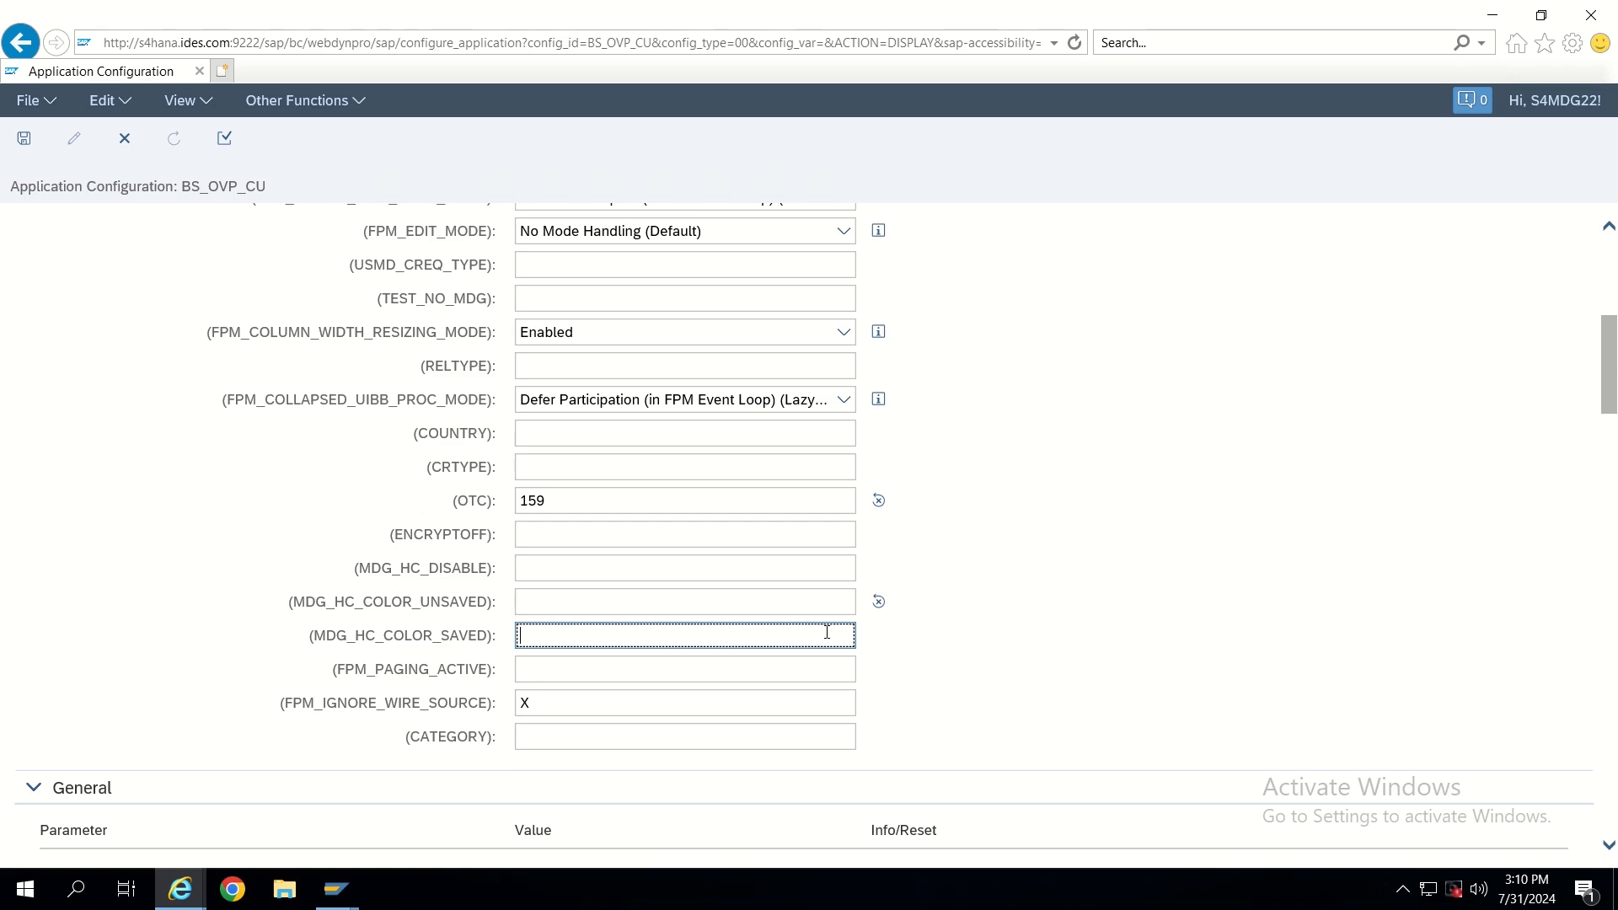
pyautogui.moveTo(335, 887)
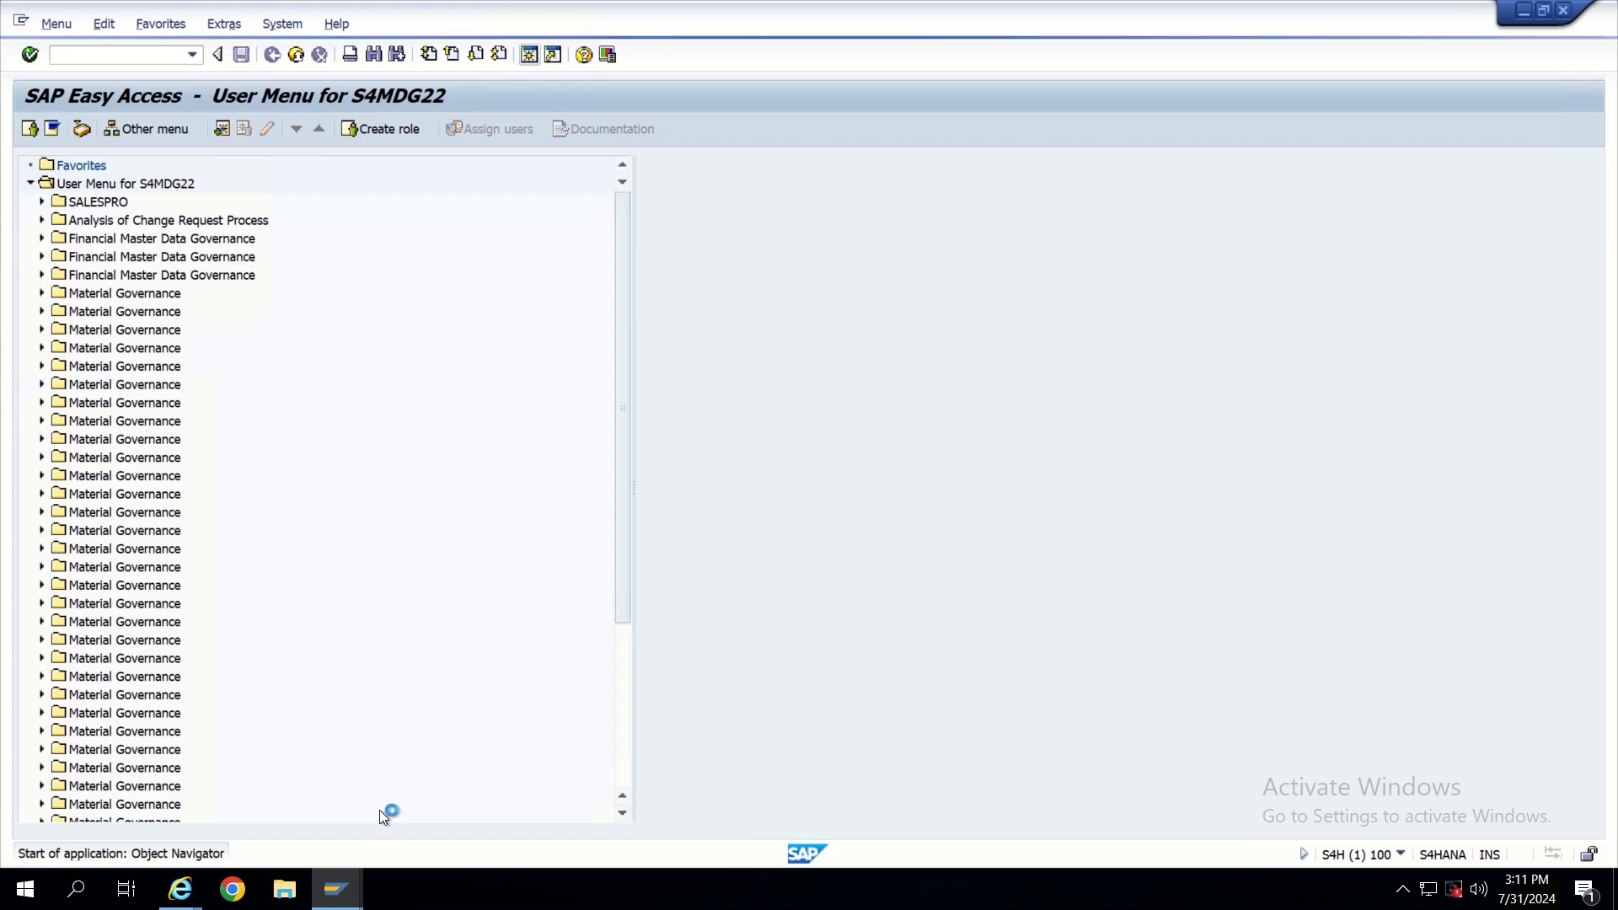
pyautogui.moveTo(432, 405)
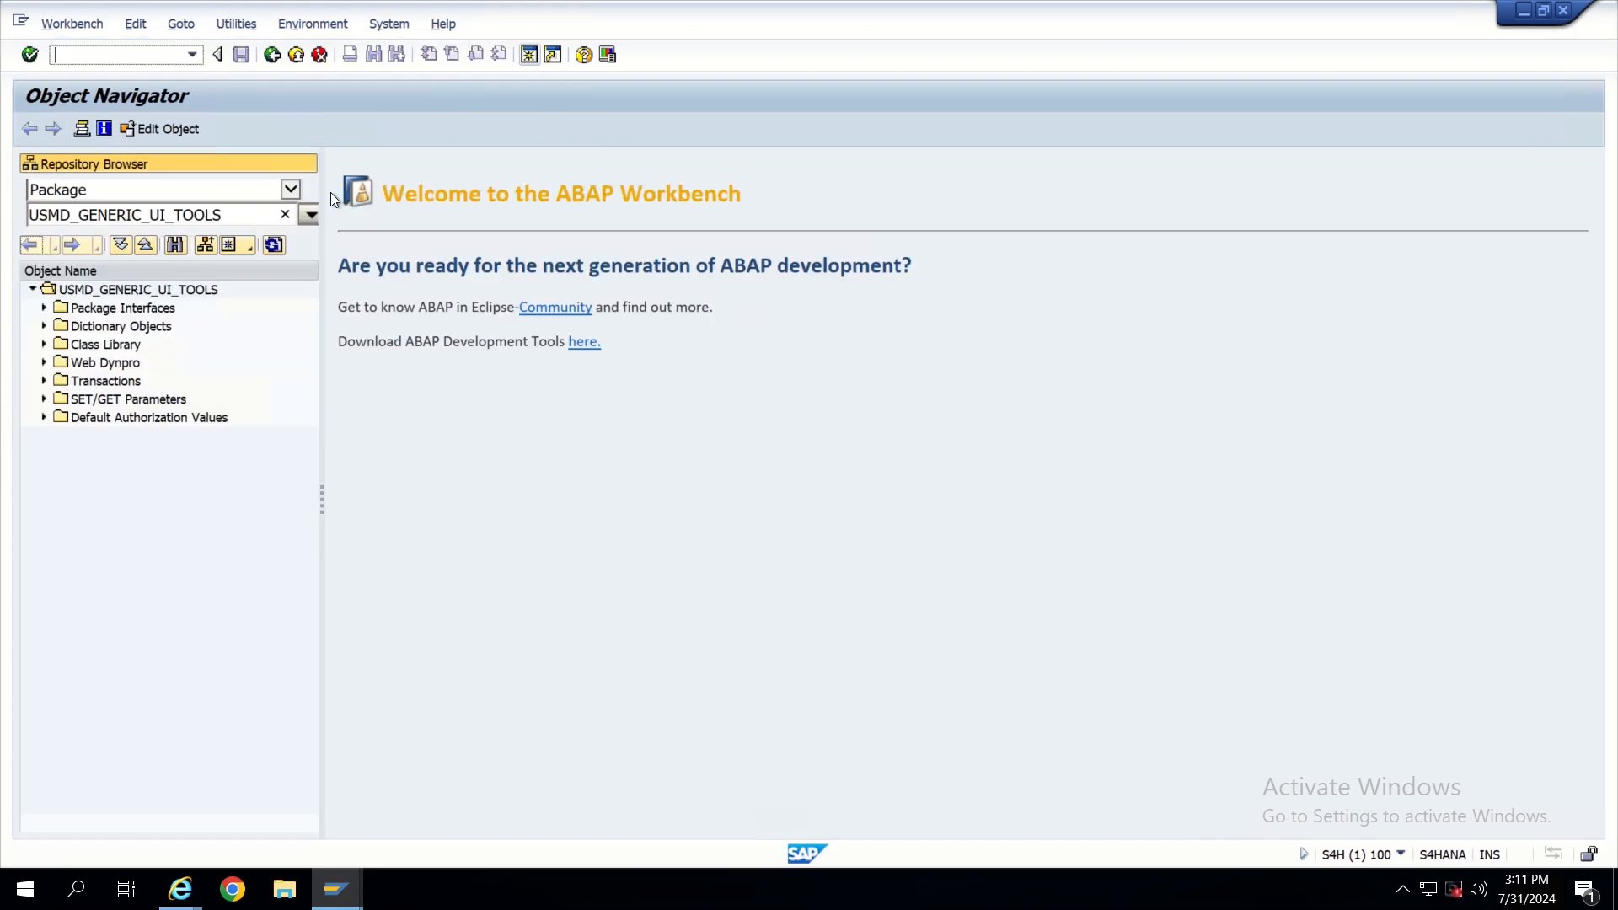
# Set the repository browser to Web Dynpro Components/Interfaces and bring up Edit Object
pyautogui.click(290, 189)
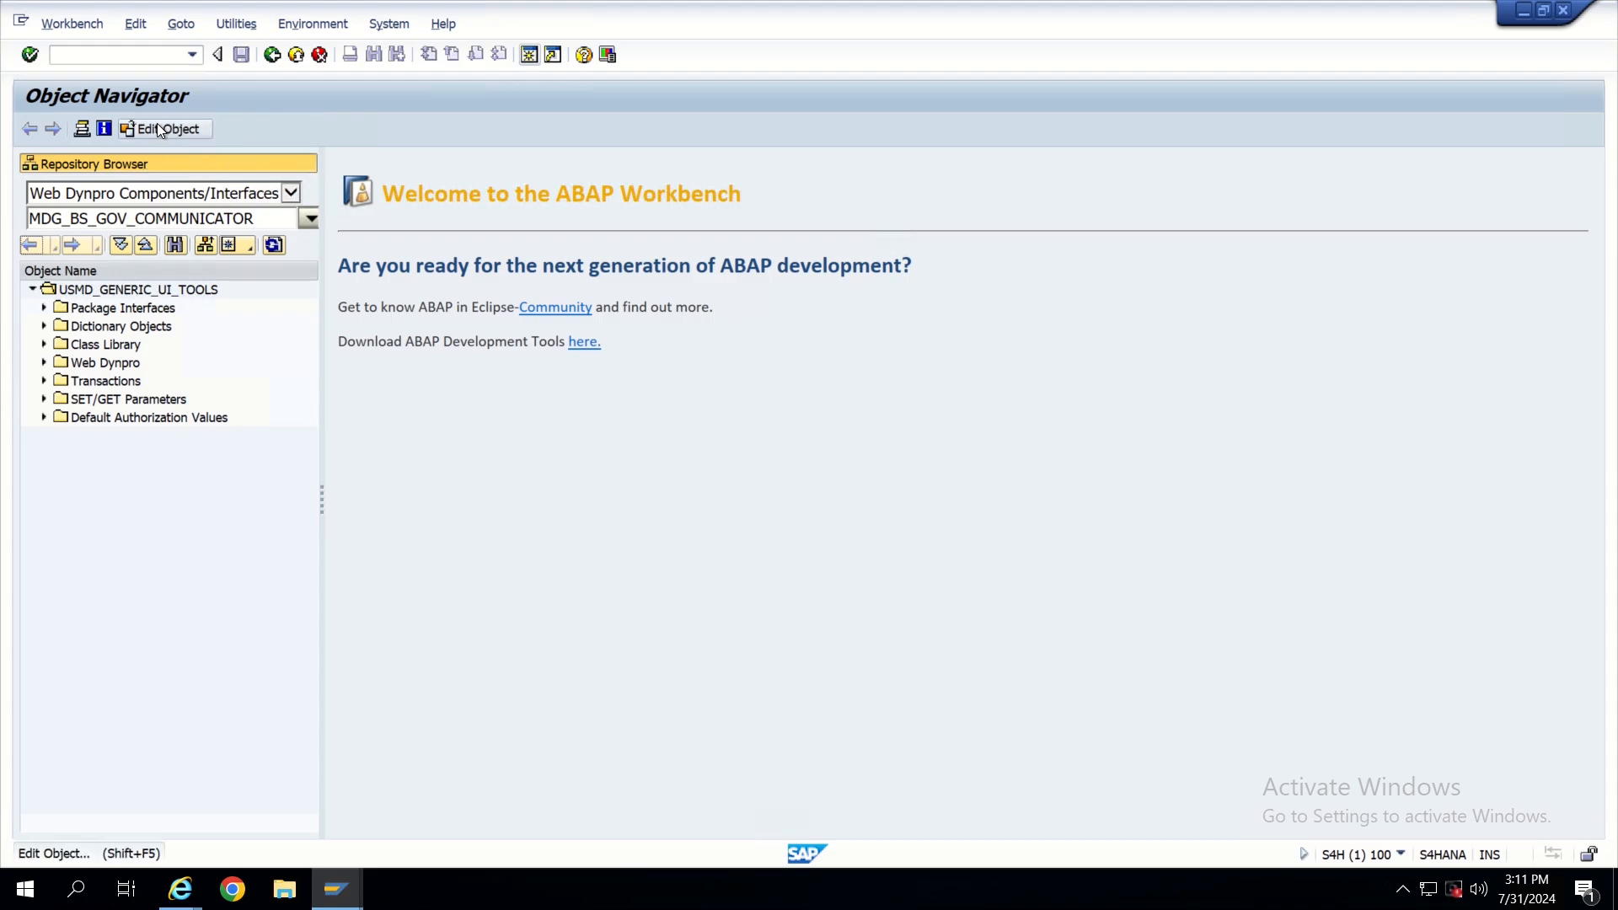
pyautogui.click(162, 128)
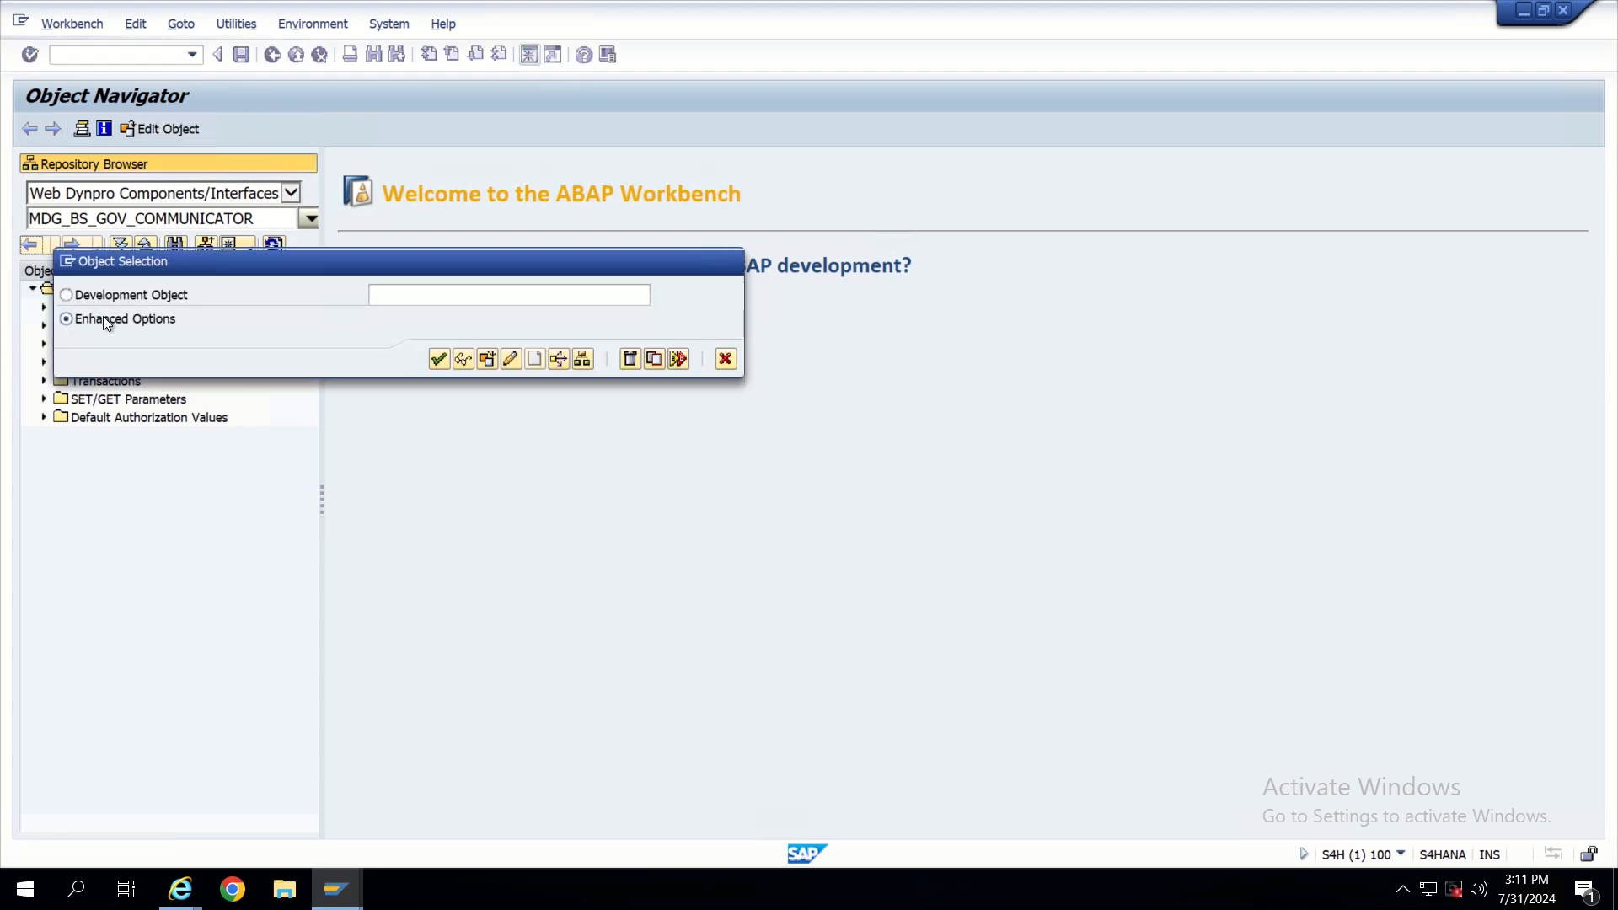
# Look up Web Dynpro application MDG_DISPLAY_COLORS under Web Objects and display it
pyautogui.click(66, 318)
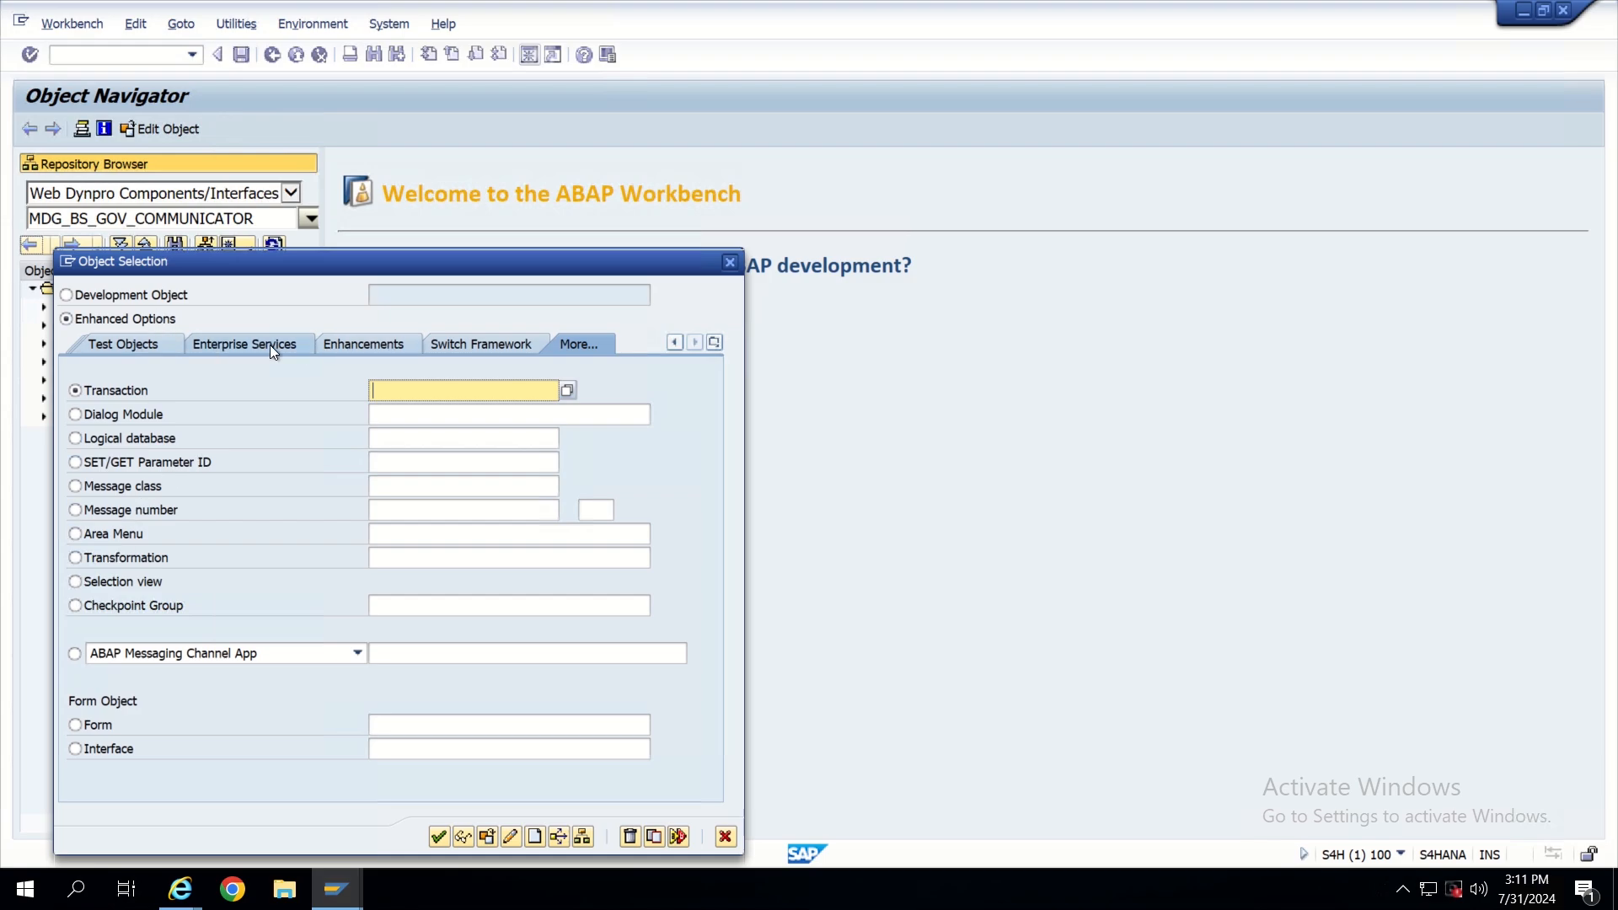
pyautogui.click(713, 341)
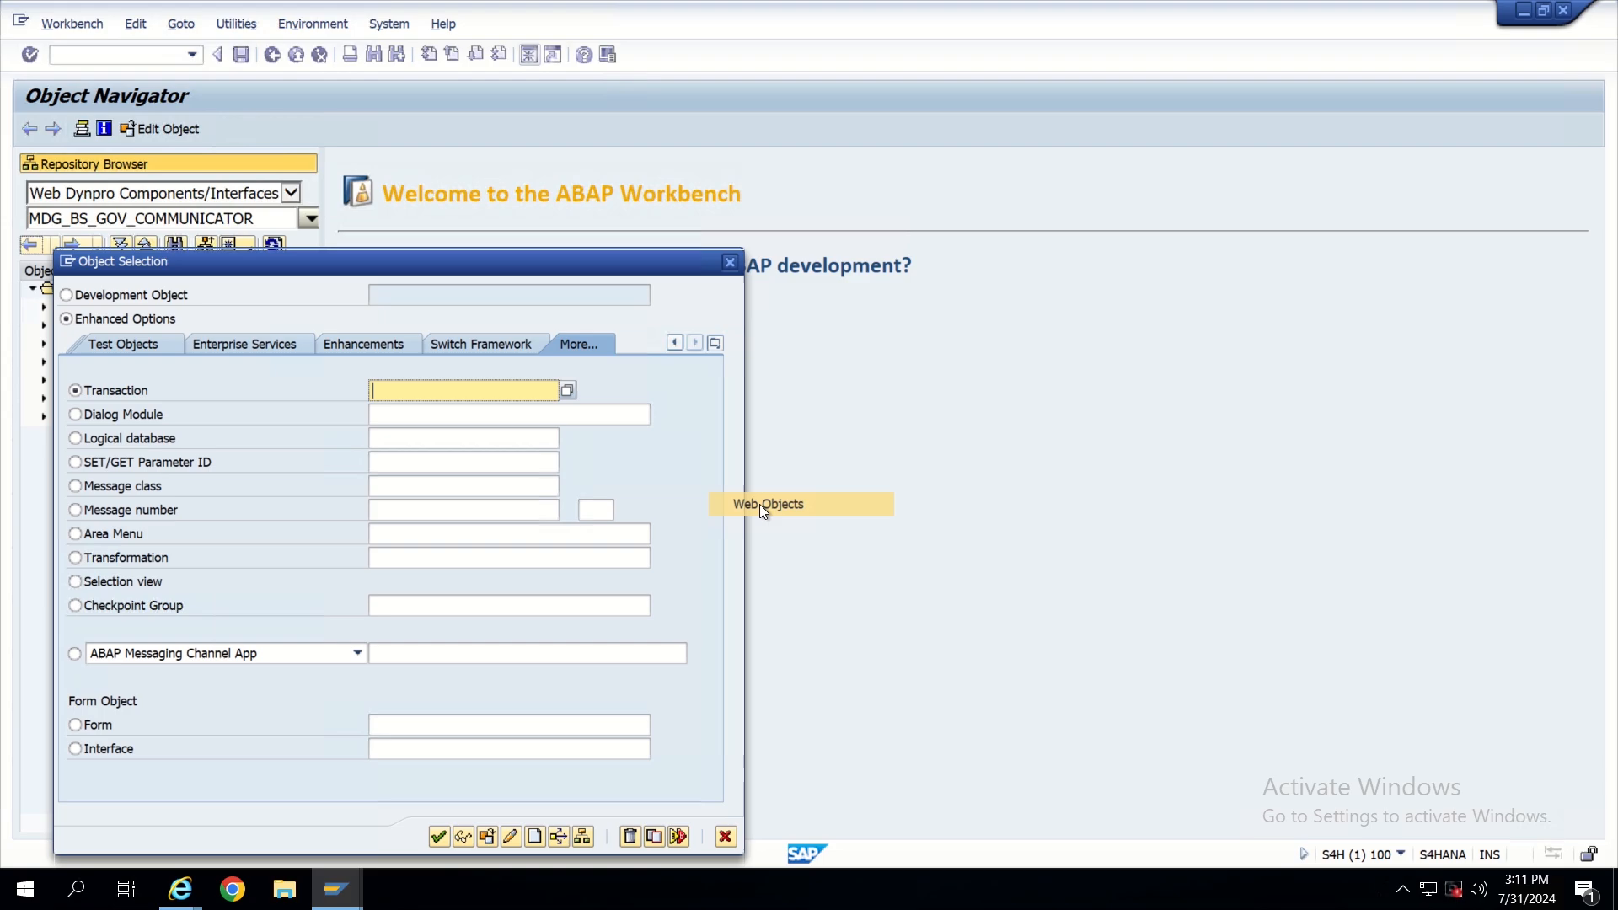
pyautogui.click(767, 504)
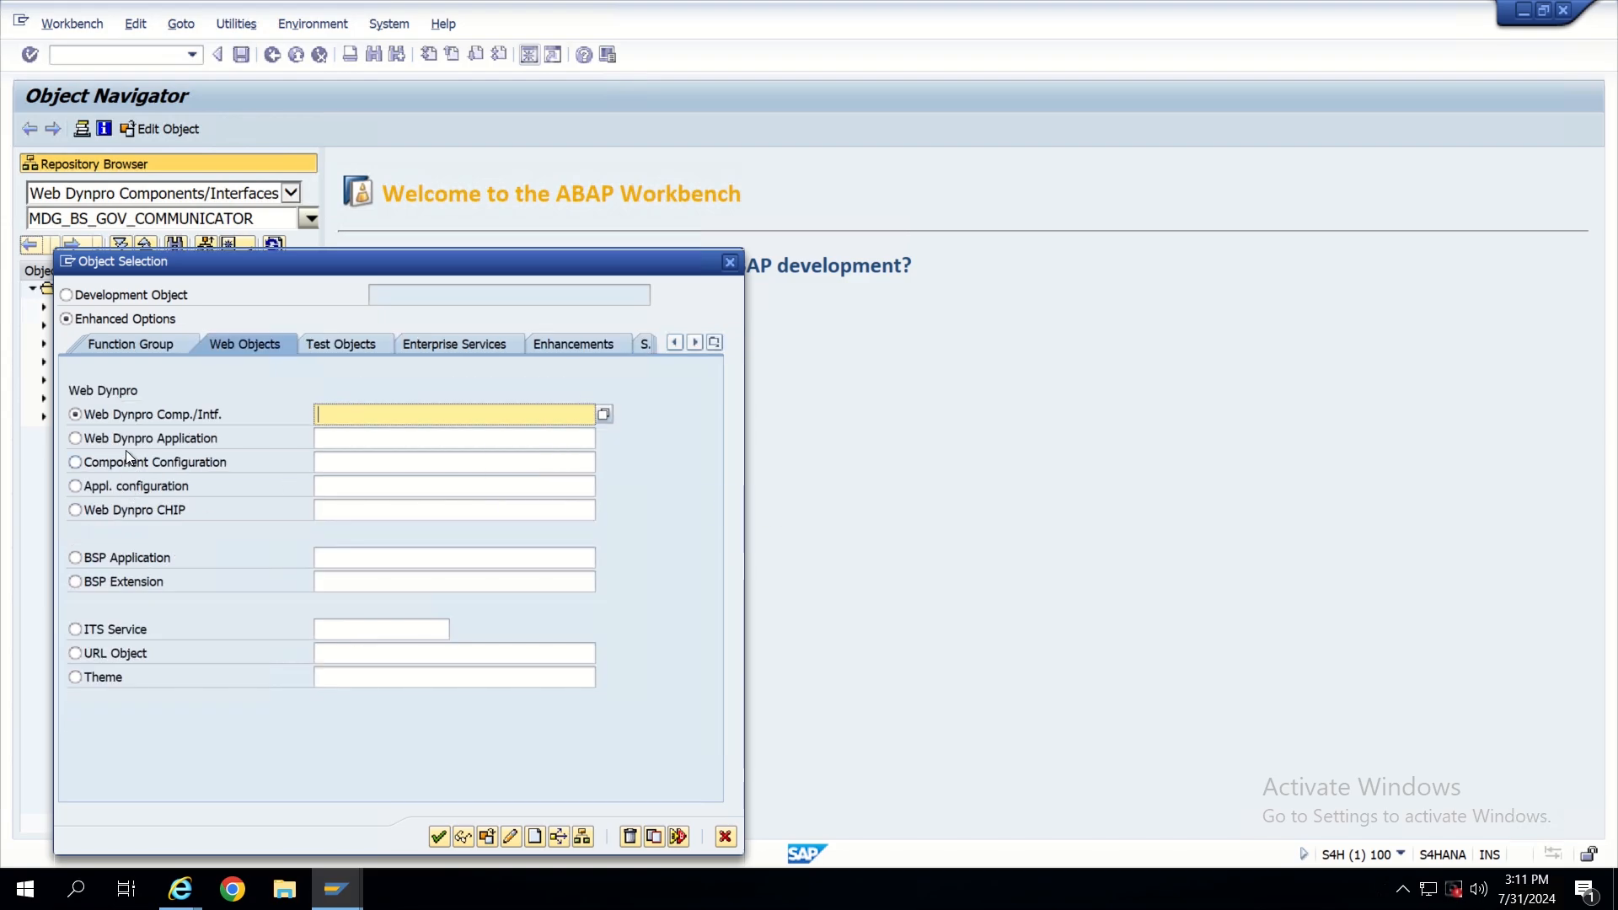
pyautogui.click(75, 437)
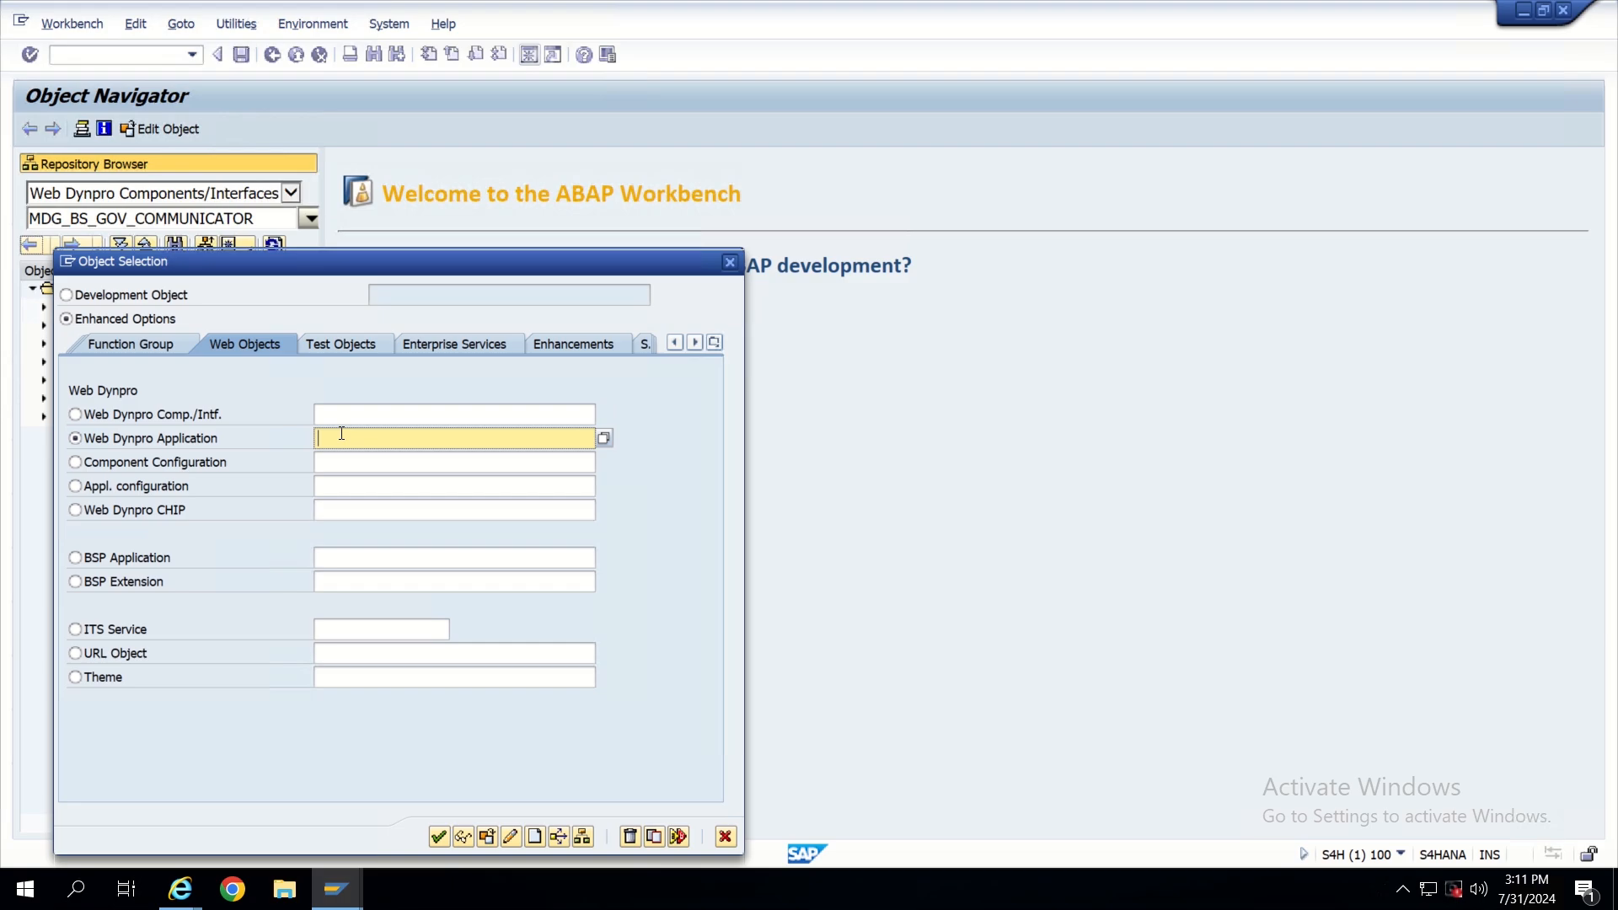
pyautogui.write('MDG_DISPLAY_COLORS')
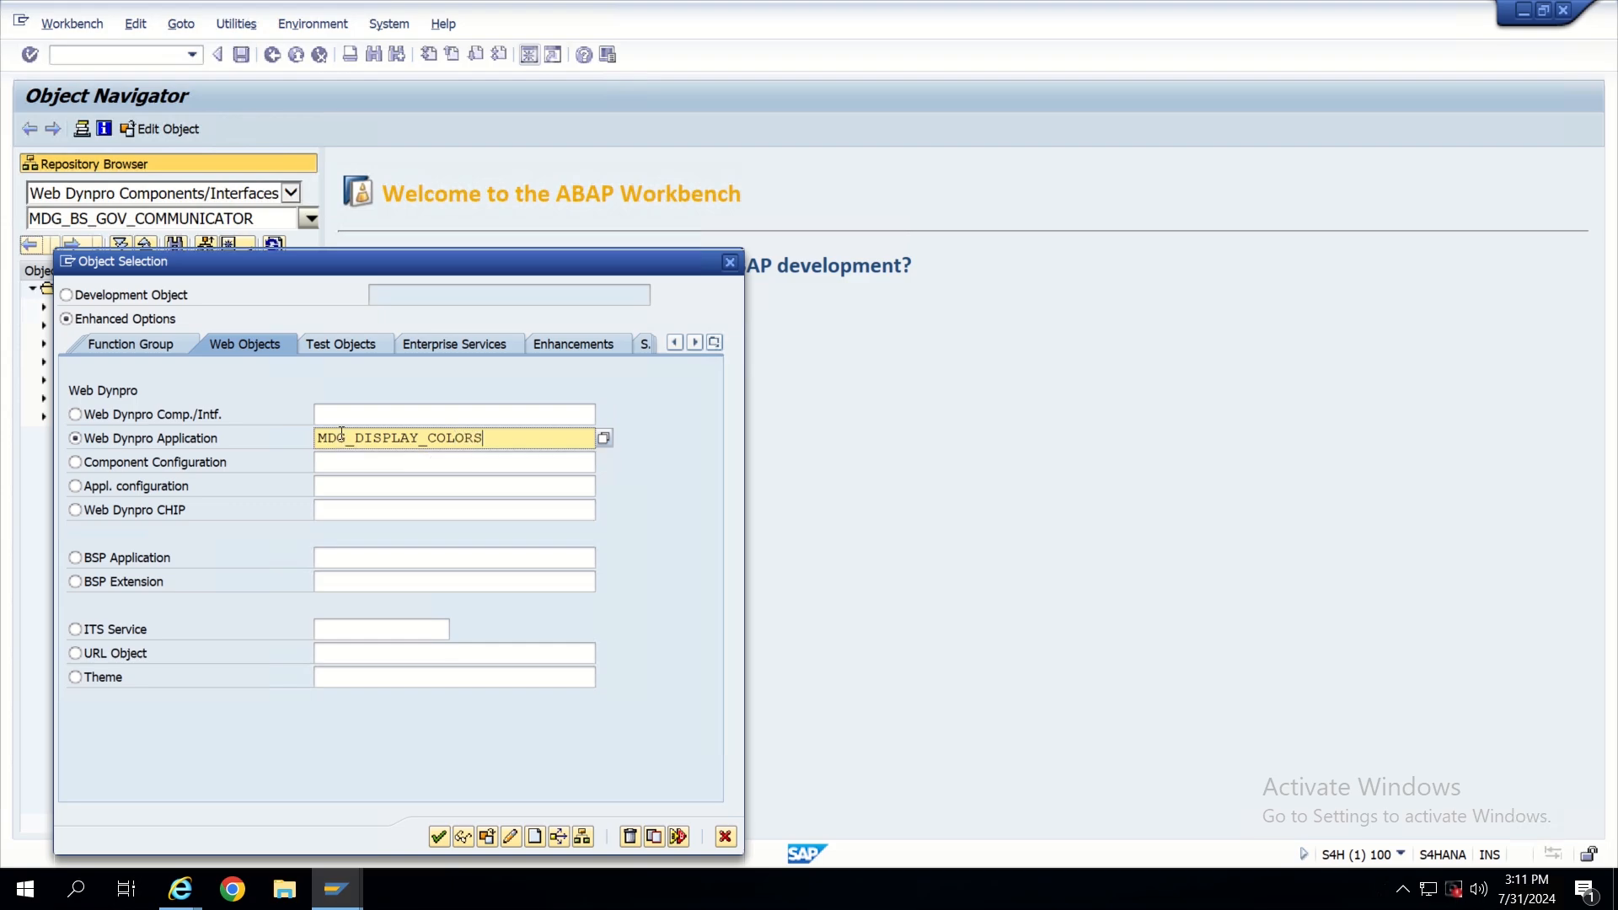
pyautogui.moveTo(477, 747)
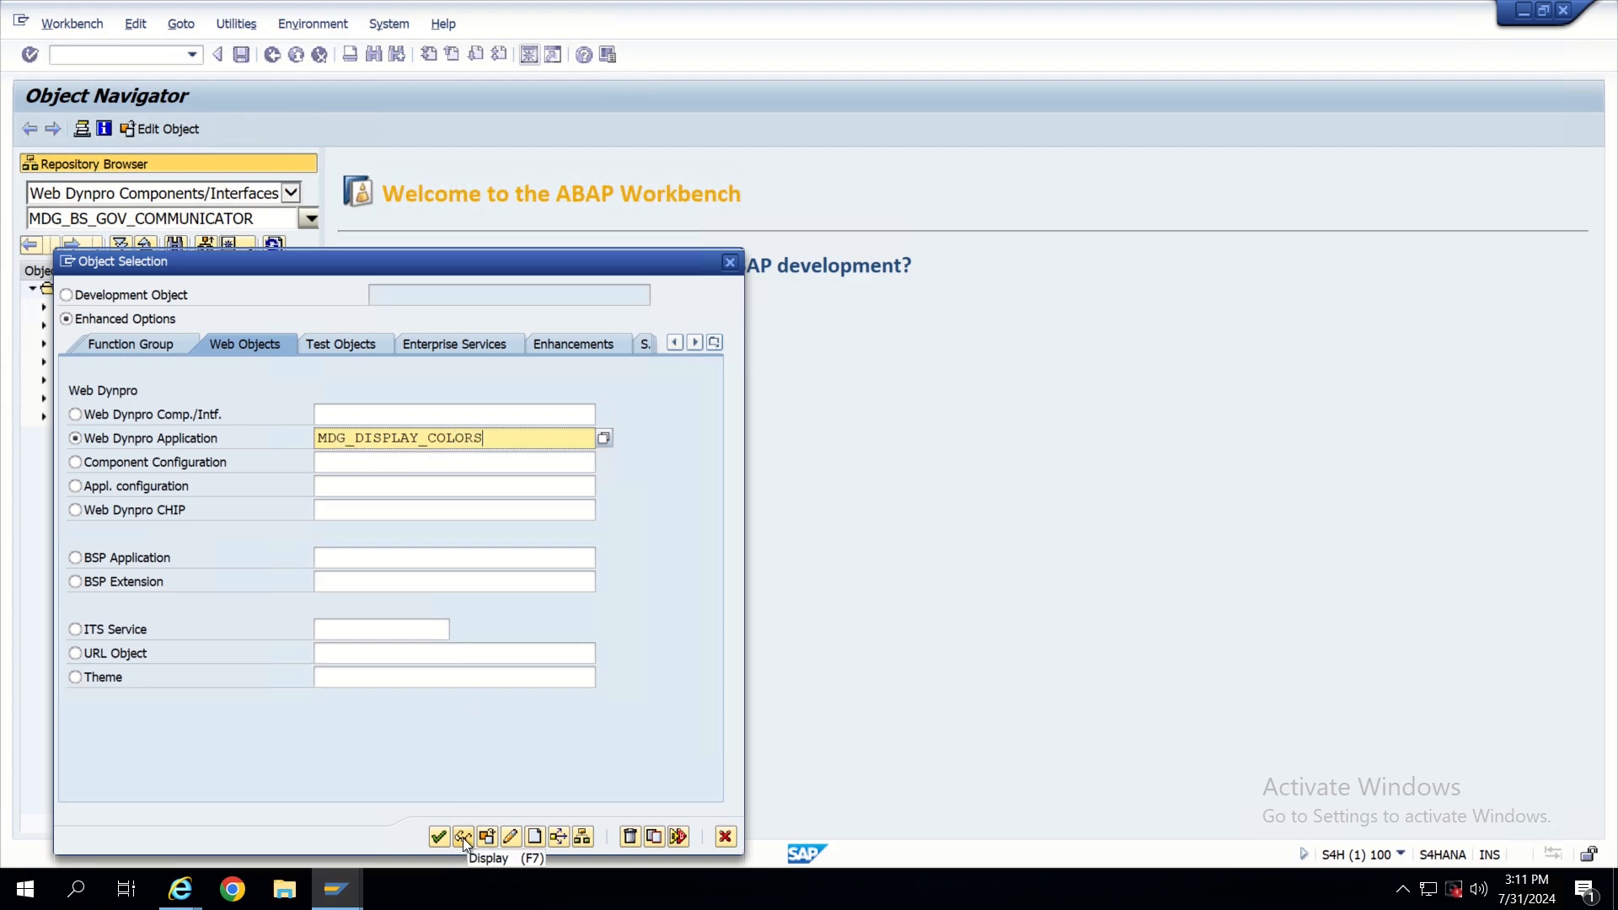
pyautogui.click(463, 837)
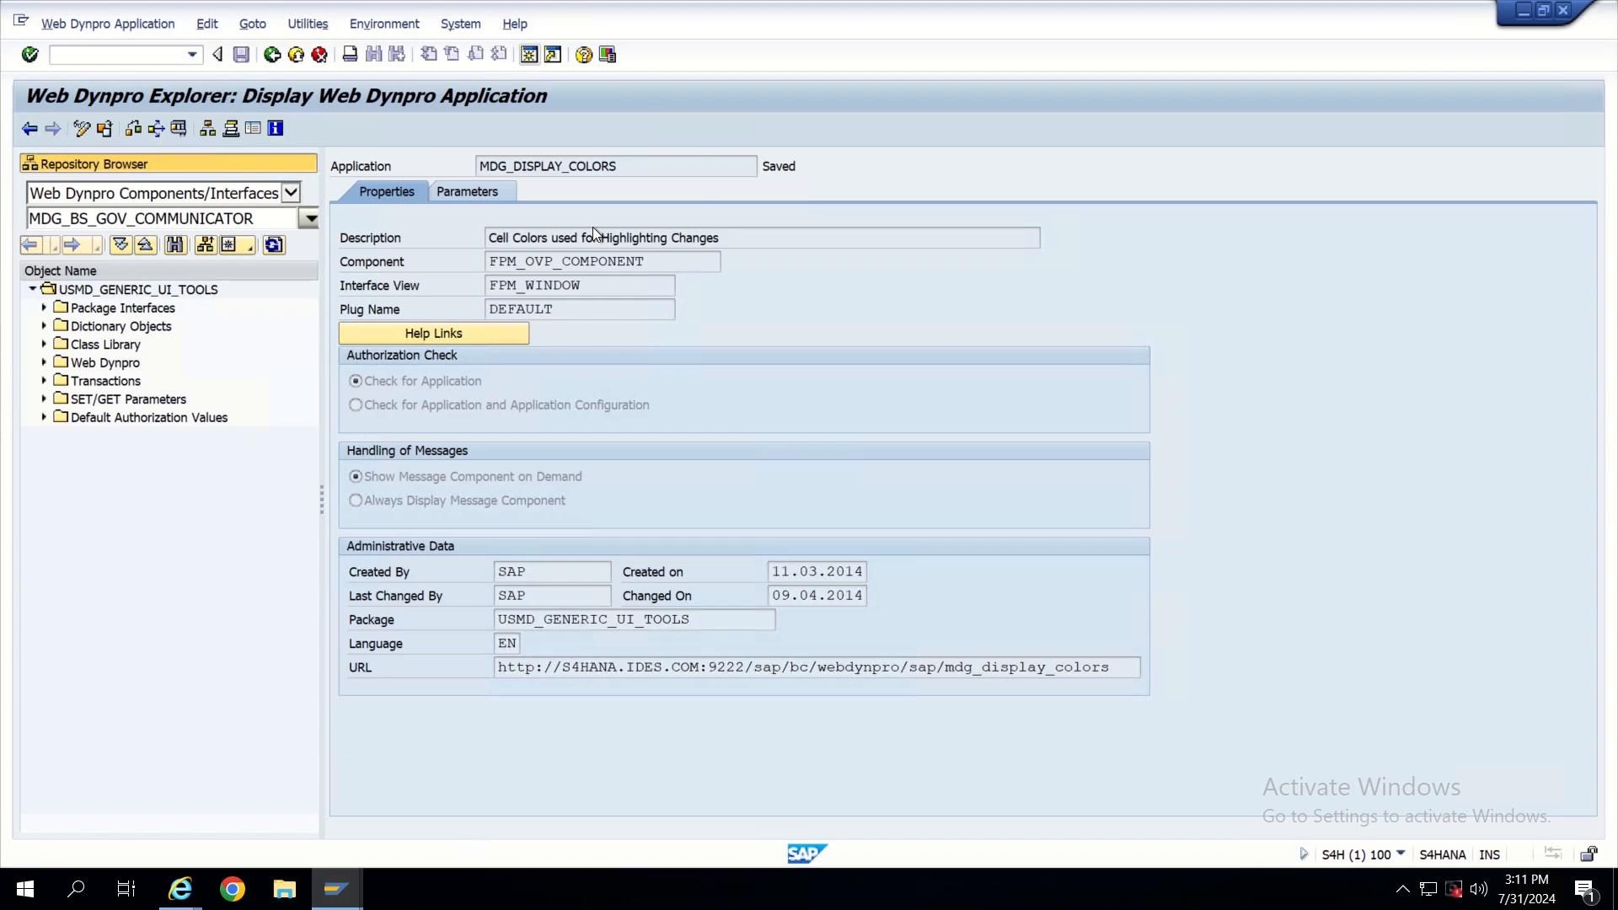
pyautogui.moveTo(436, 384)
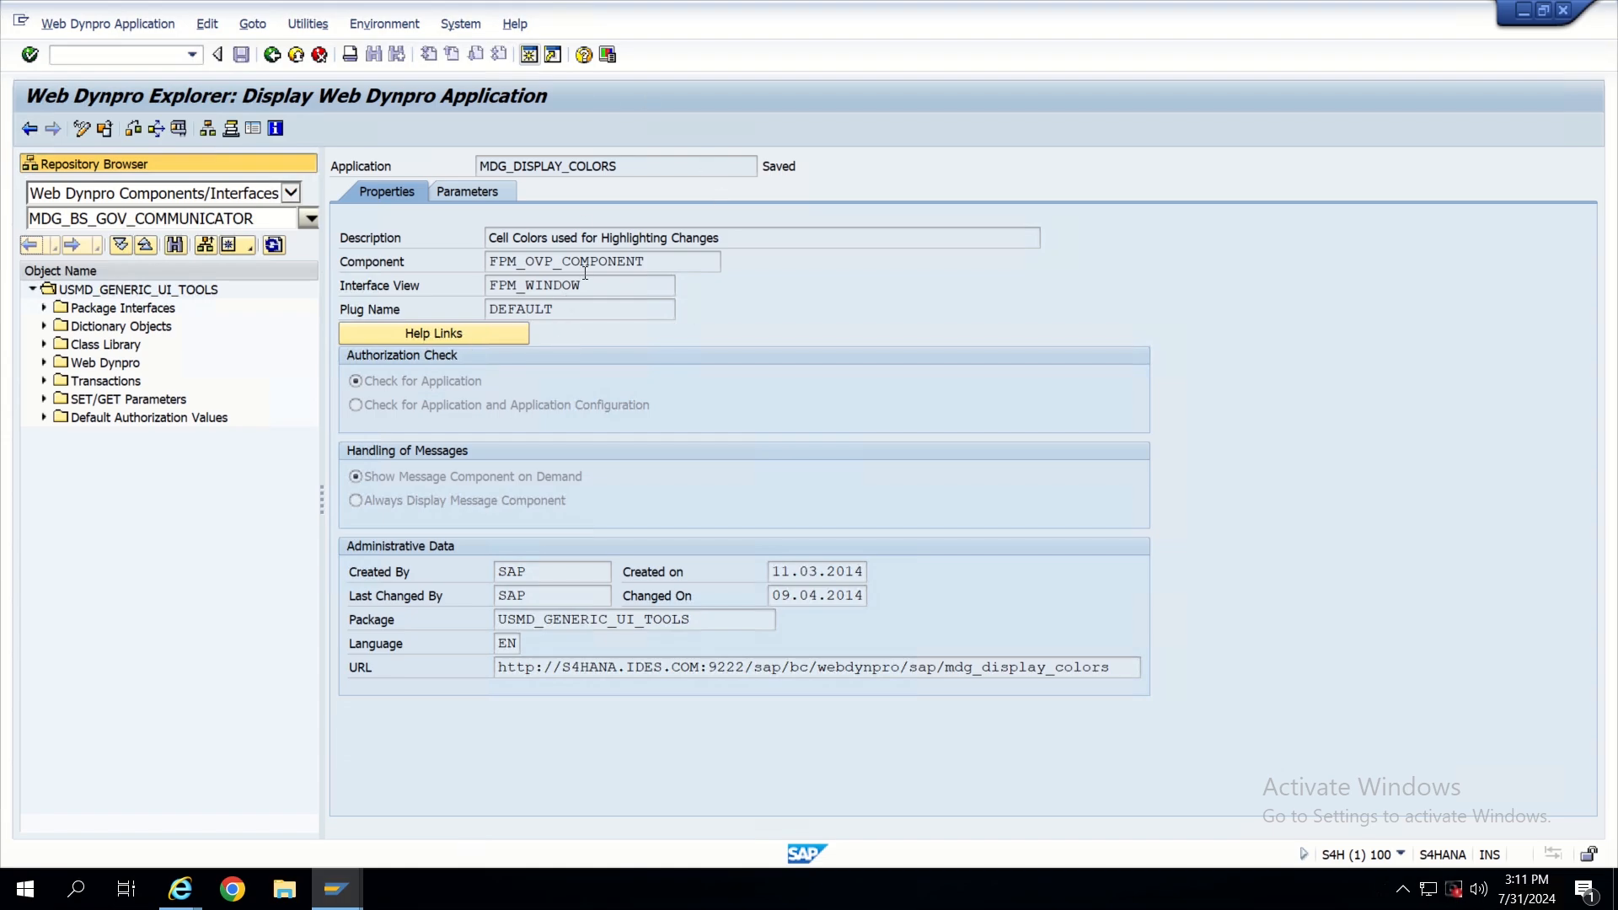
pyautogui.moveTo(229, 217)
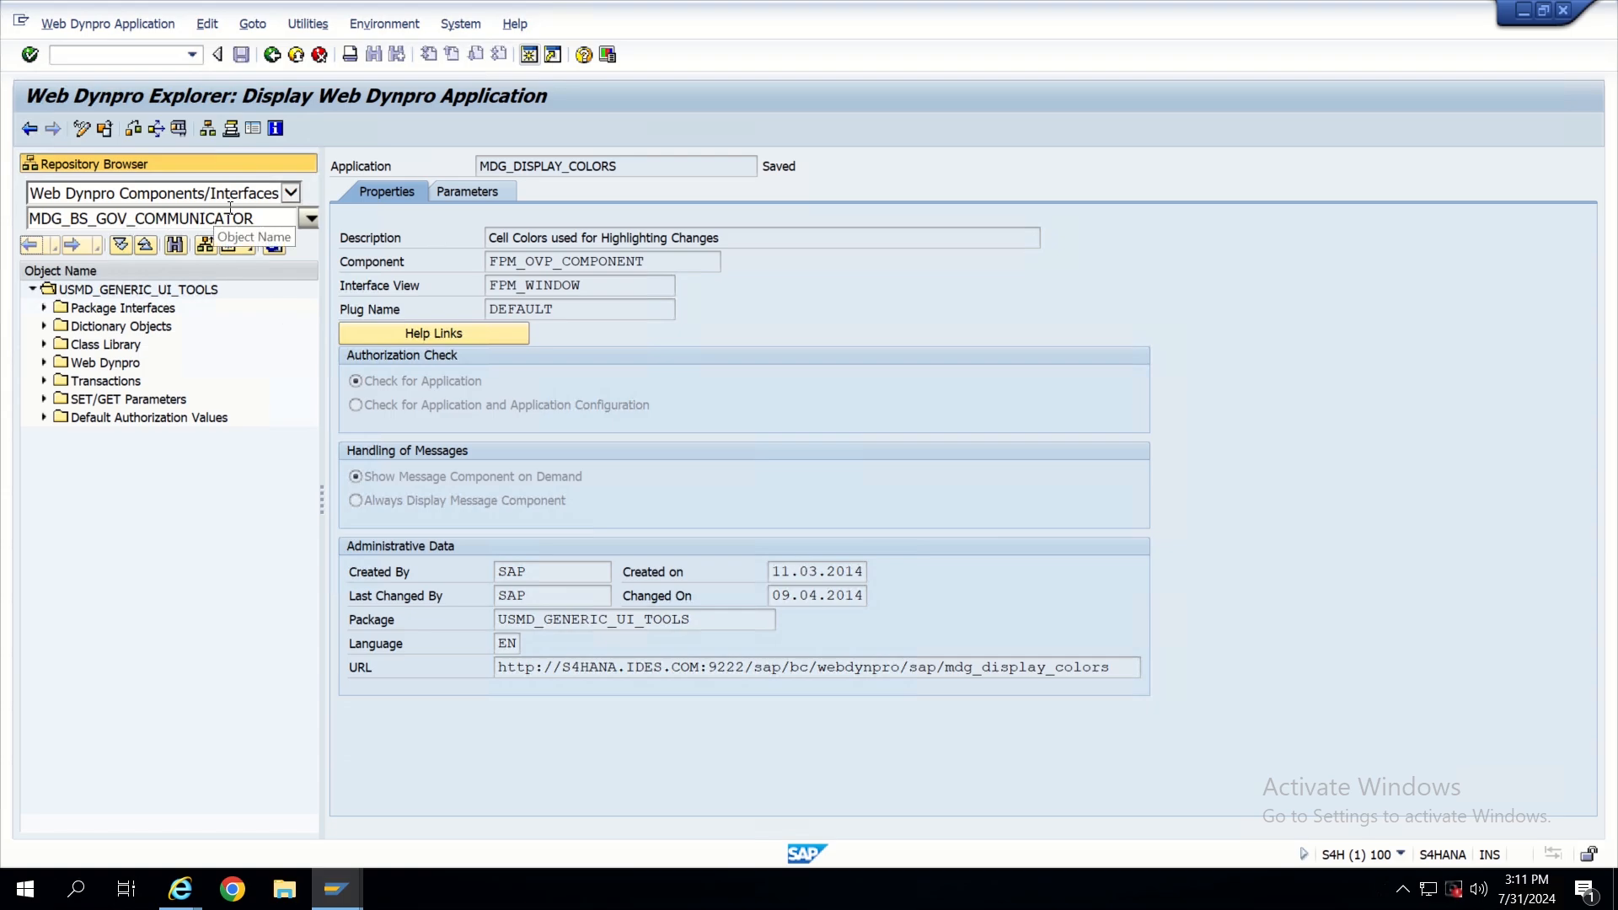
pyautogui.moveTo(578, 261)
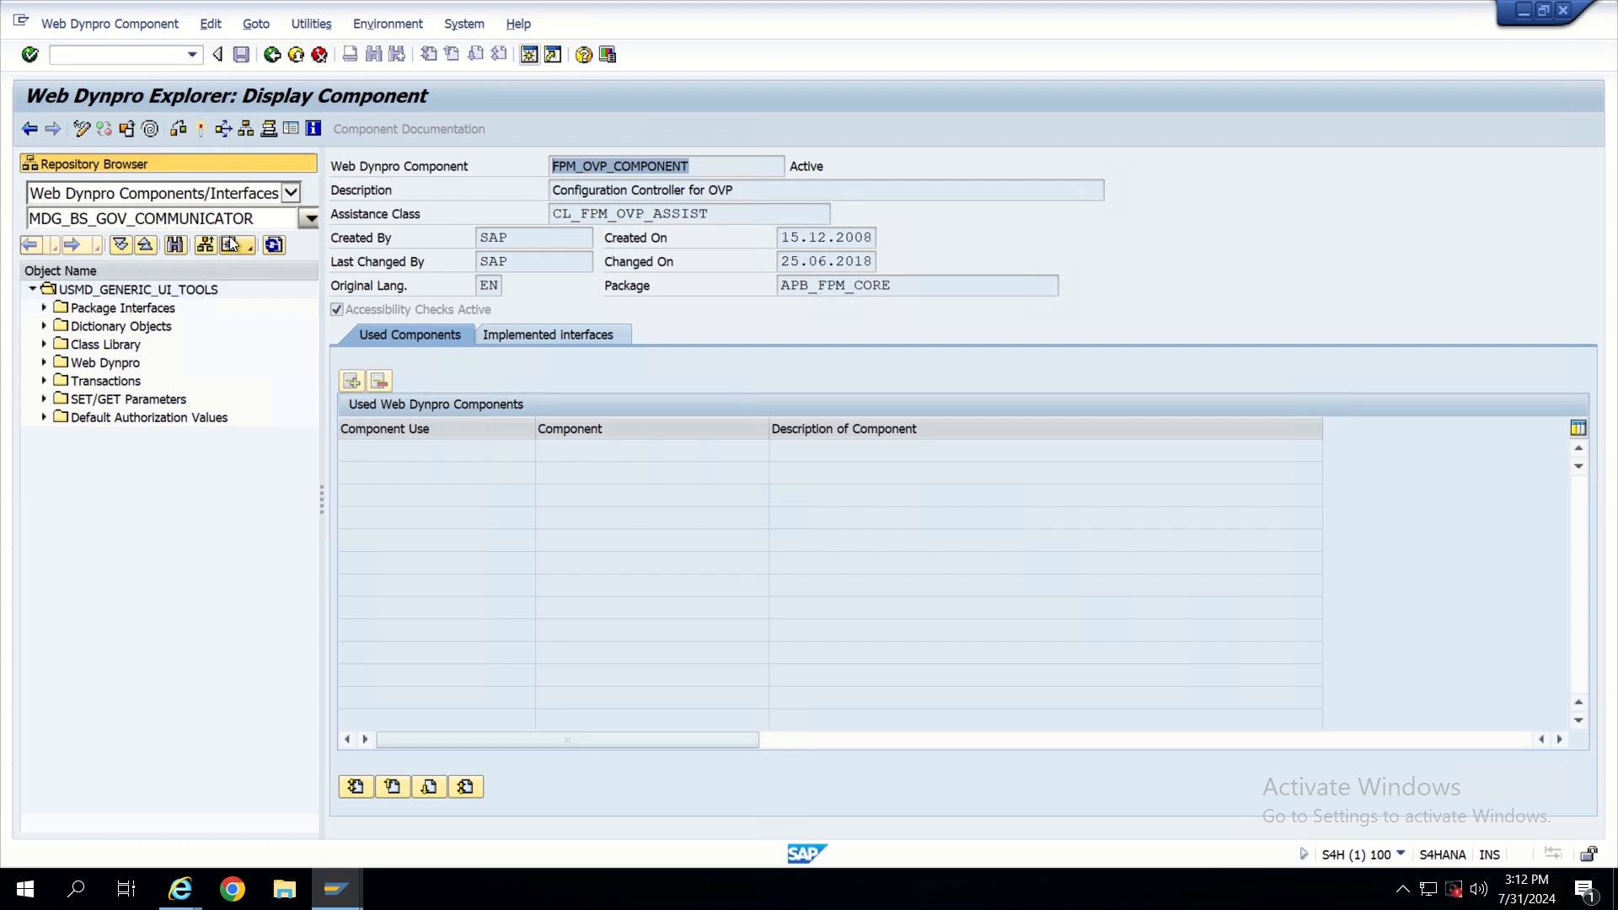
# Find configuration MDG_DISPLAY_COLORS under FPM_OVP_COMPONENT and run it with Test/Execute
pyautogui.click(155, 217)
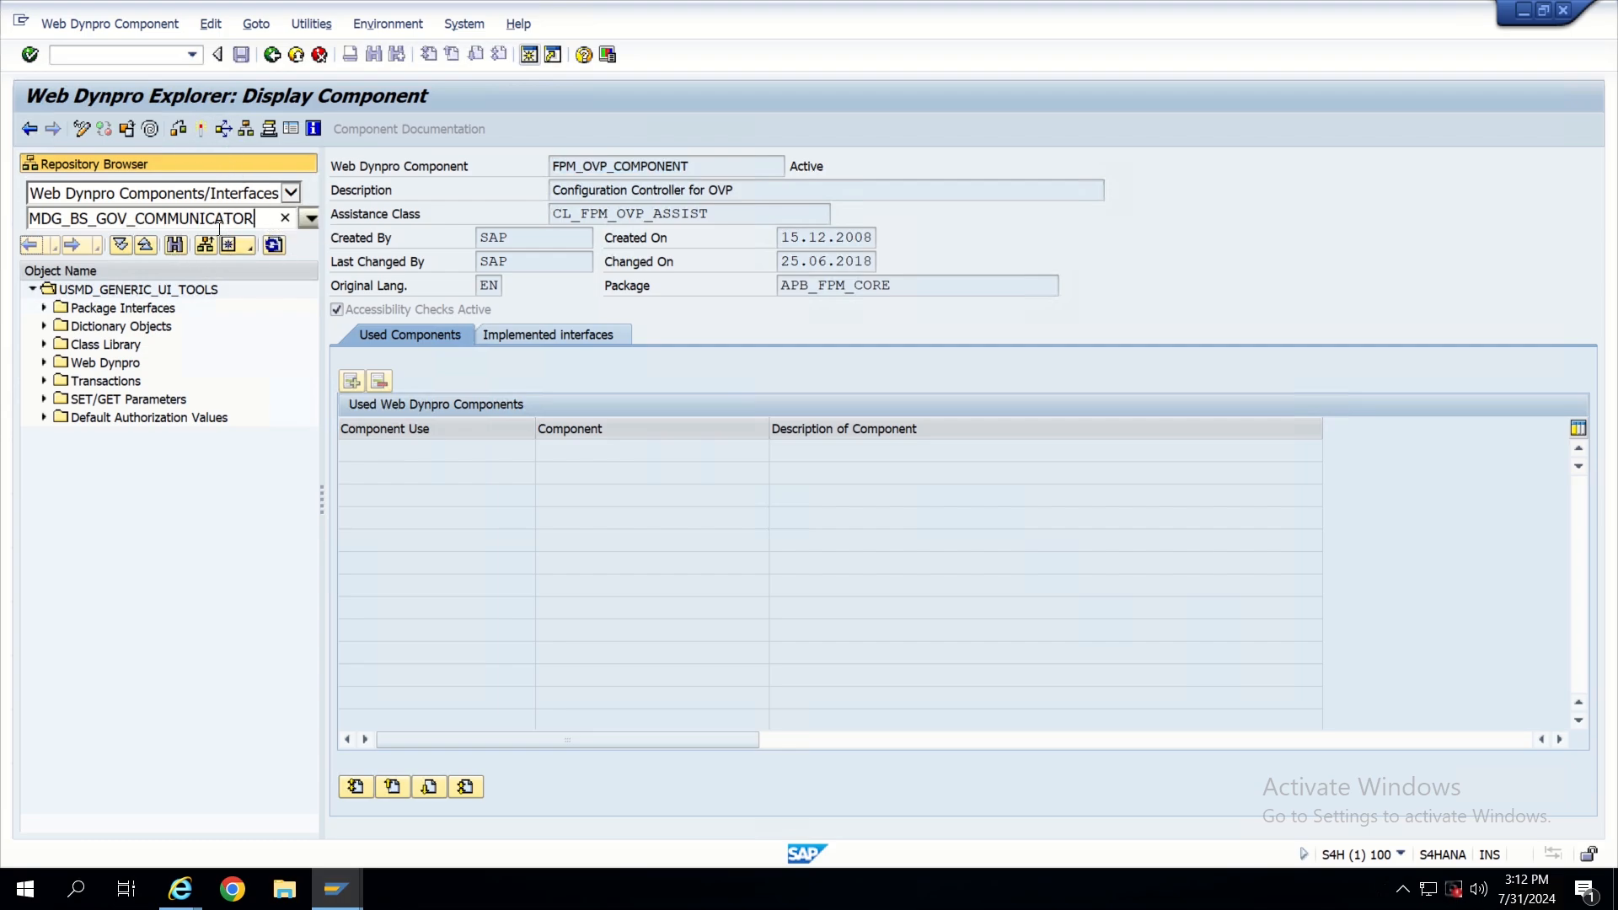
pyautogui.write('FPM_OVP_COMPONENT')
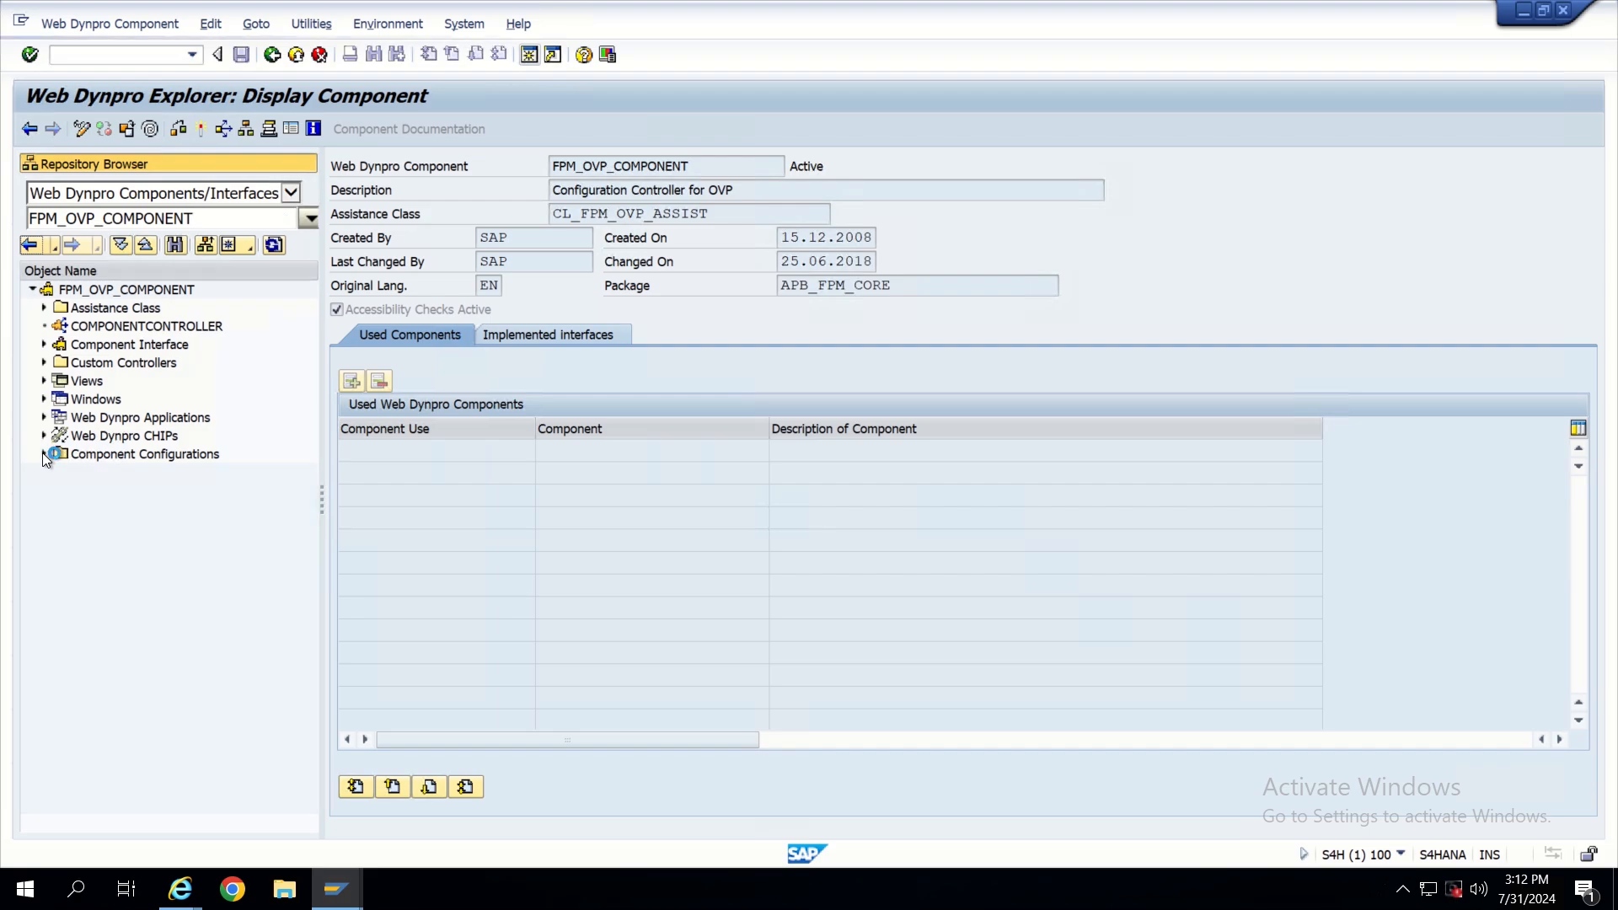
pyautogui.click(43, 454)
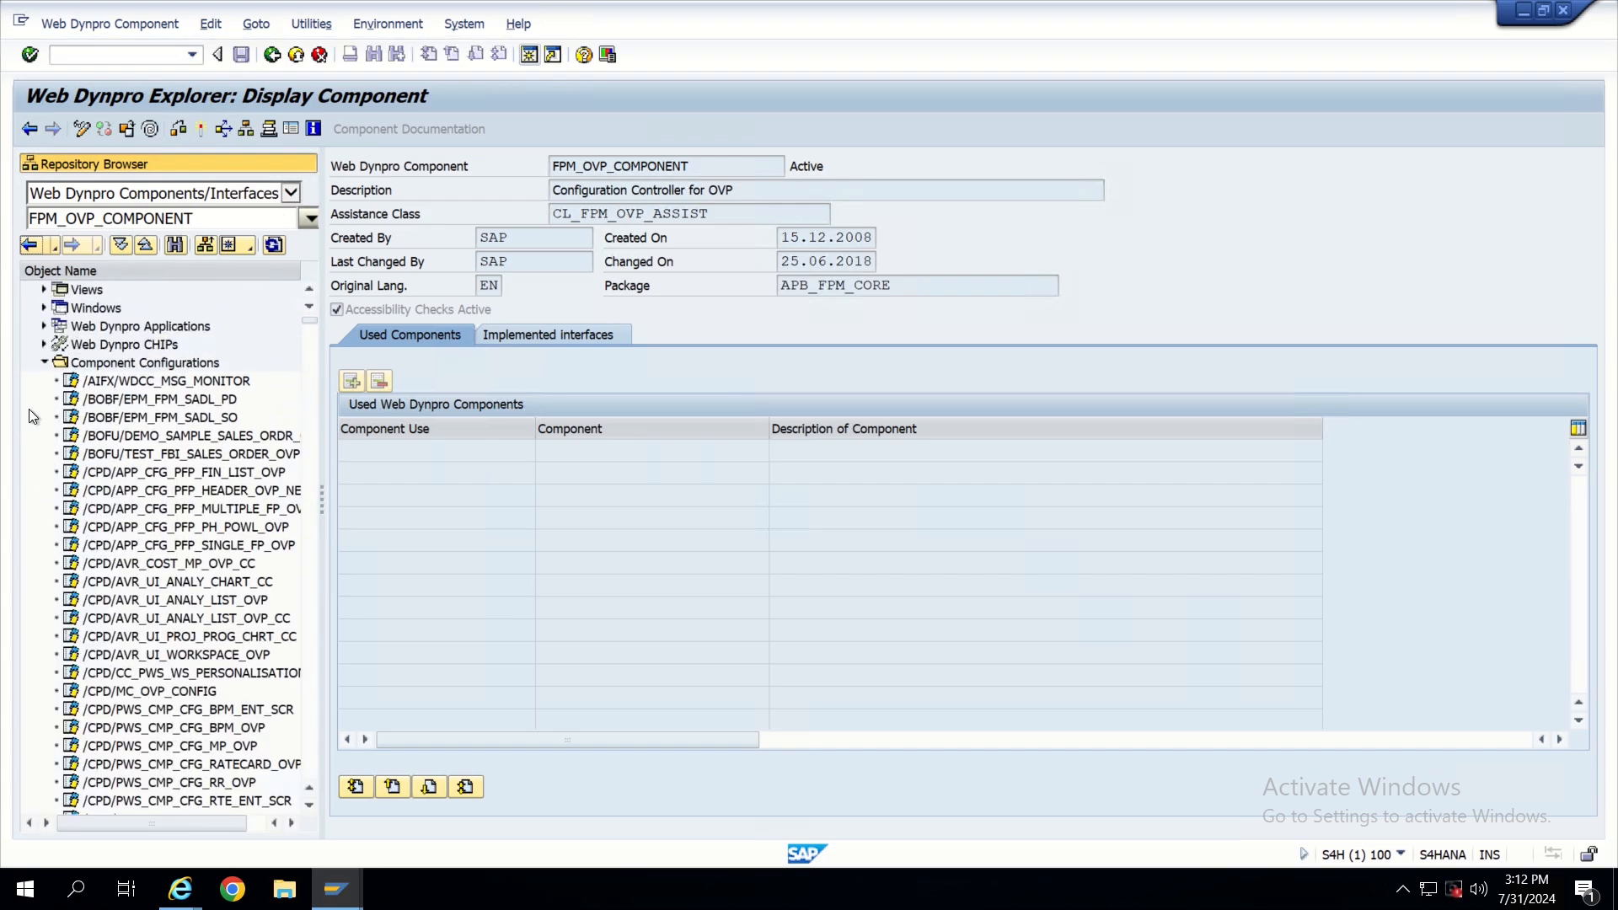
pyautogui.click(32, 289)
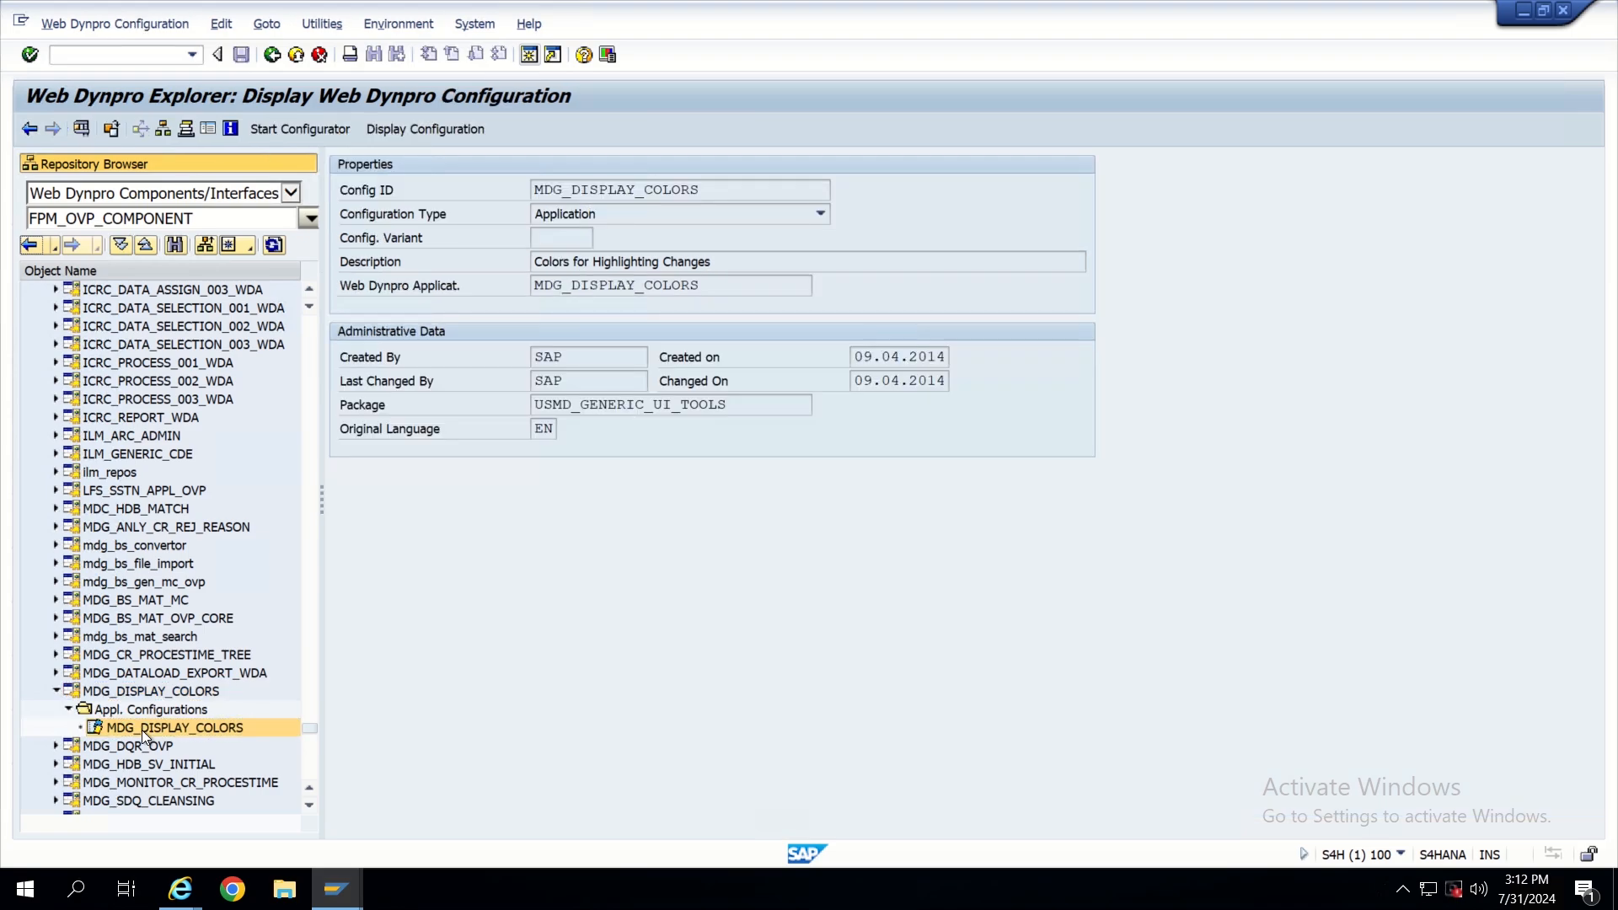
pyautogui.moveTo(82, 128)
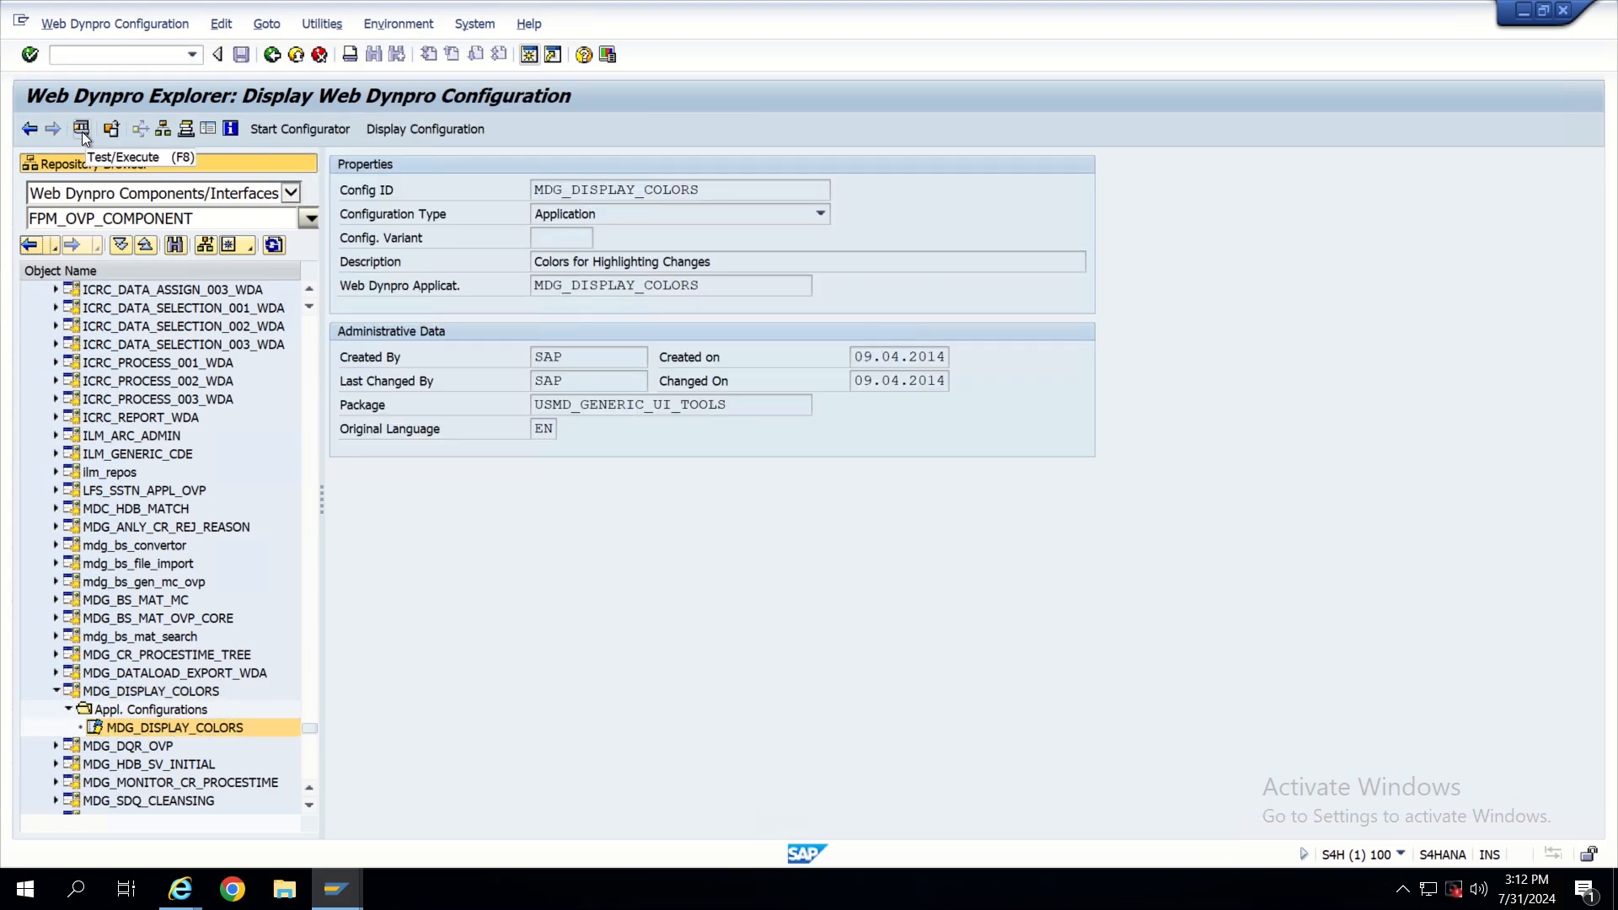
pyautogui.click(82, 128)
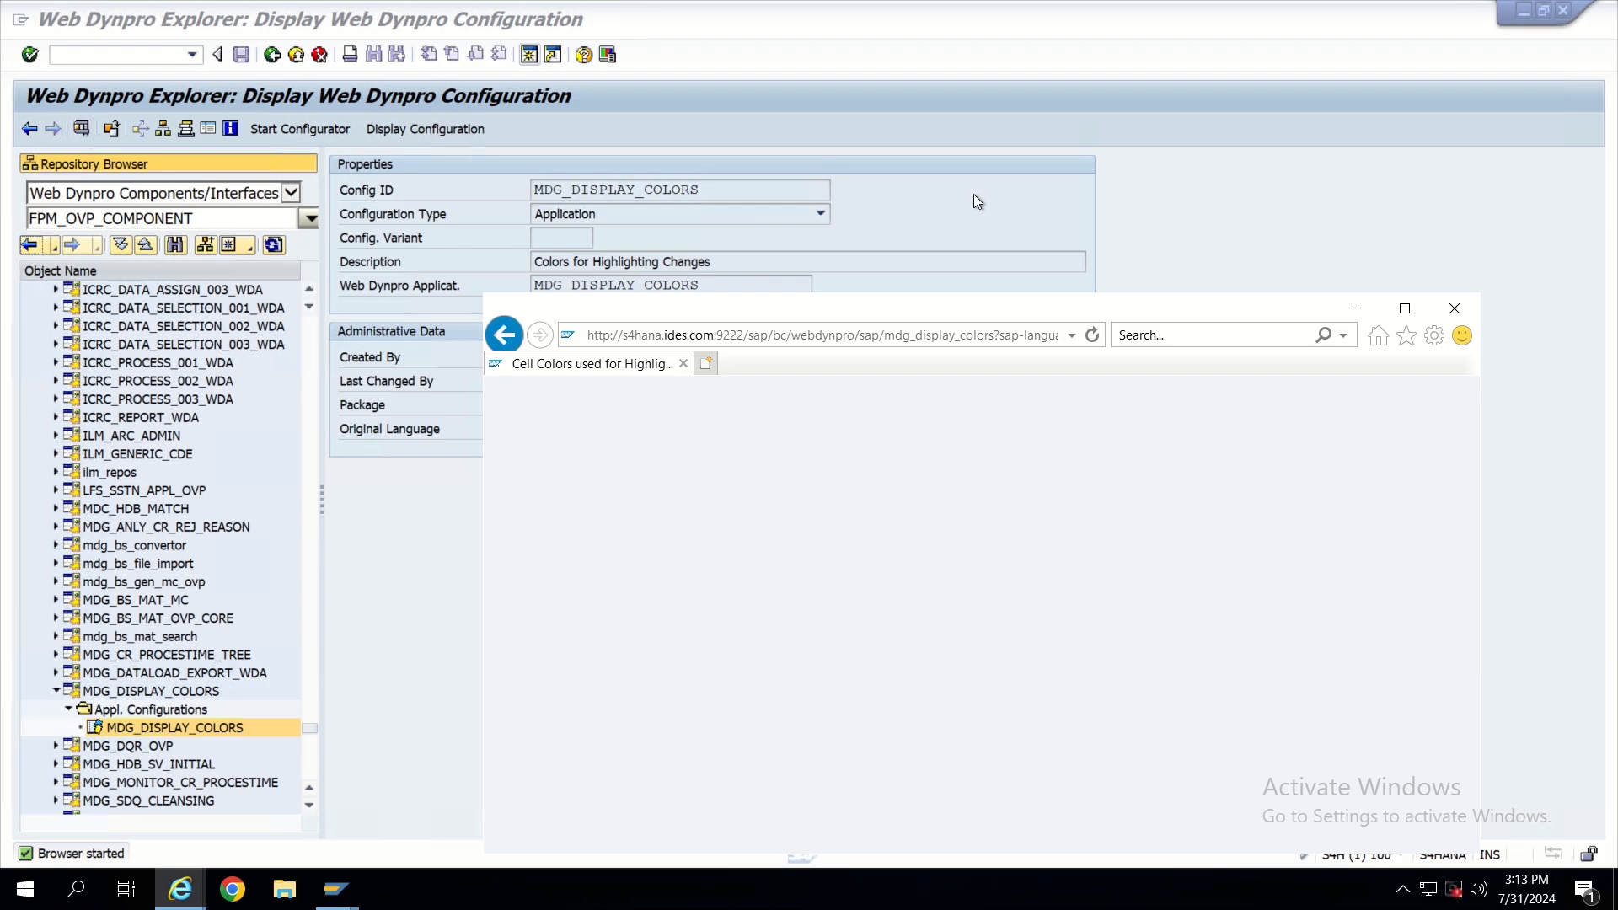
# Maximize the MDG Highlighting Changes window and scroll through colour values 00–19
pyautogui.click(1405, 308)
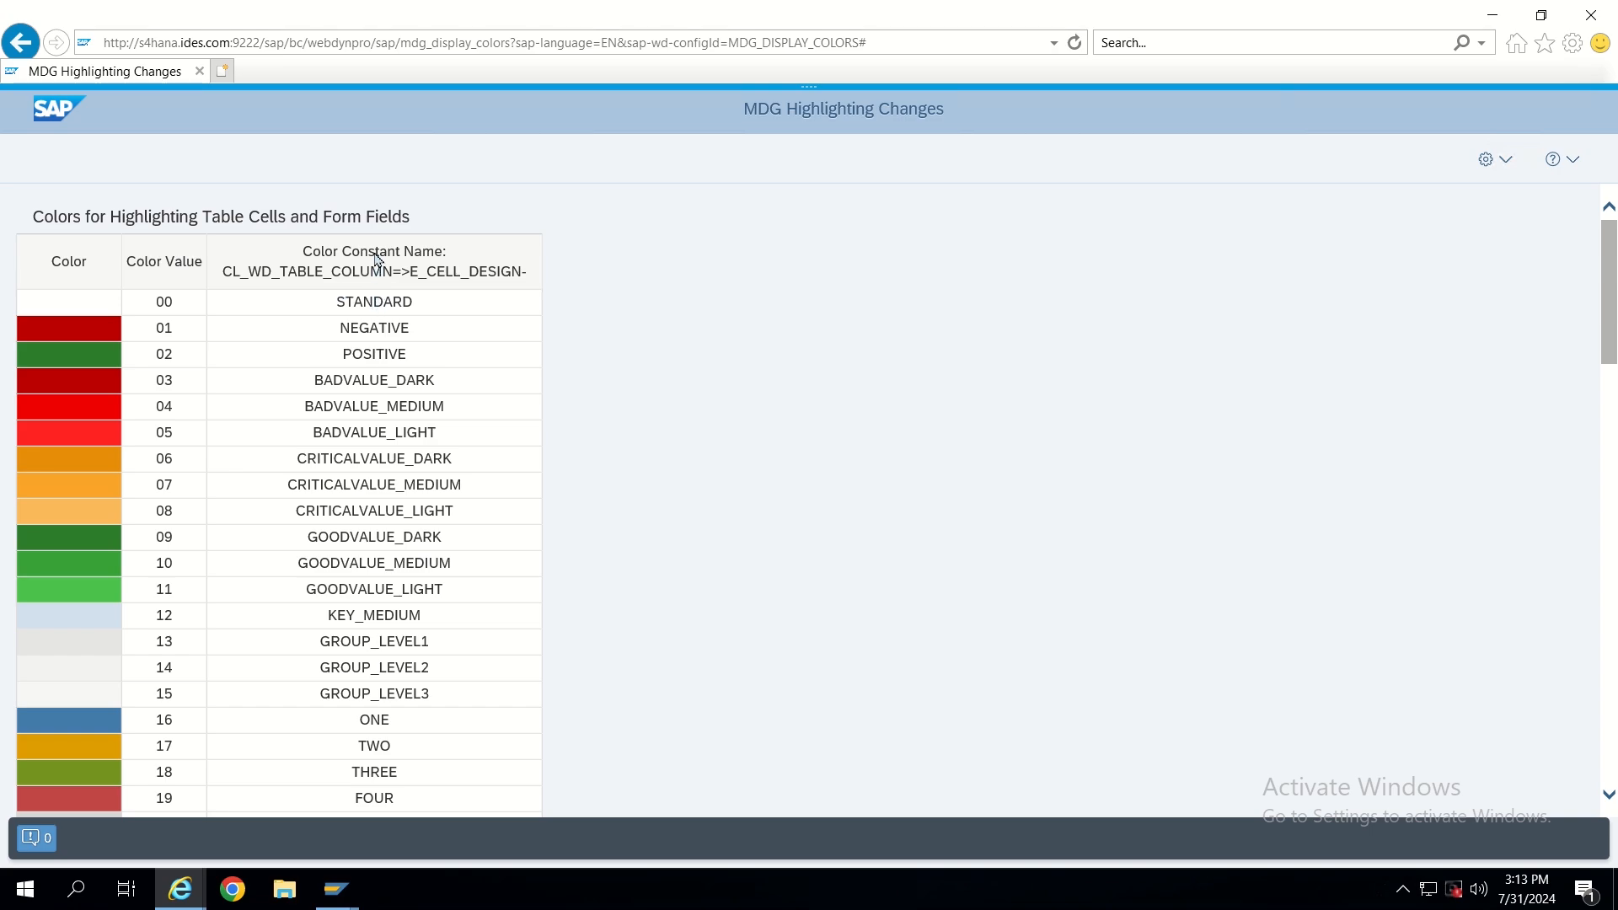
pyautogui.moveTo(340, 400)
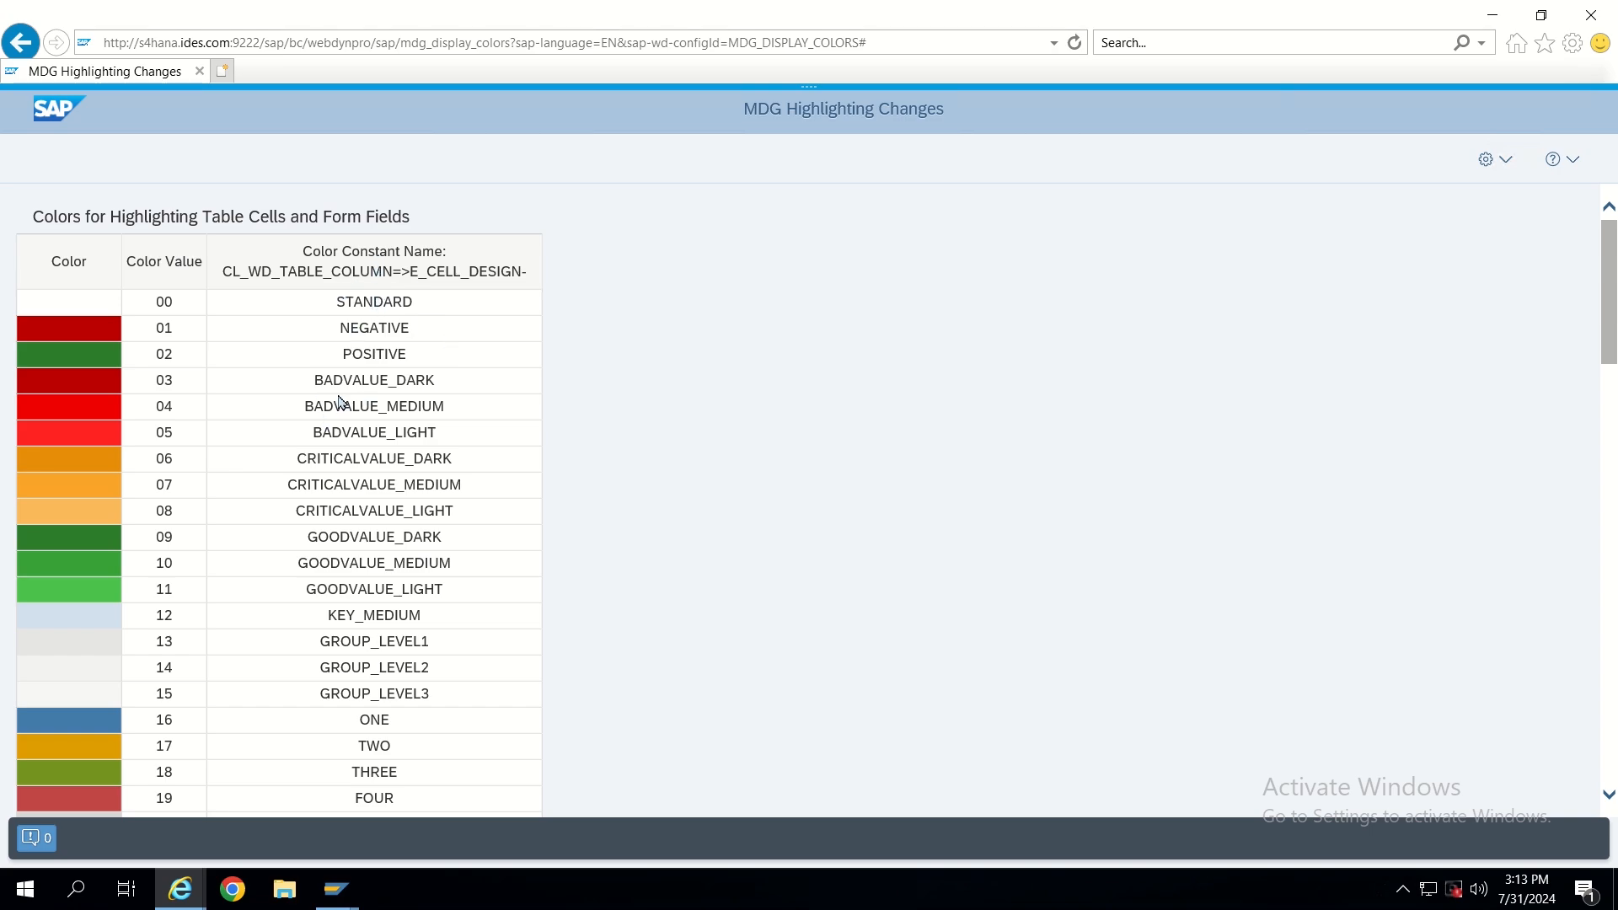
pyautogui.moveTo(161, 280)
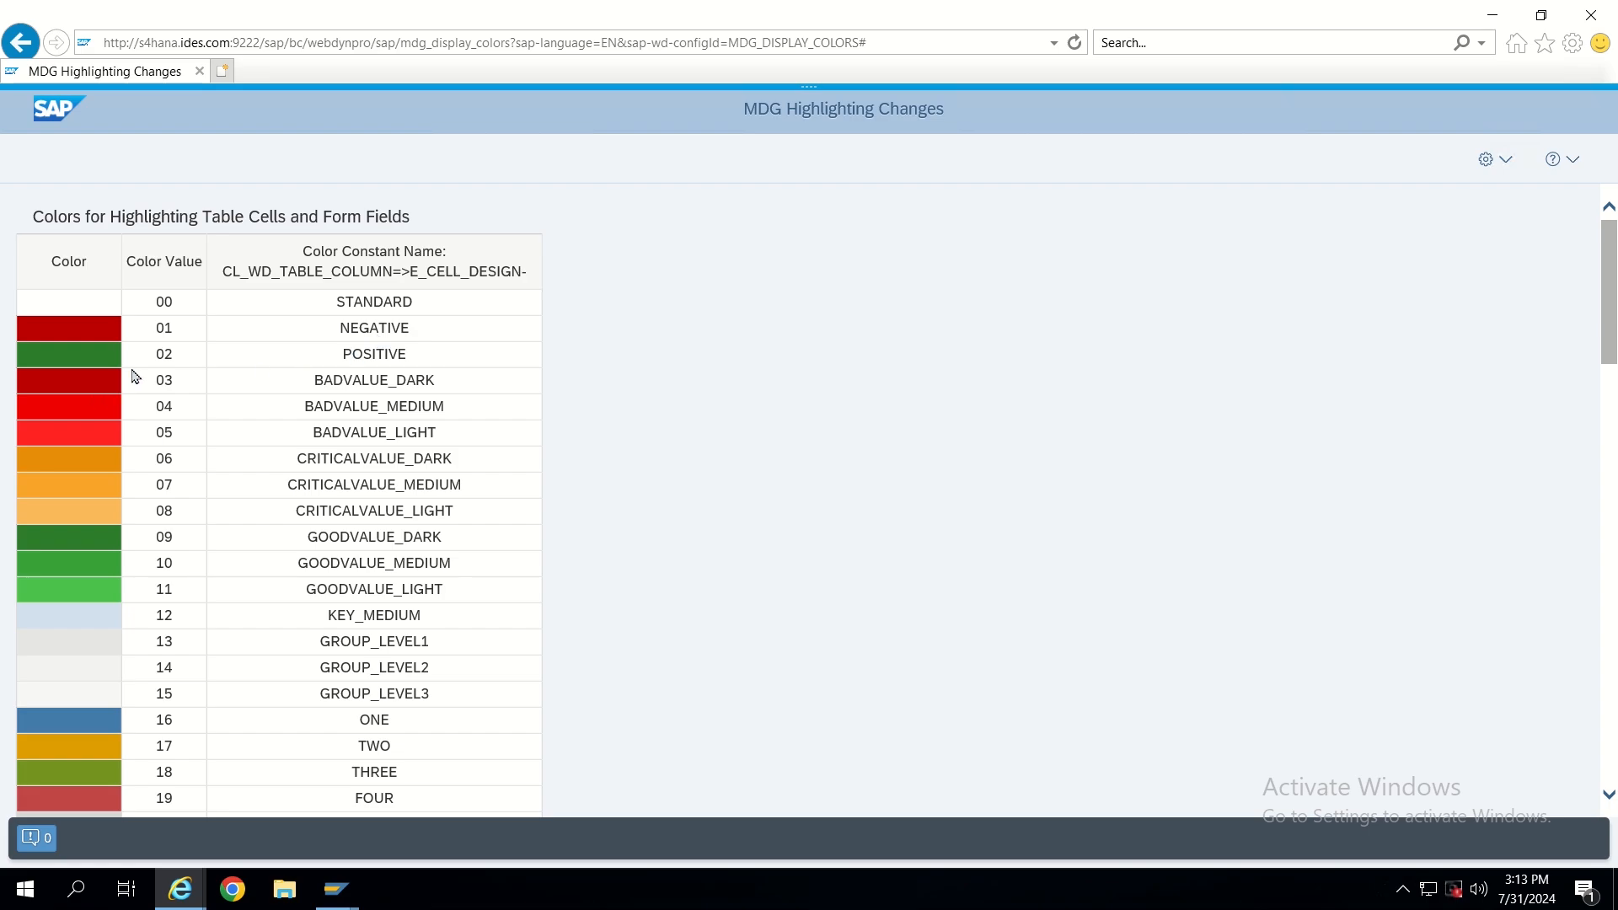
pyautogui.scroll(-3)
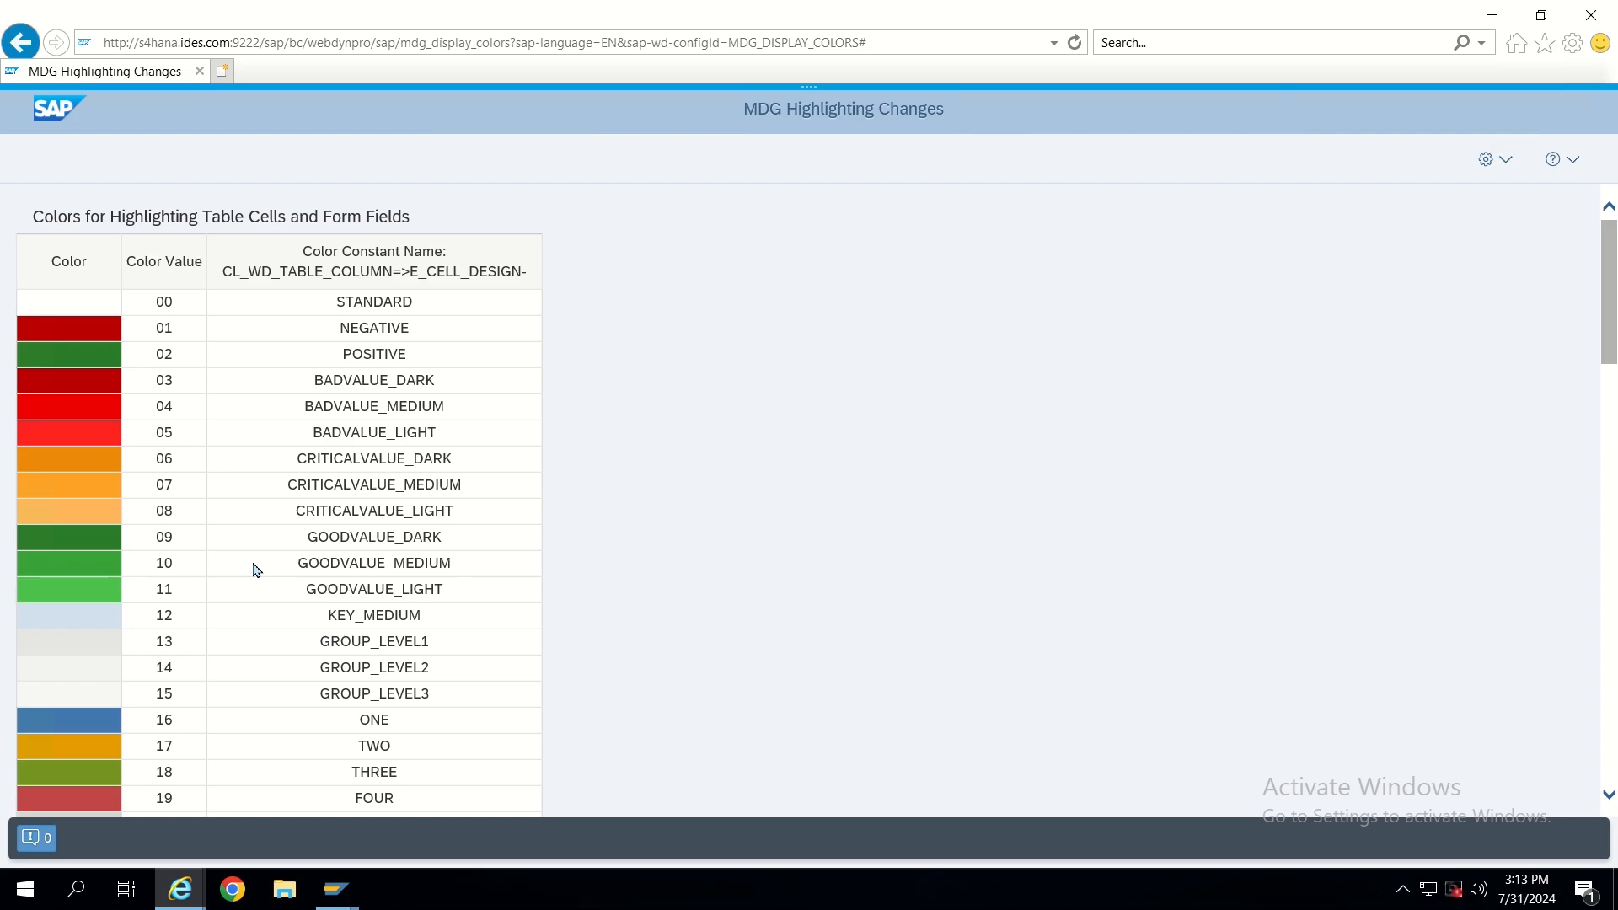
pyautogui.moveTo(169, 441)
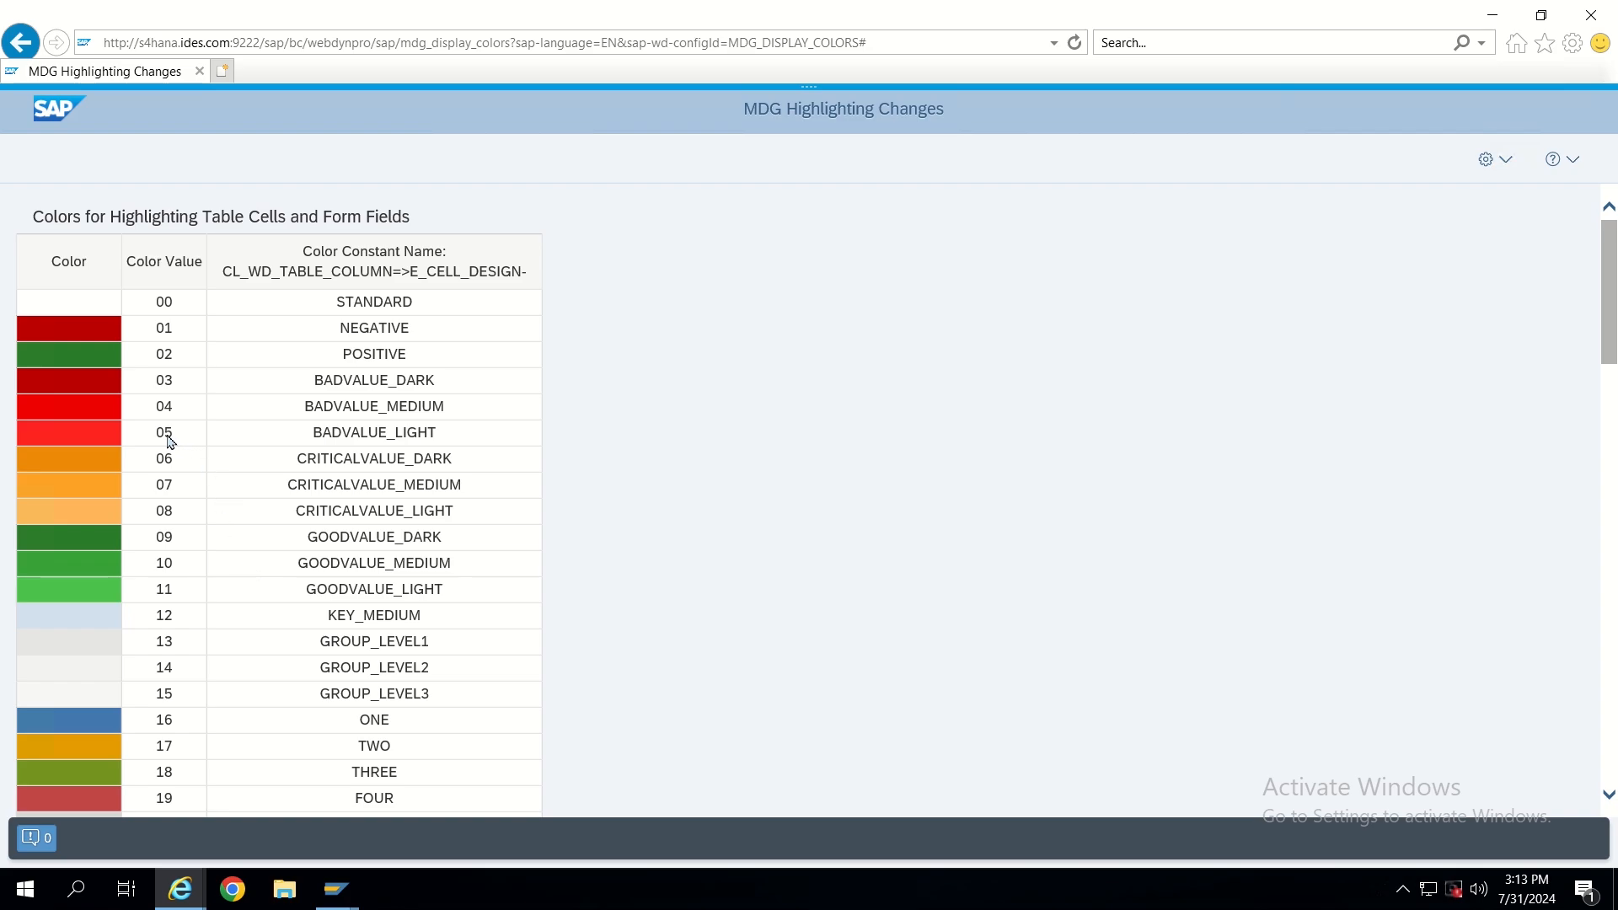
pyautogui.moveTo(157, 442)
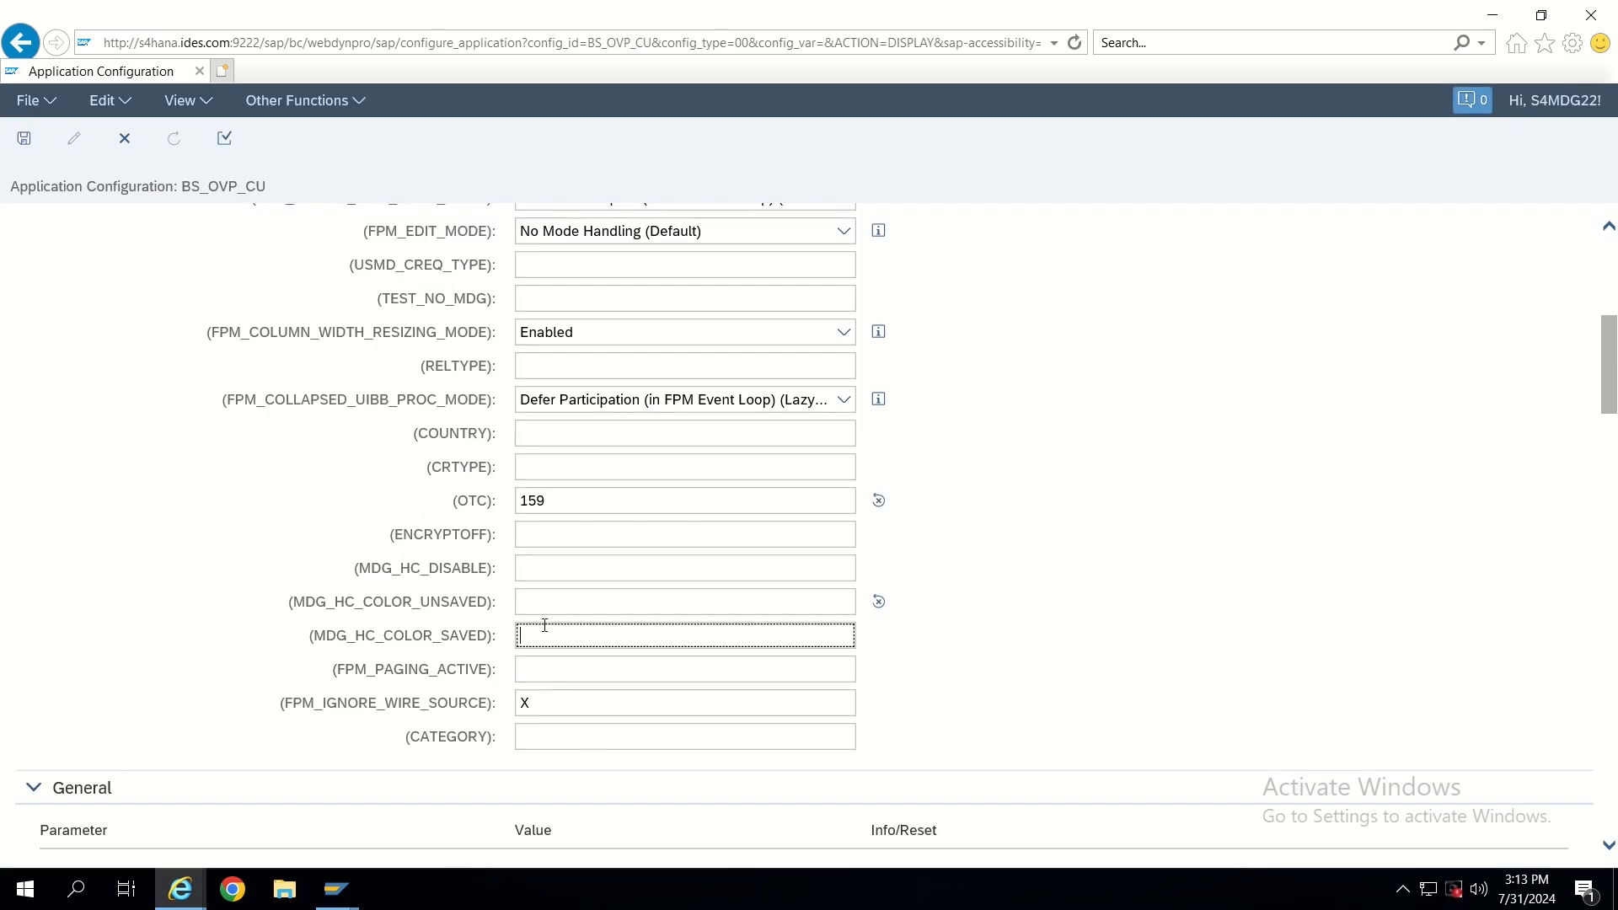
# Enter 05 (BADVALUE_LIGHT) for MDG_HC_COLOR_UNSAVED and save BS_OVP_CU
pyautogui.click(683, 602)
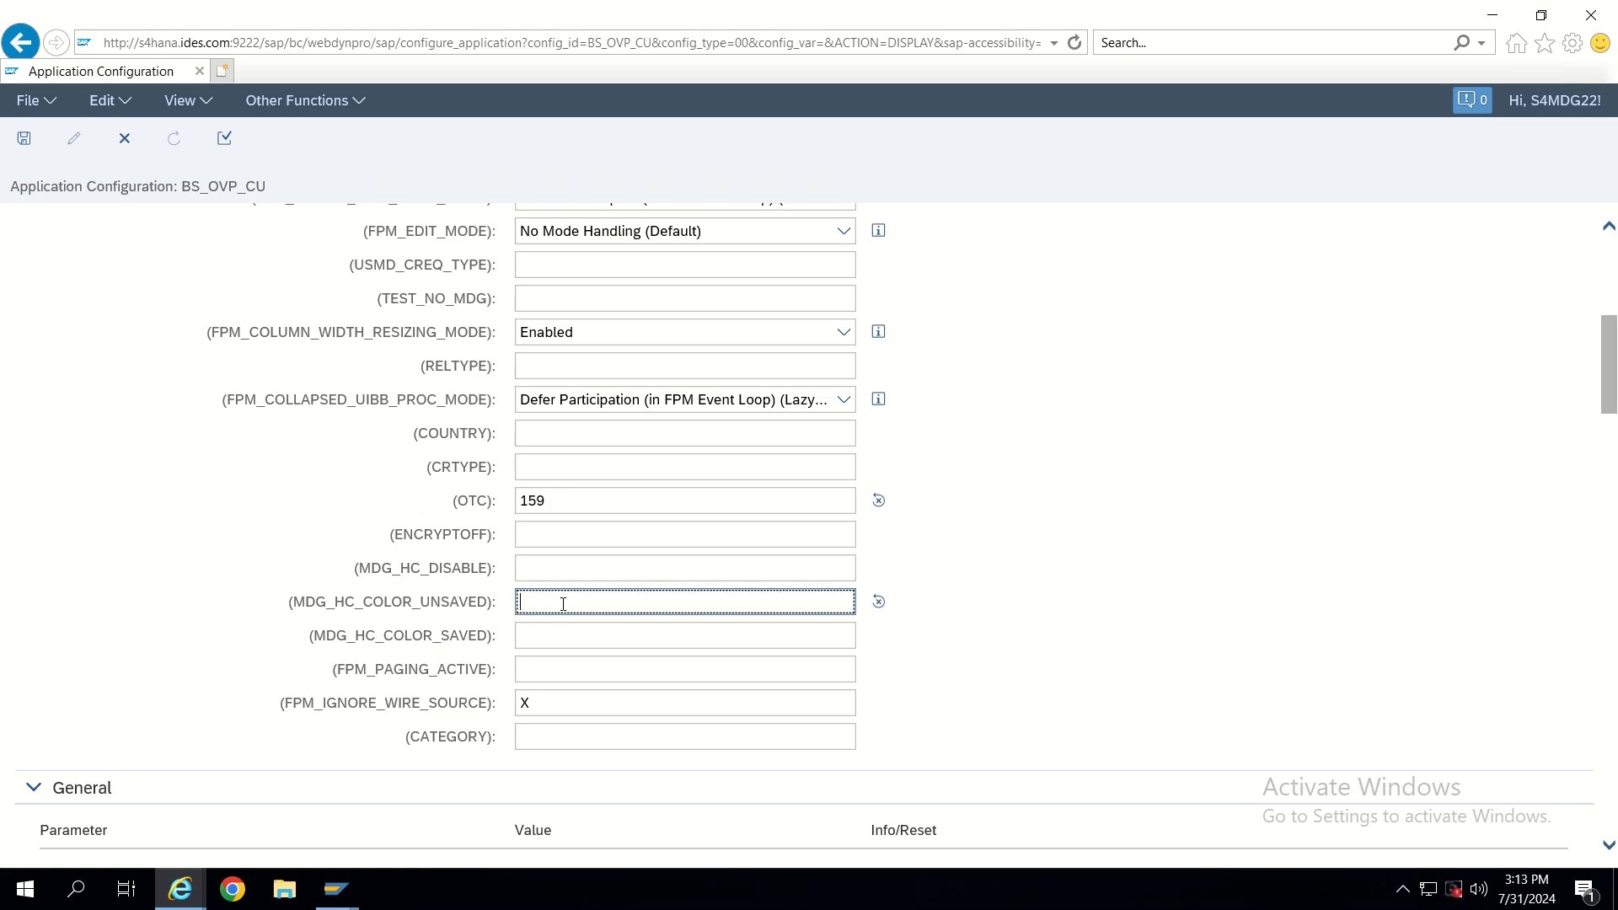
pyautogui.write('05')
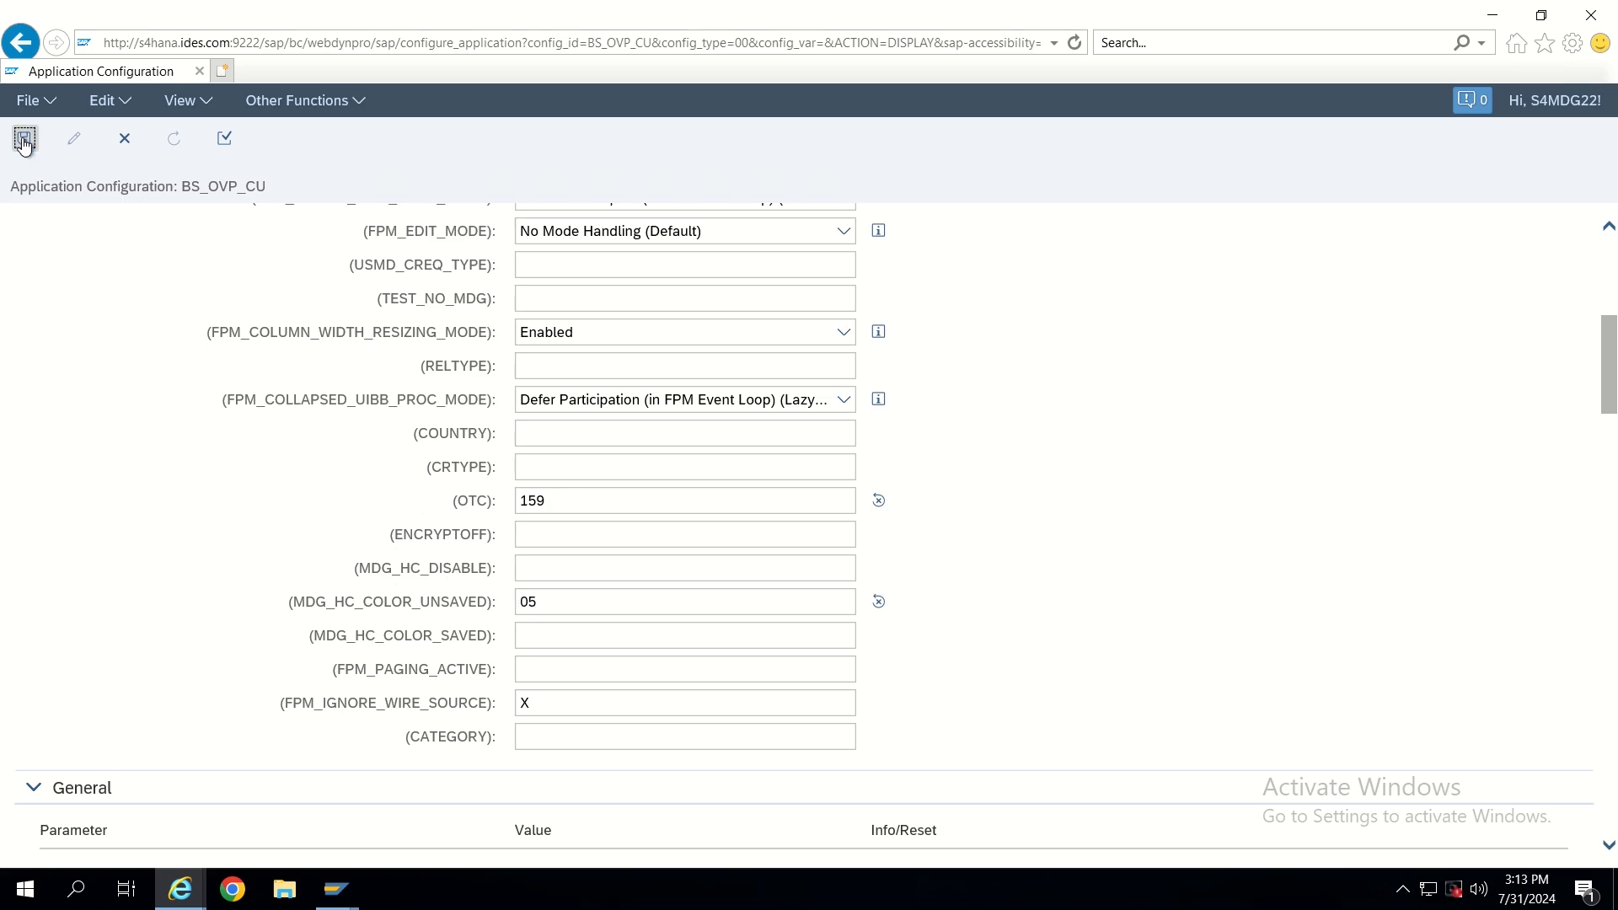
pyautogui.click(23, 138)
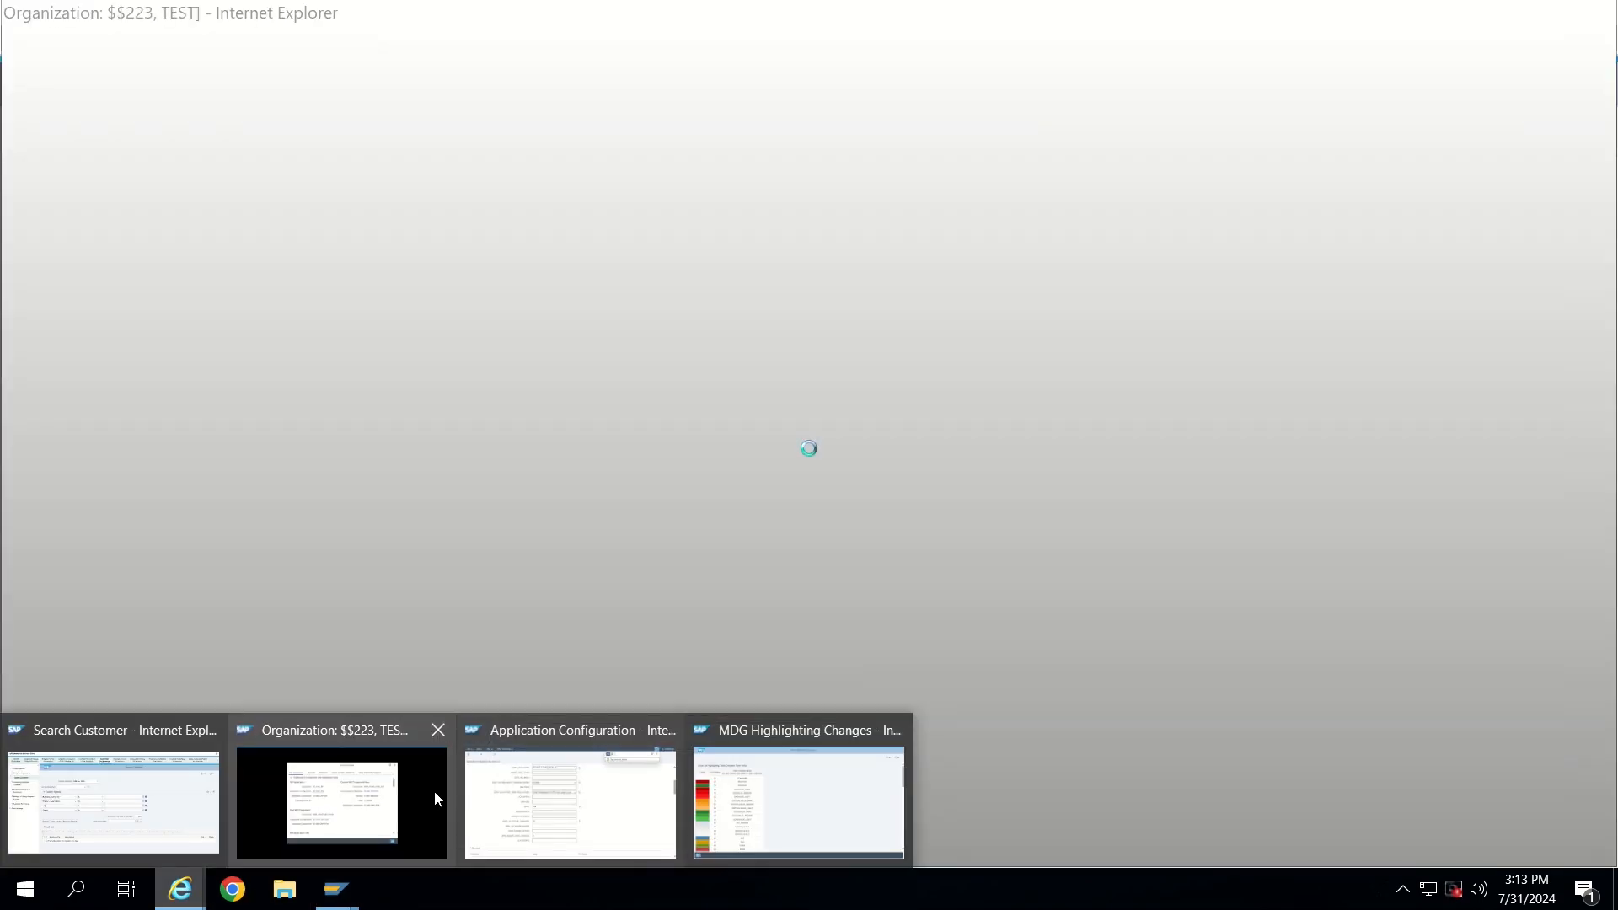
# Start a new customer change request and enter TESTING as Name 1 to show the unsaved highlight
pyautogui.click(112, 803)
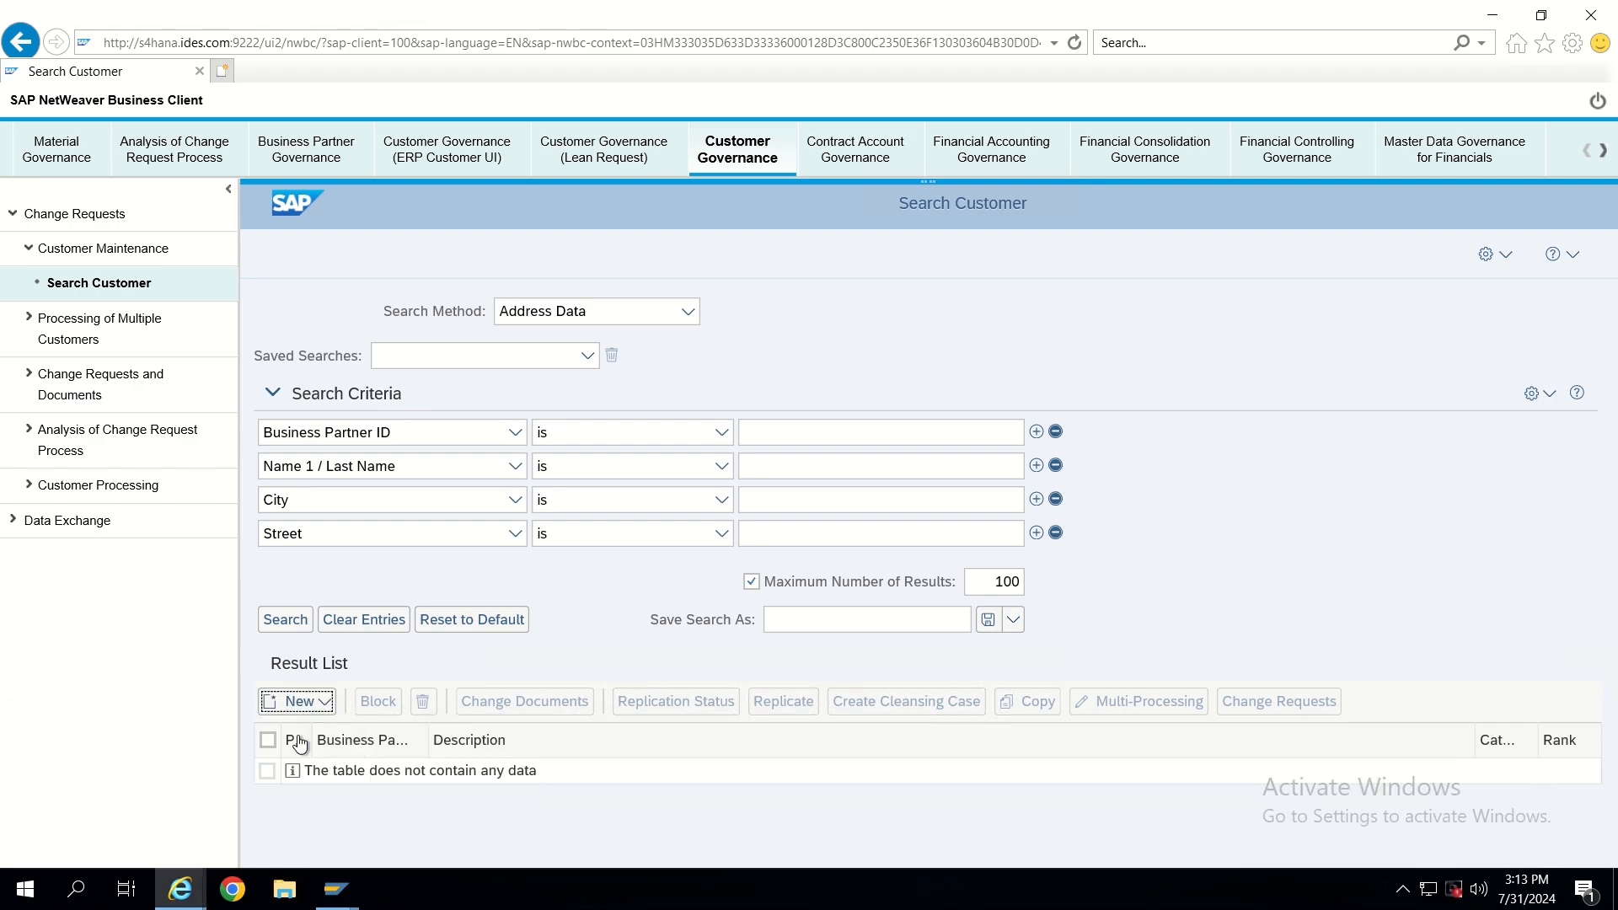
pyautogui.click(296, 700)
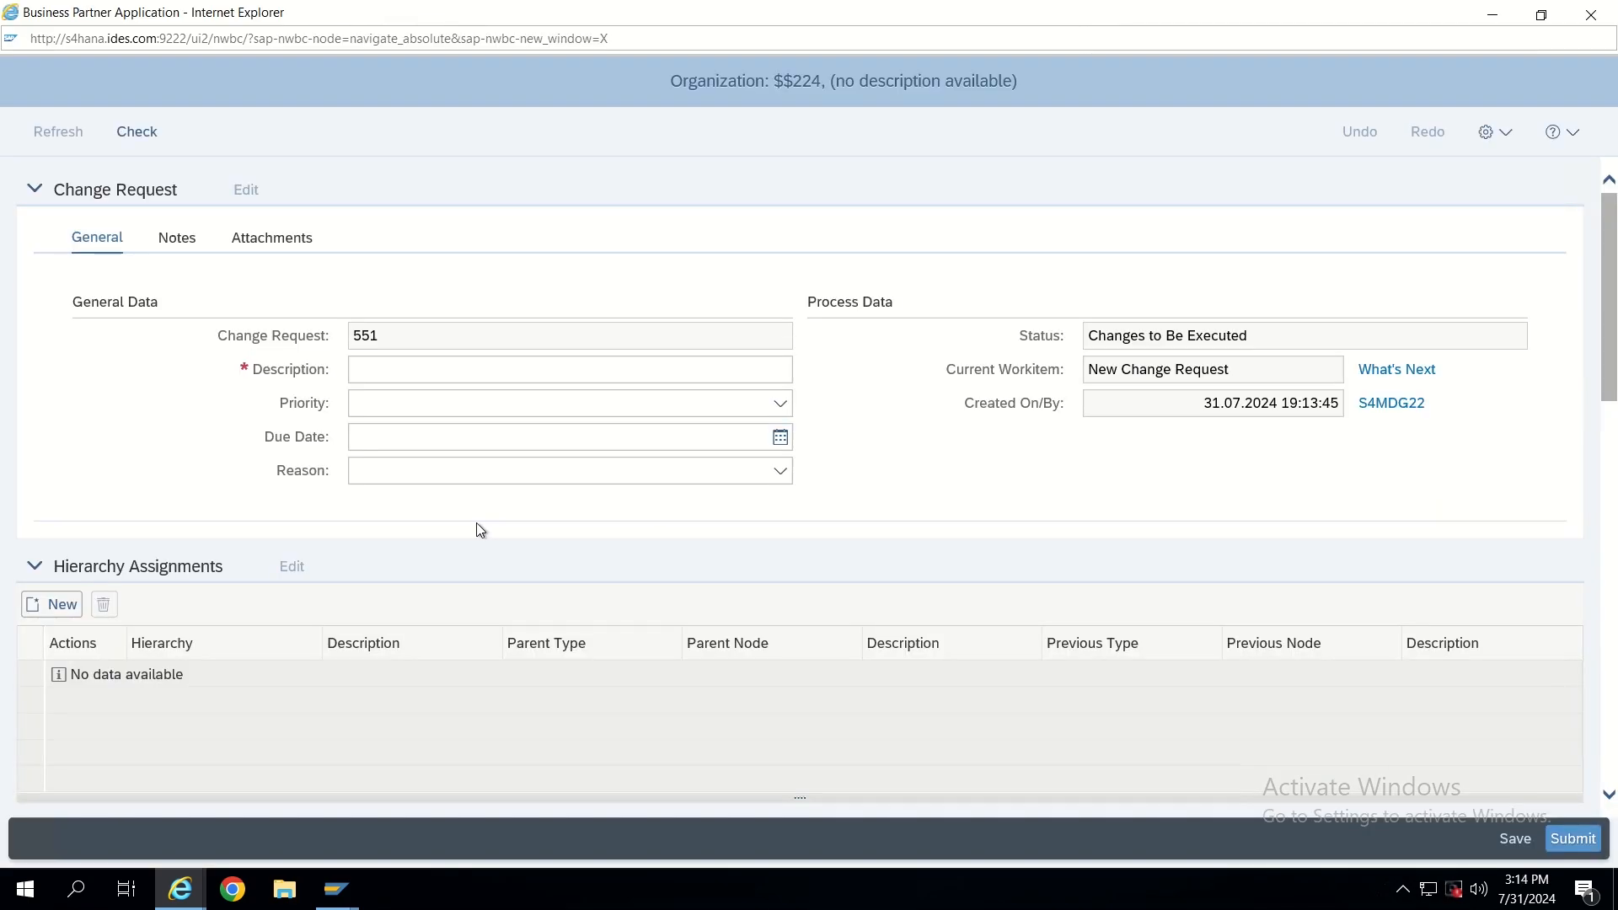
pyautogui.scroll(-3)
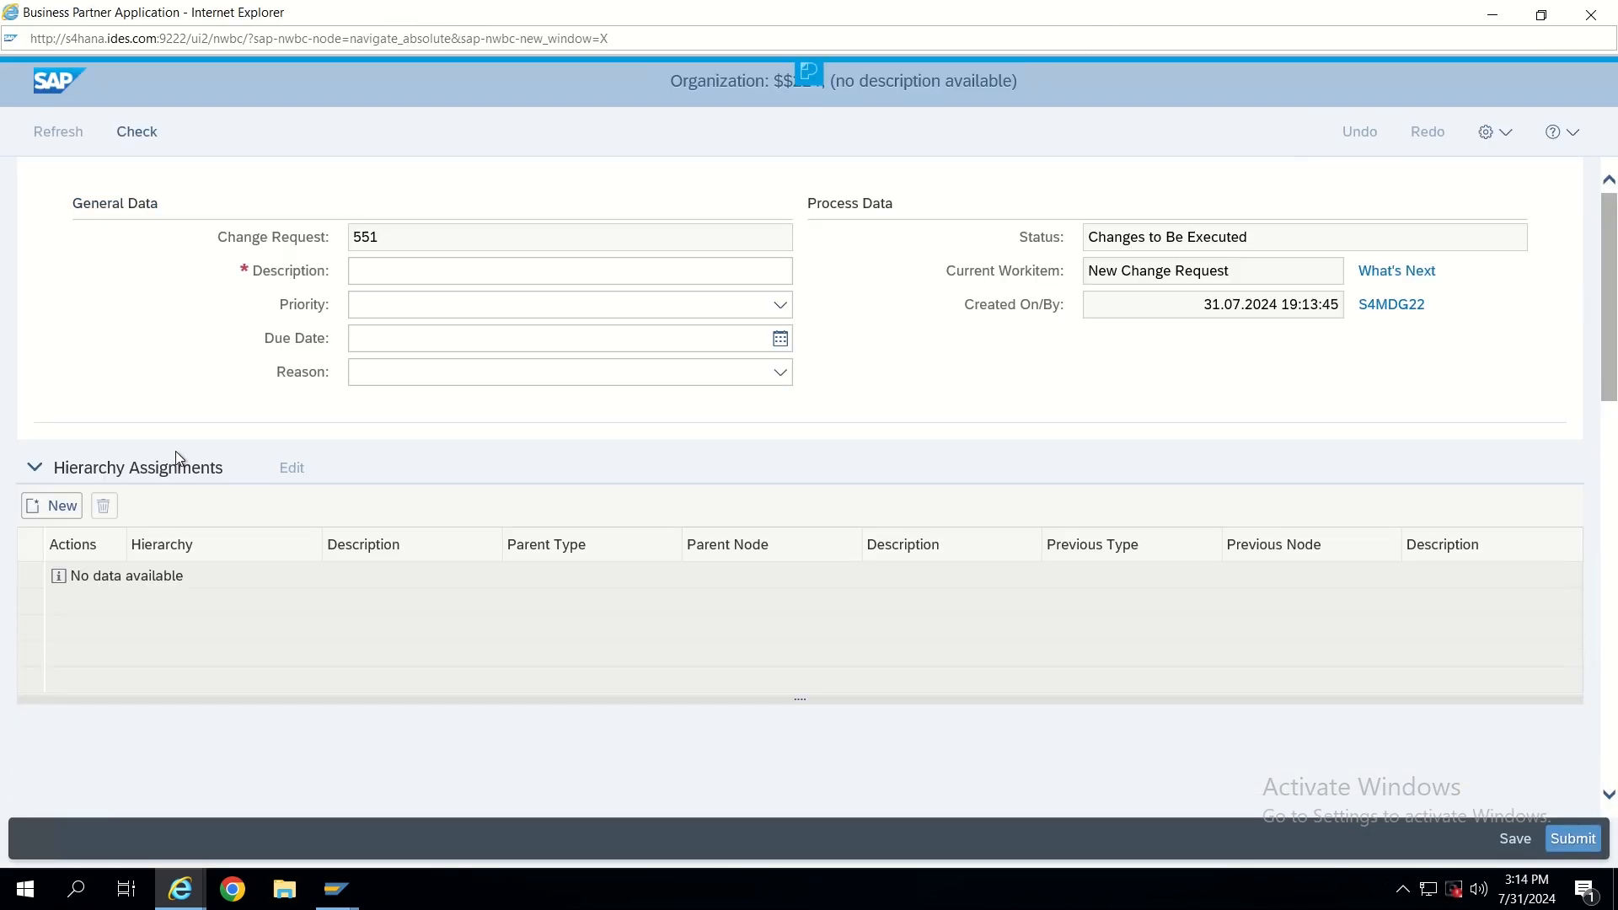
pyautogui.scroll(-3)
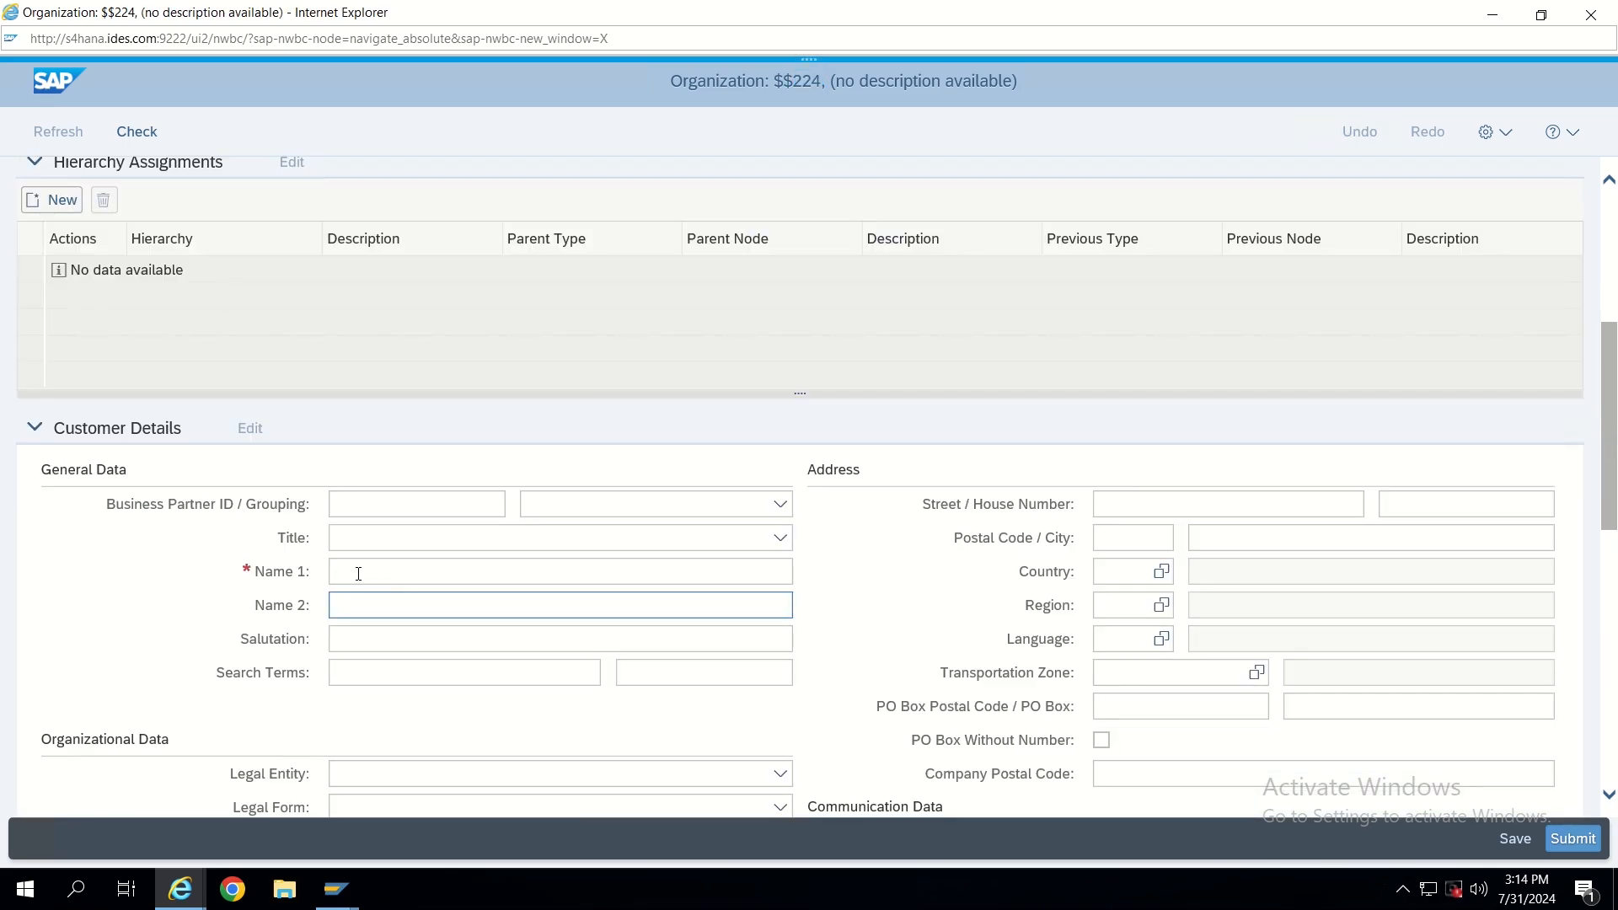
pyautogui.write('T')
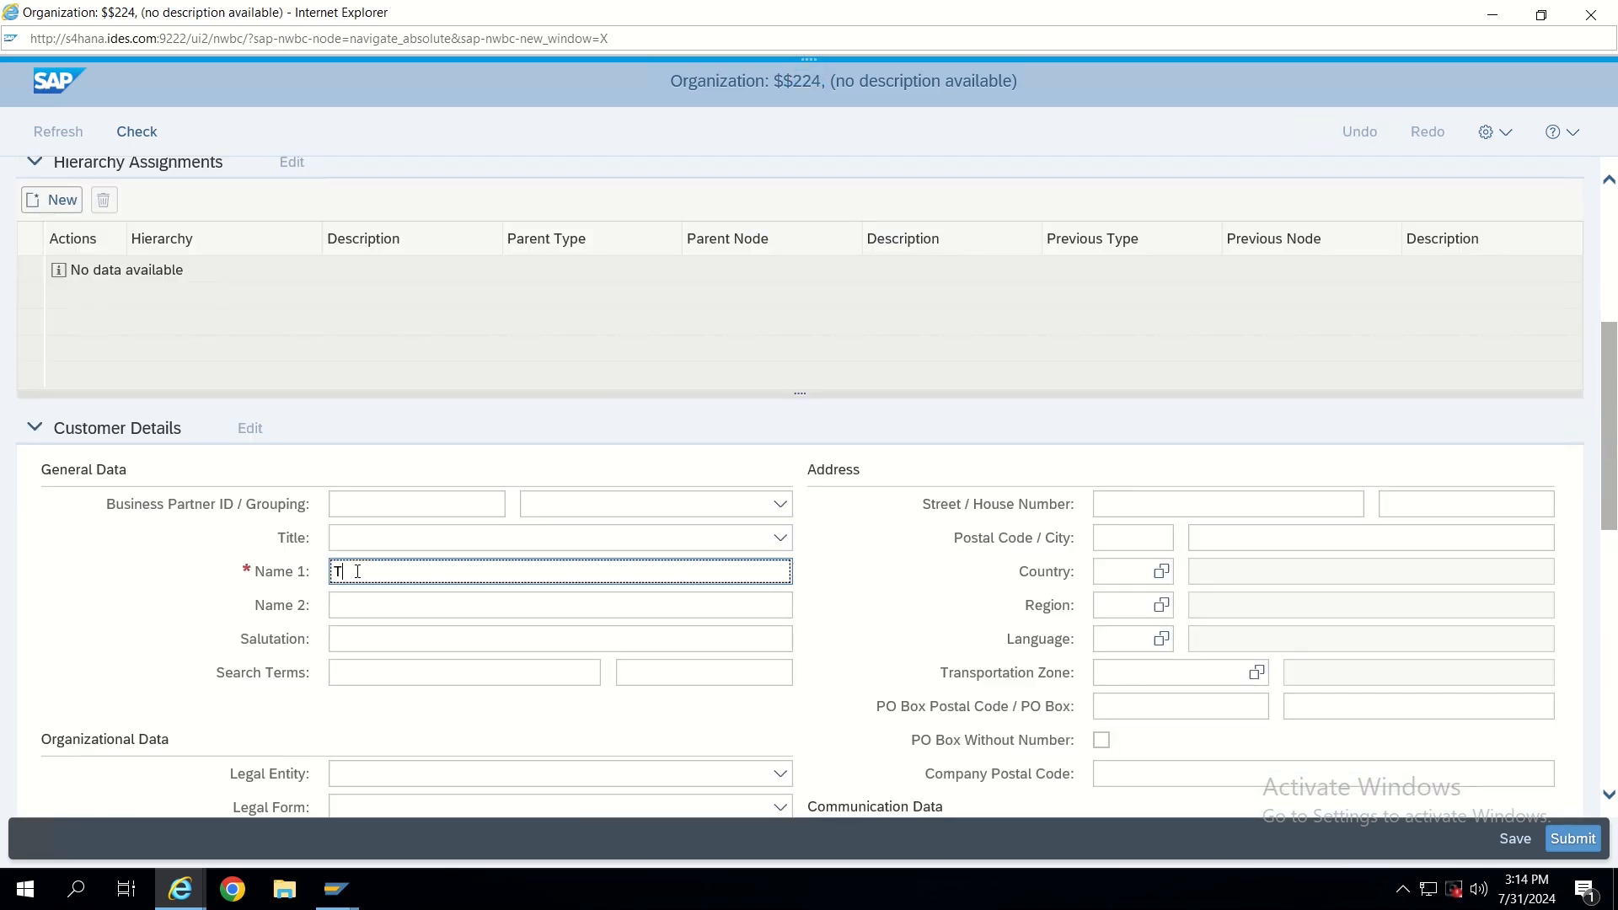
pyautogui.write('ESTING')
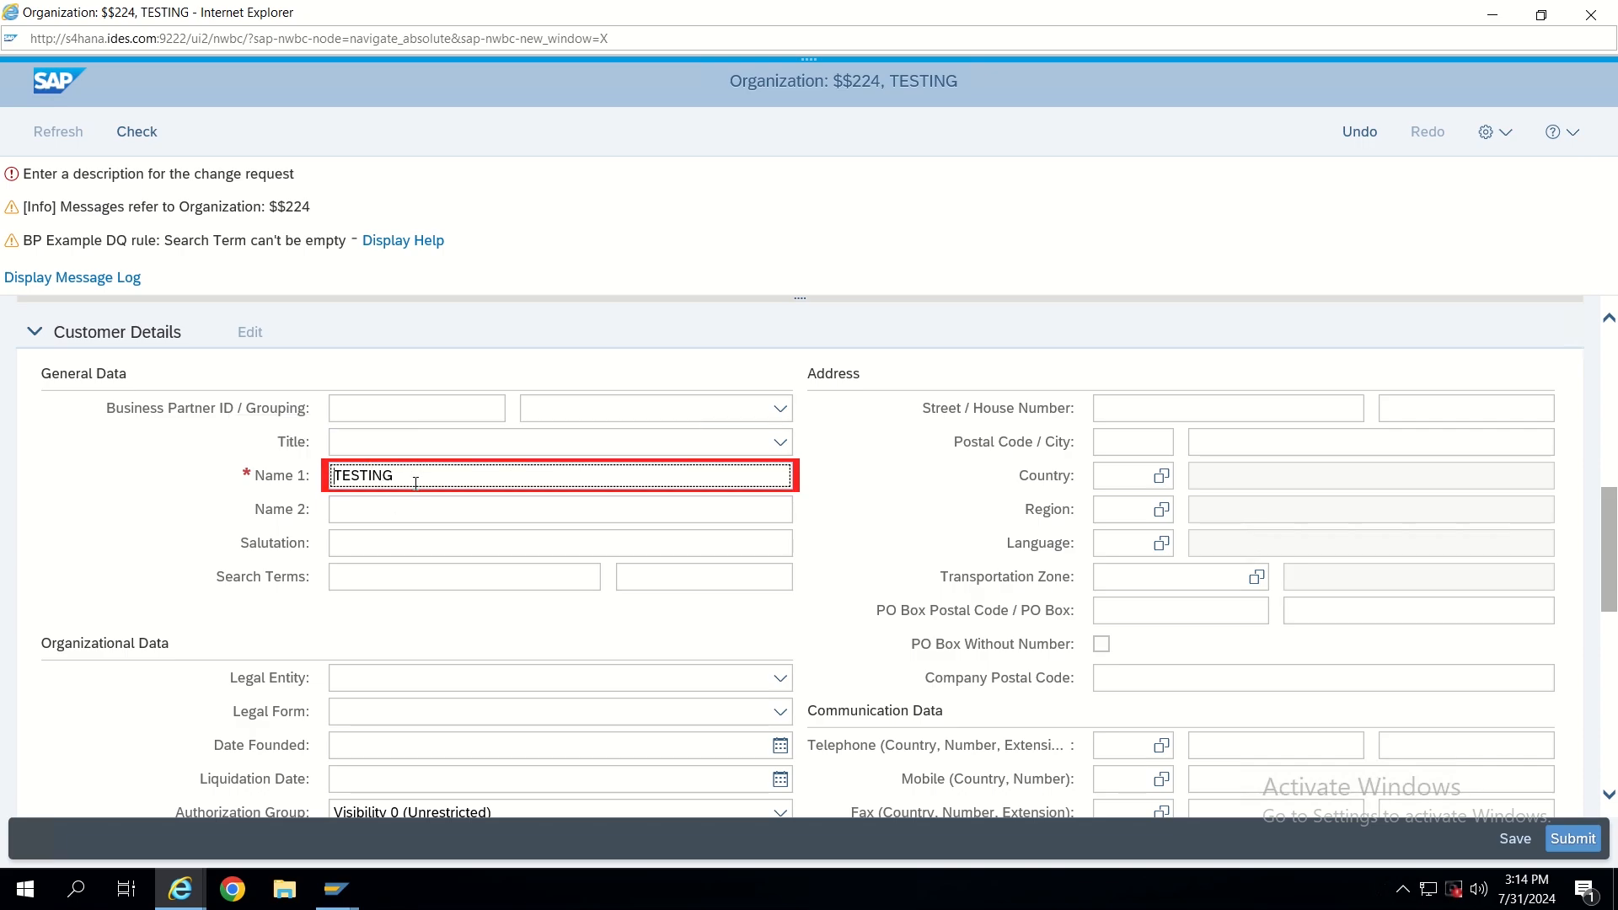
pyautogui.moveTo(438, 476)
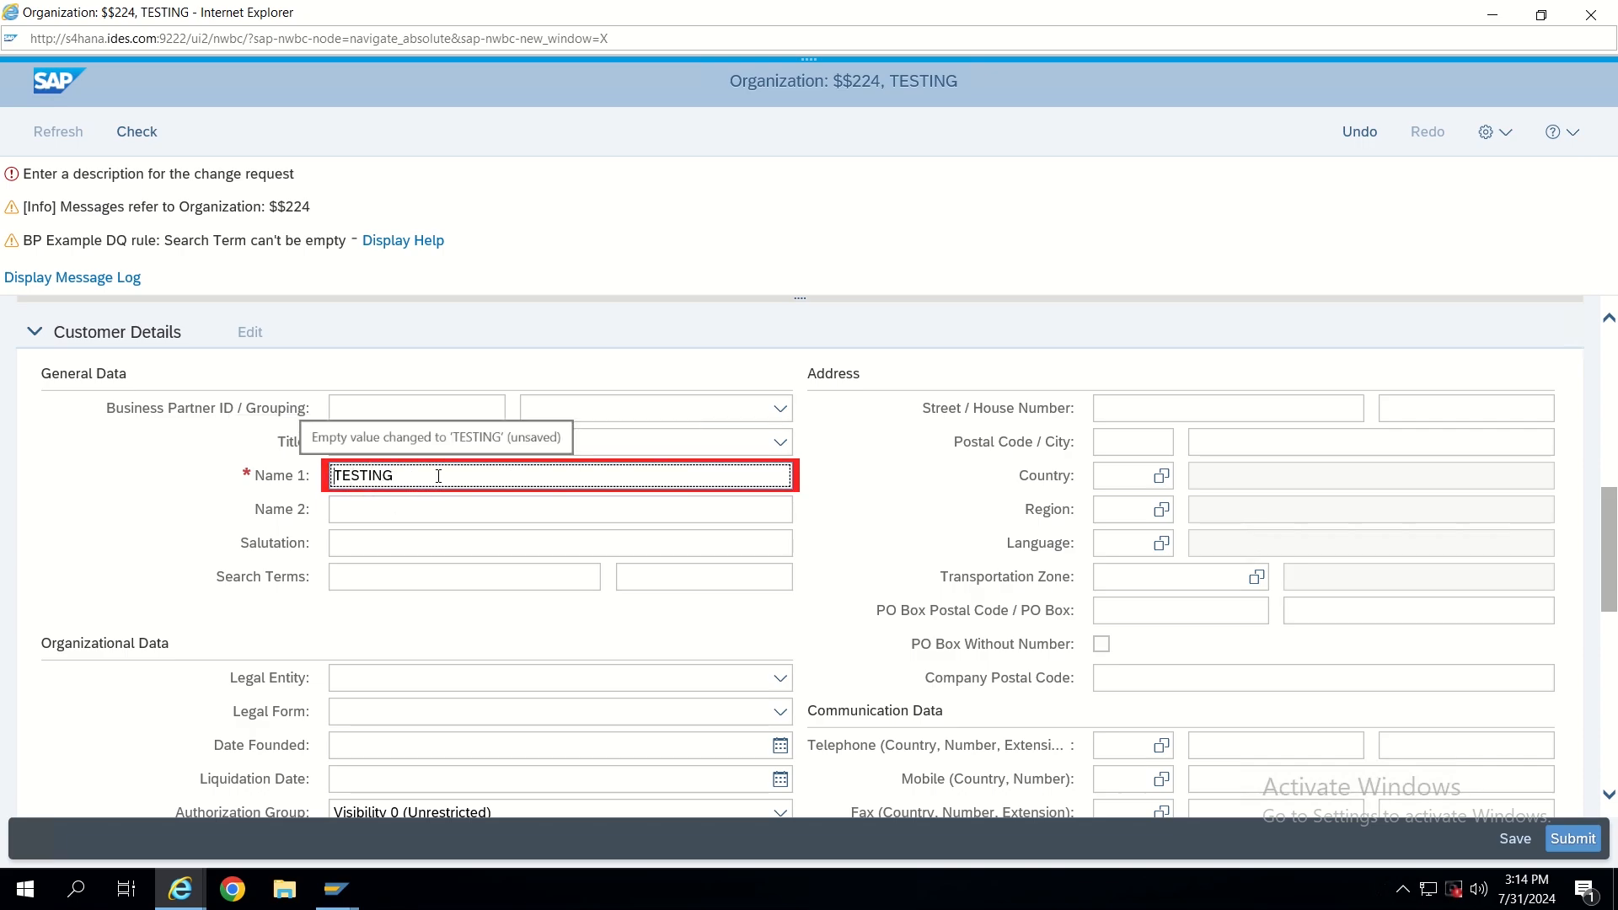
pyautogui.press('alt+tab')
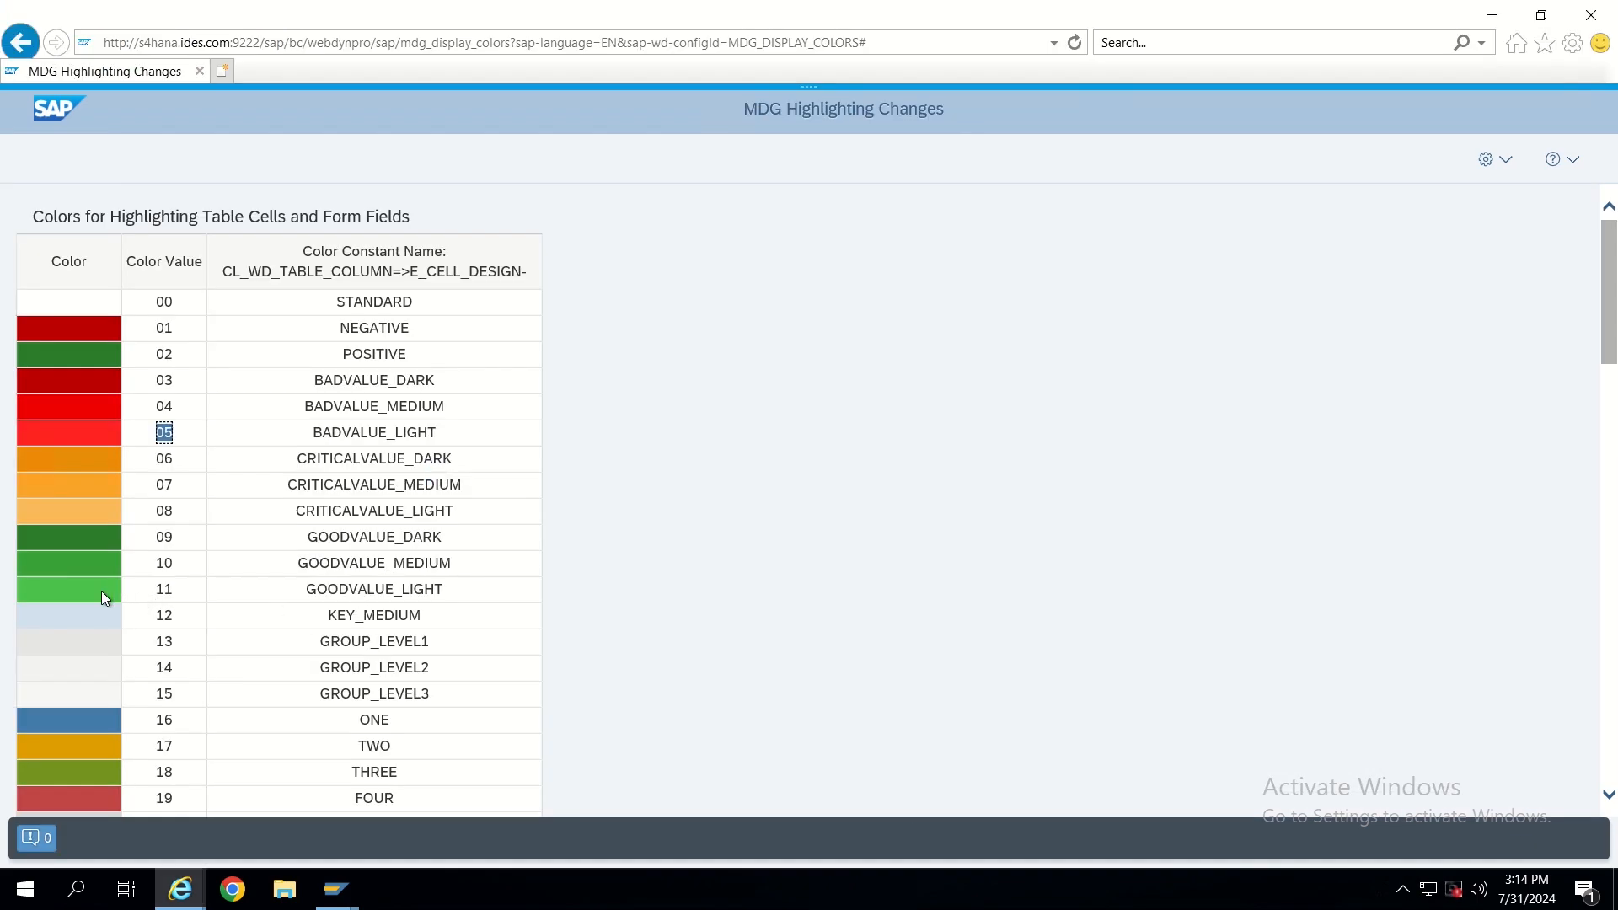
# Scroll the colour code table down to value 48, COLOR_BLACK, and select it
pyautogui.scroll(-3)
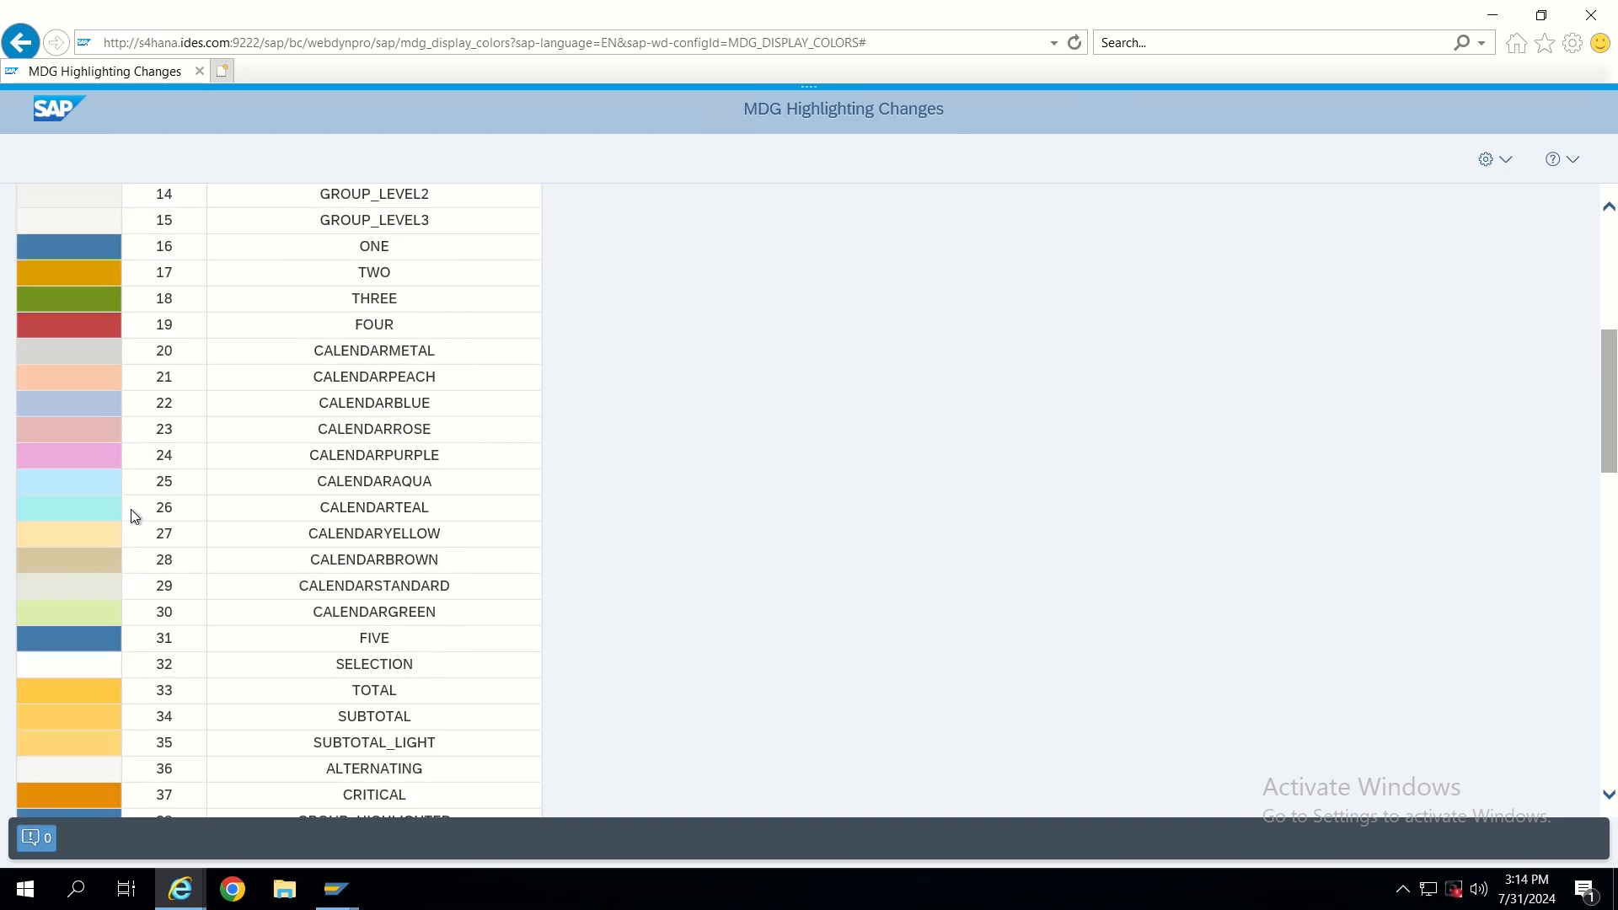
pyautogui.moveTo(139, 532)
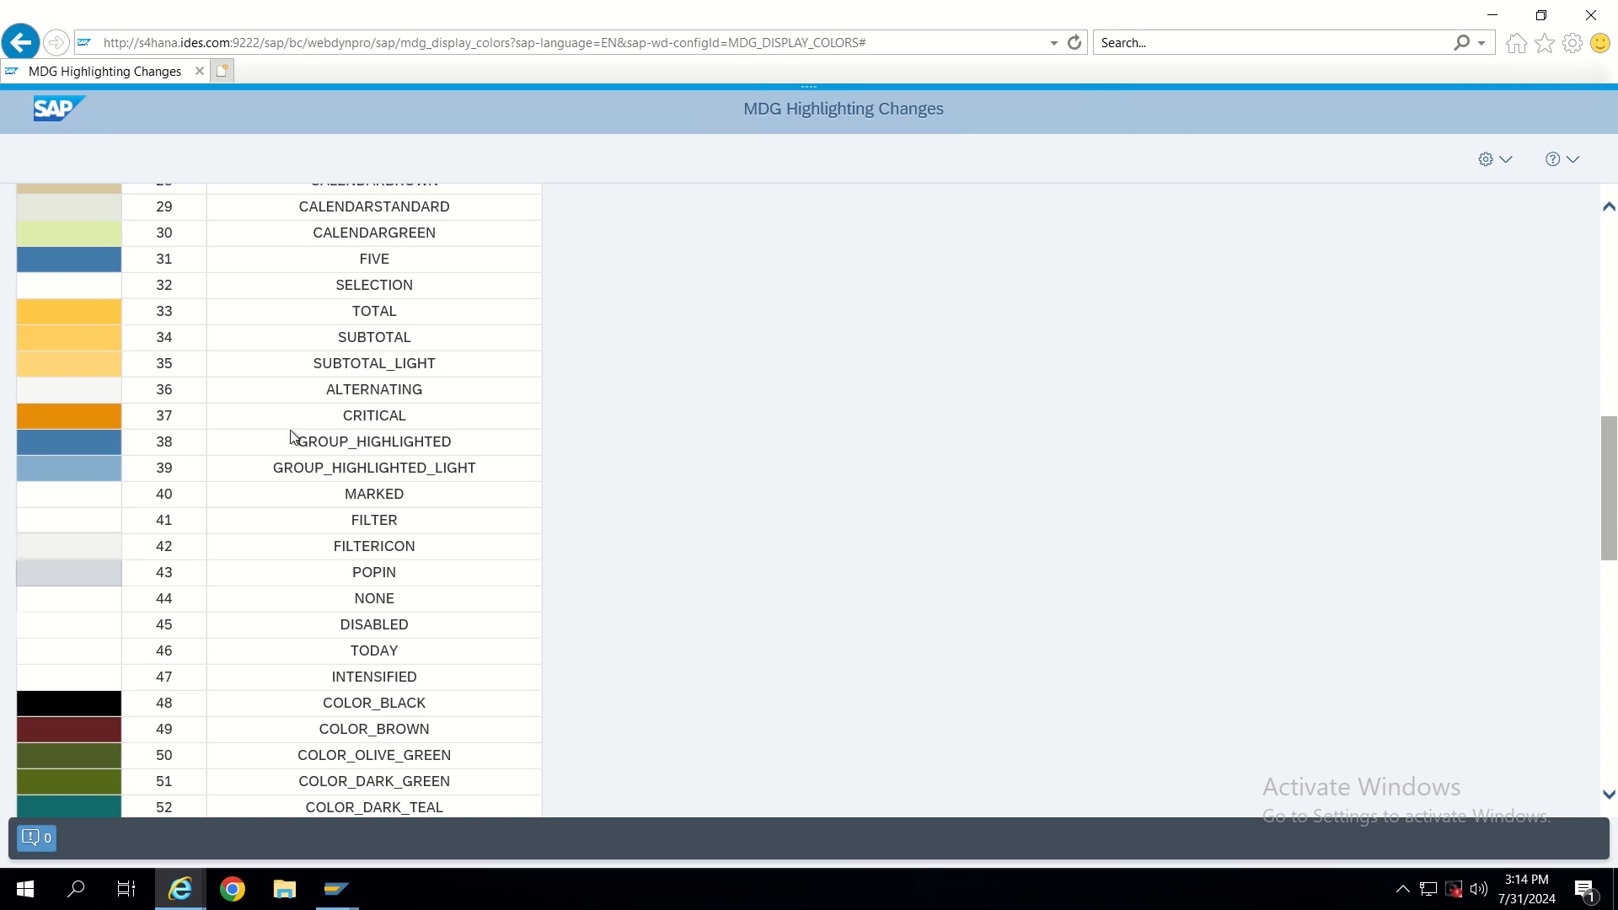
pyautogui.scroll(-3)
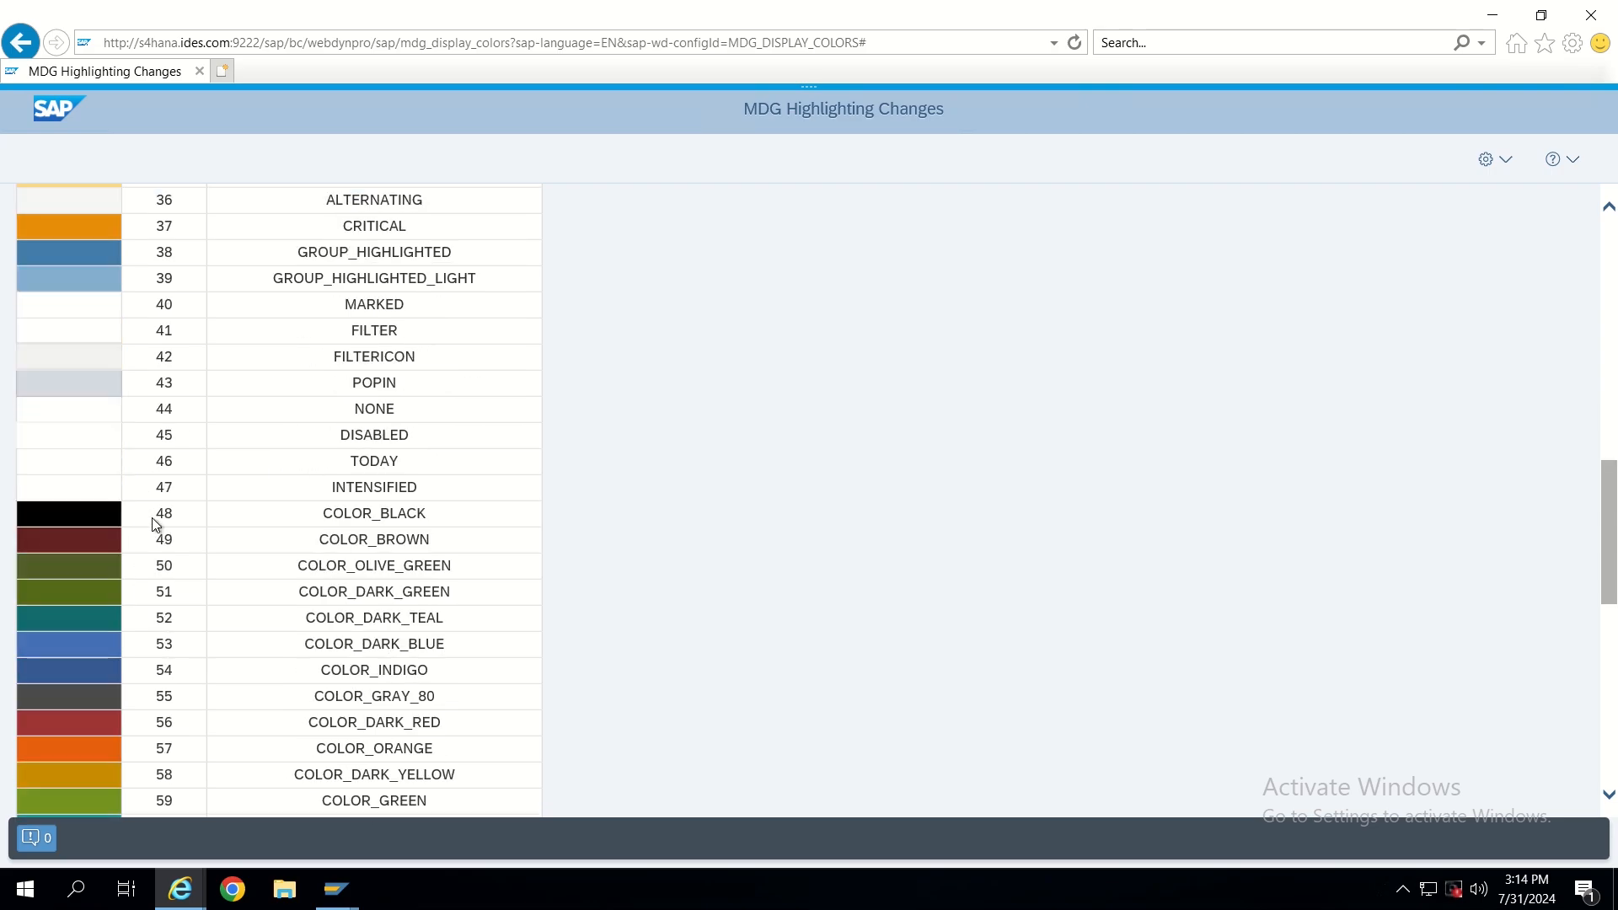
pyautogui.scroll(-3)
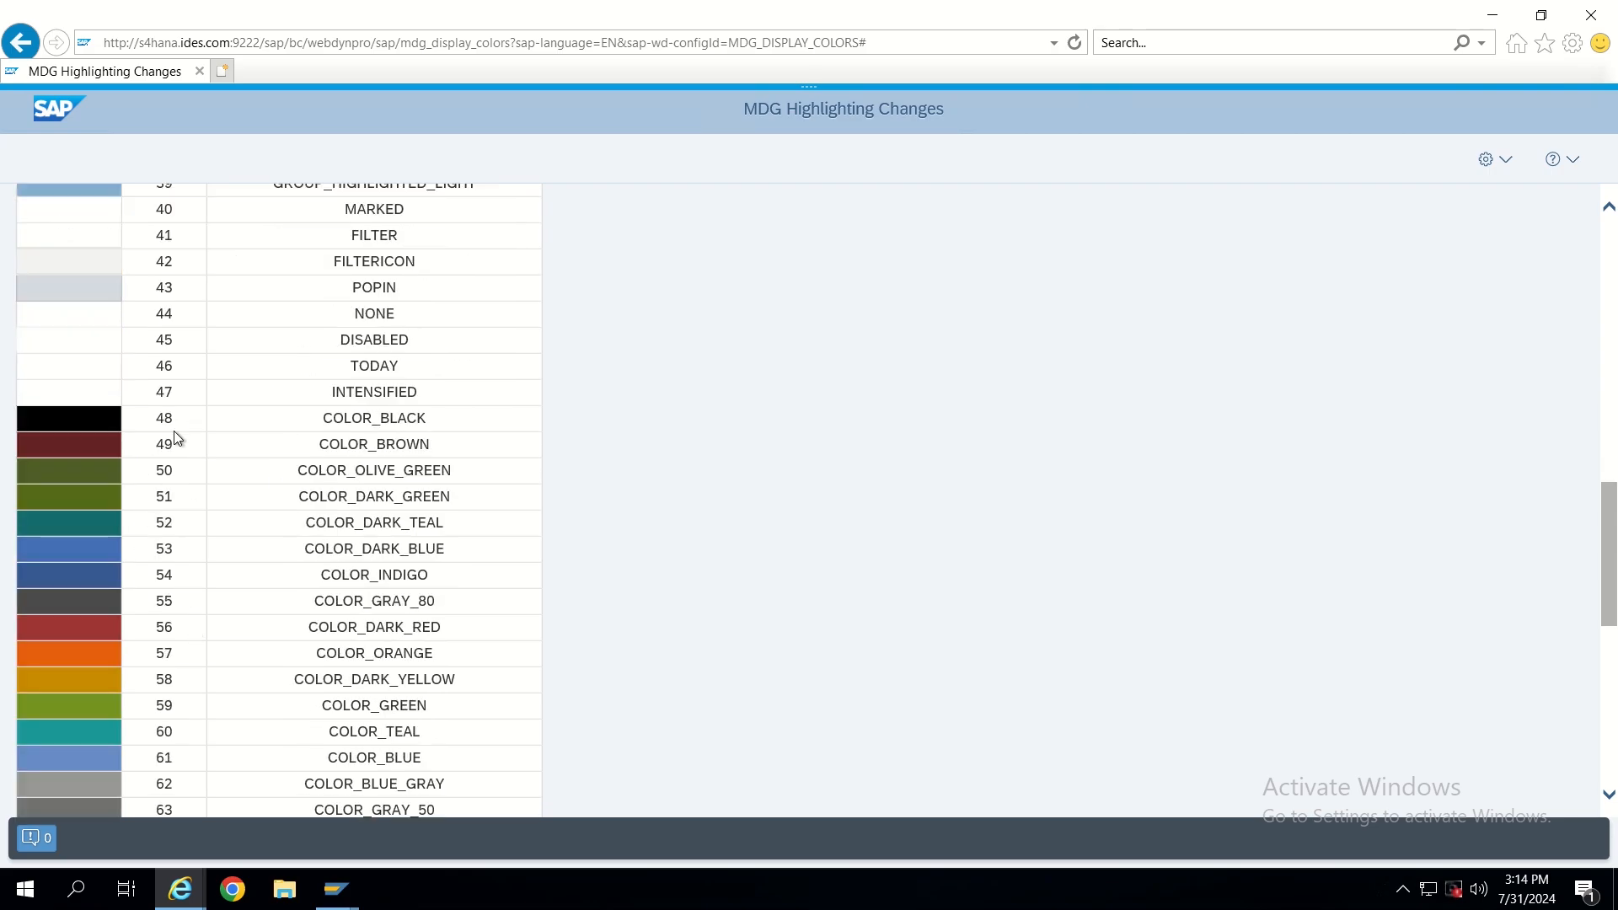
pyautogui.click(164, 418)
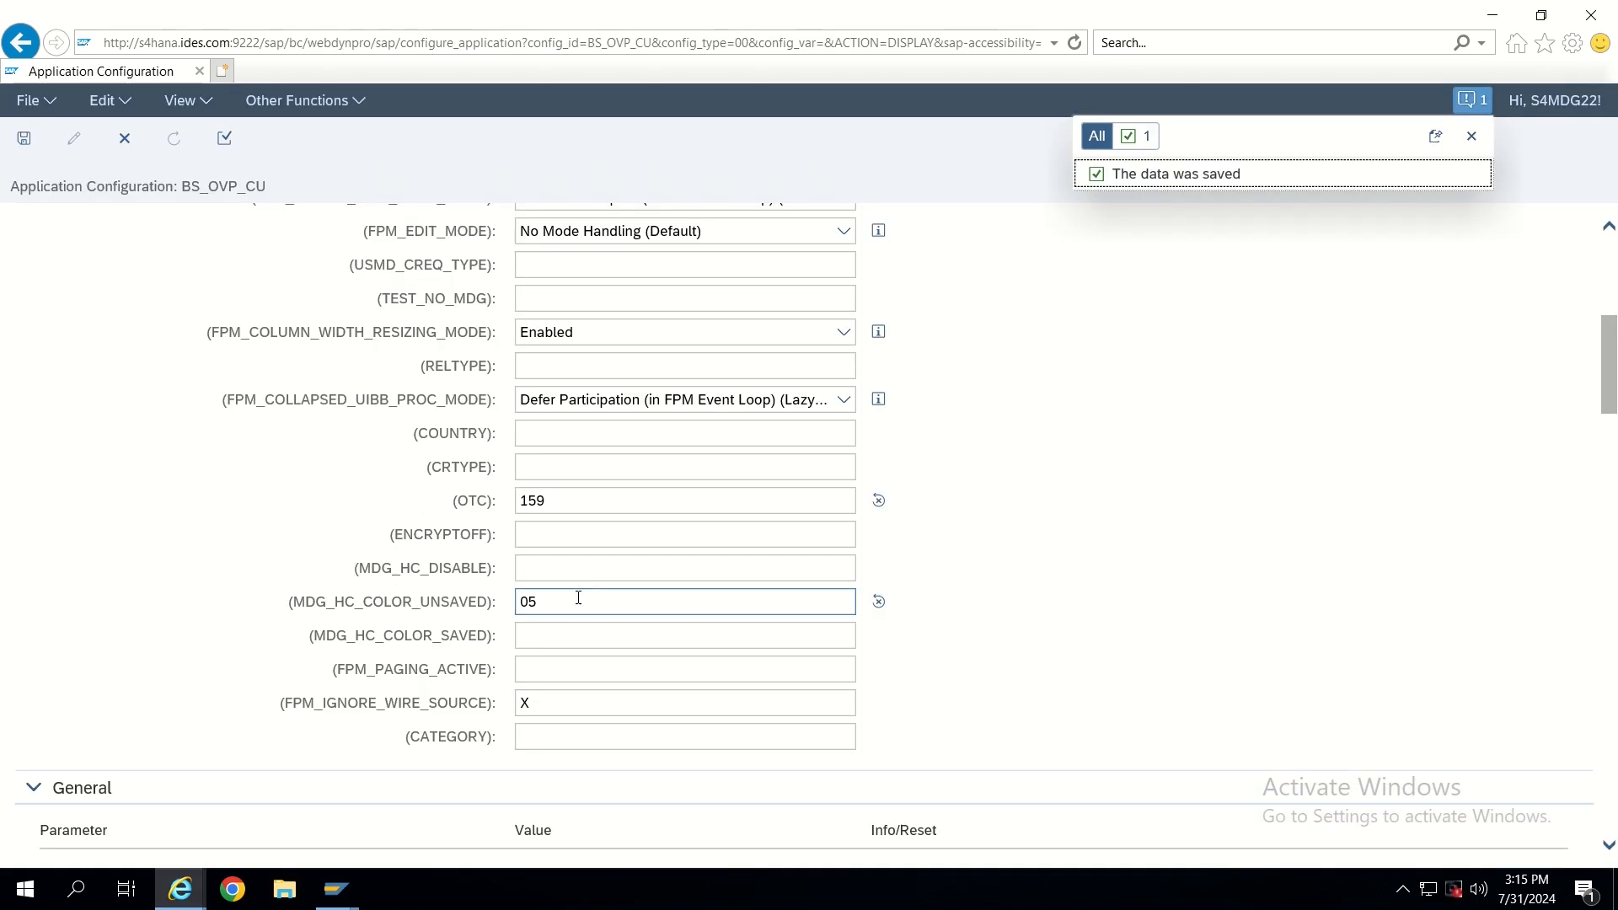
# Enter 48 as the MDG_HC_COLOR_UNSAVED colour value
pyautogui.write('48')
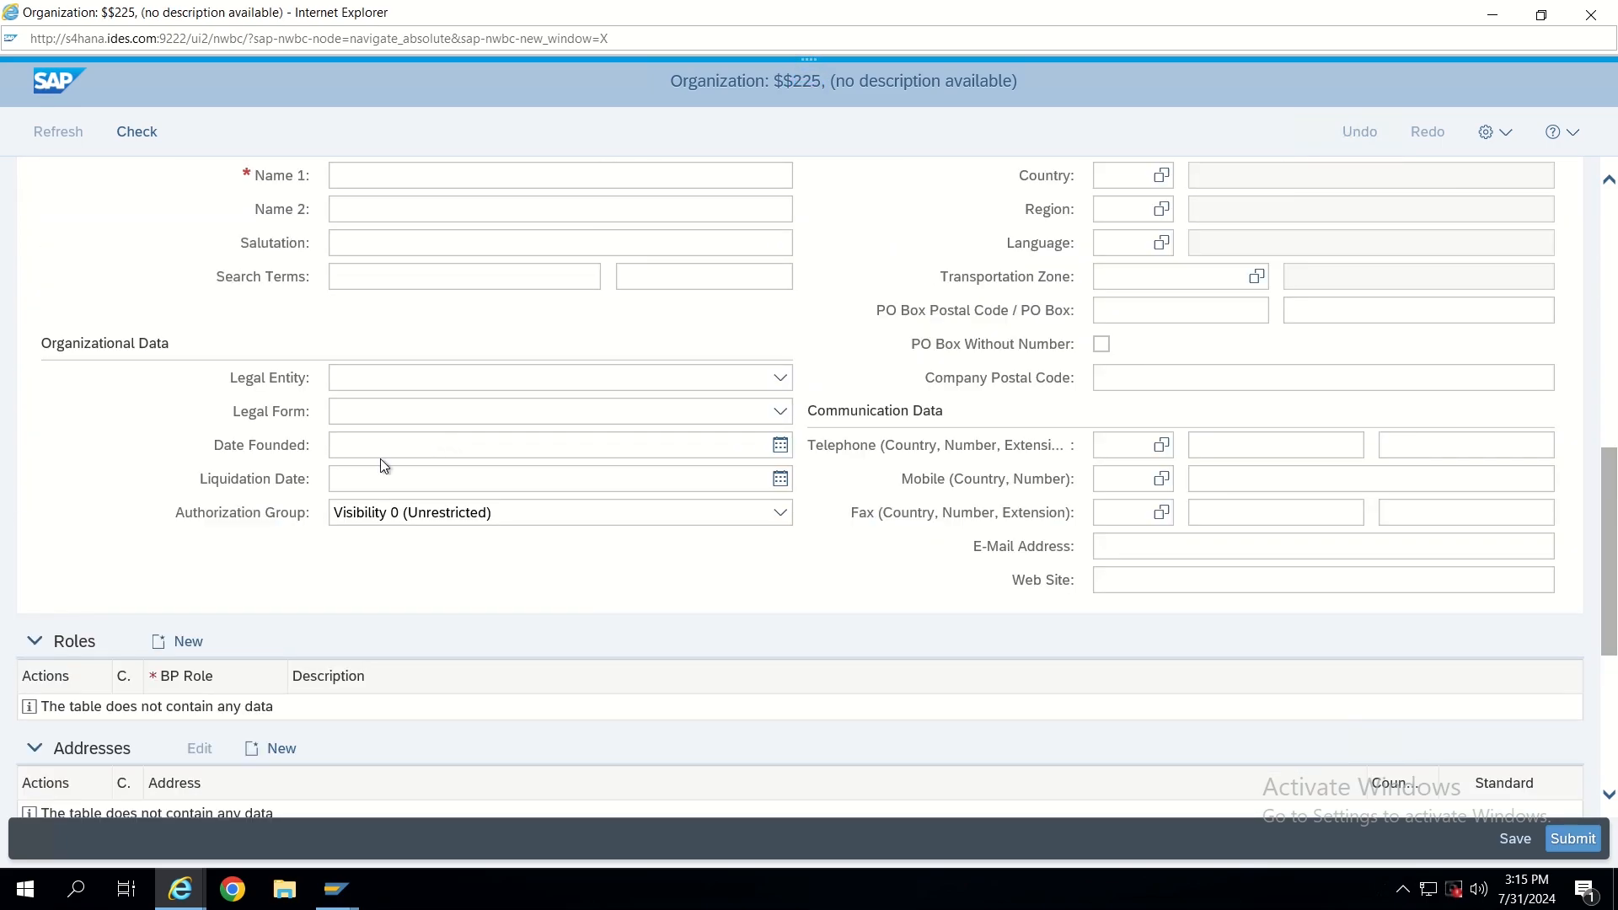
# Enter TEST in the Salutation field of request $$225 and apply it
pyautogui.scroll(-3)
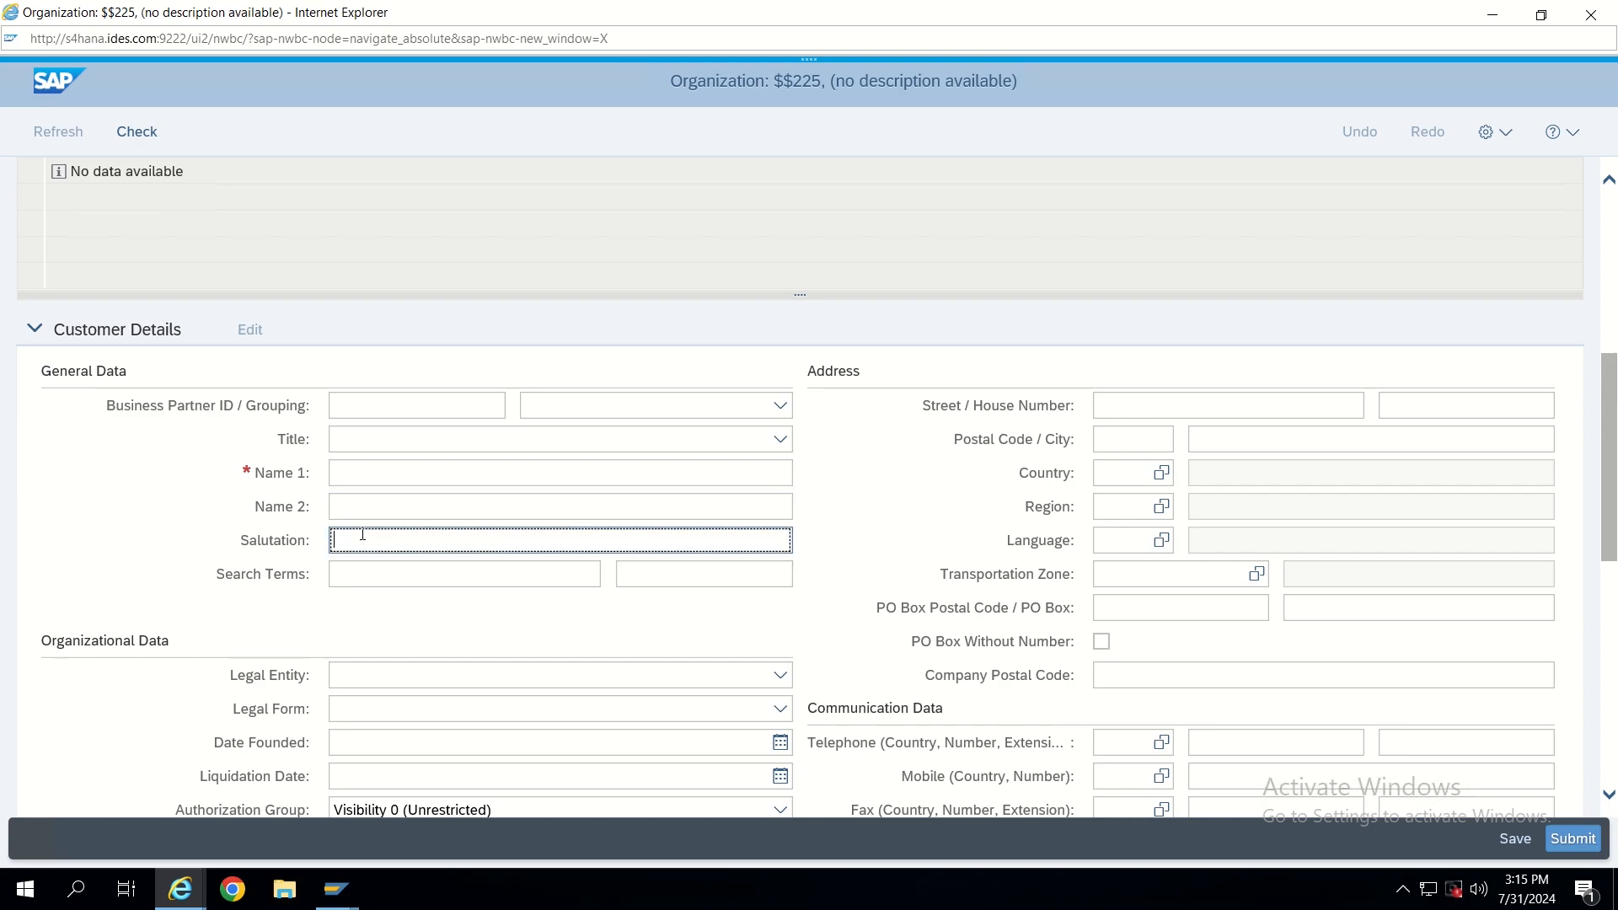
pyautogui.write('TEST')
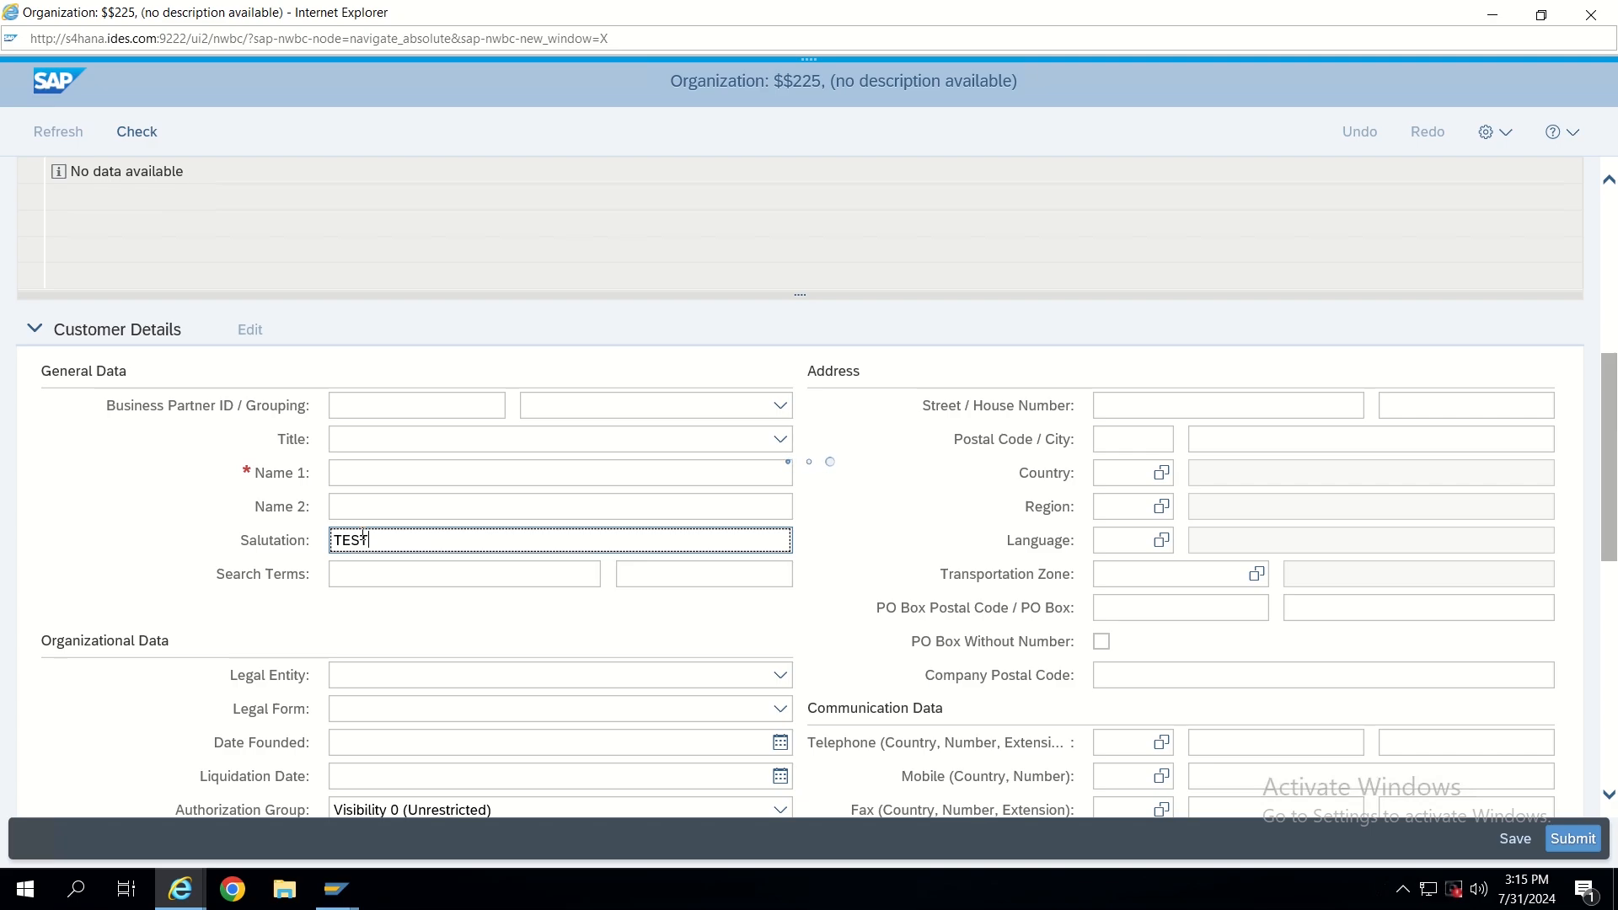
pyautogui.click(135, 131)
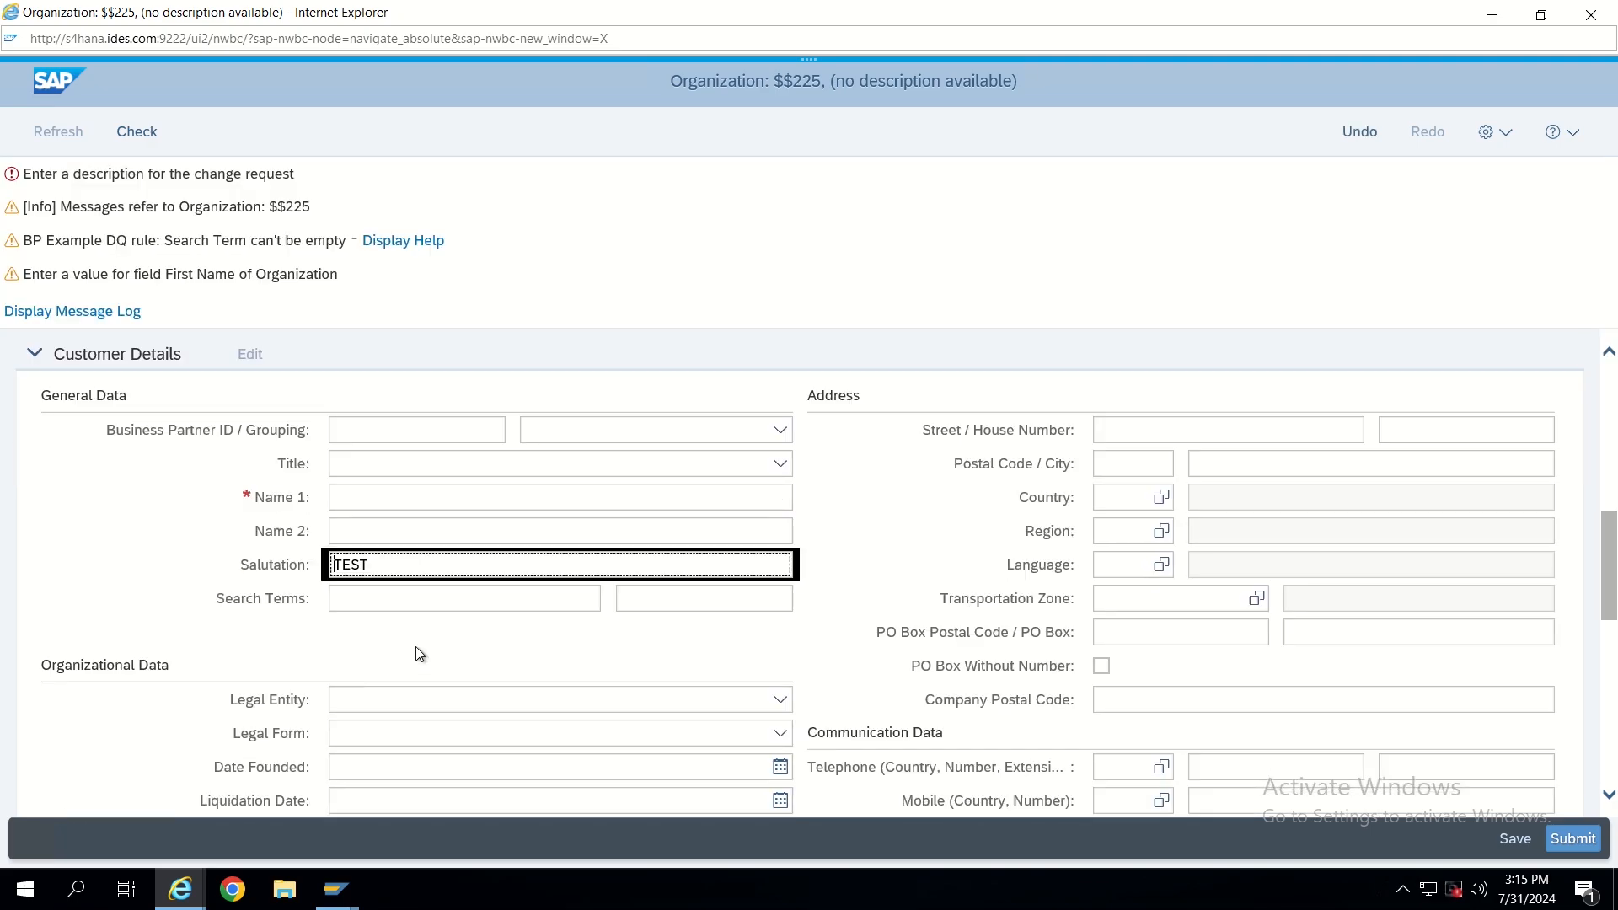